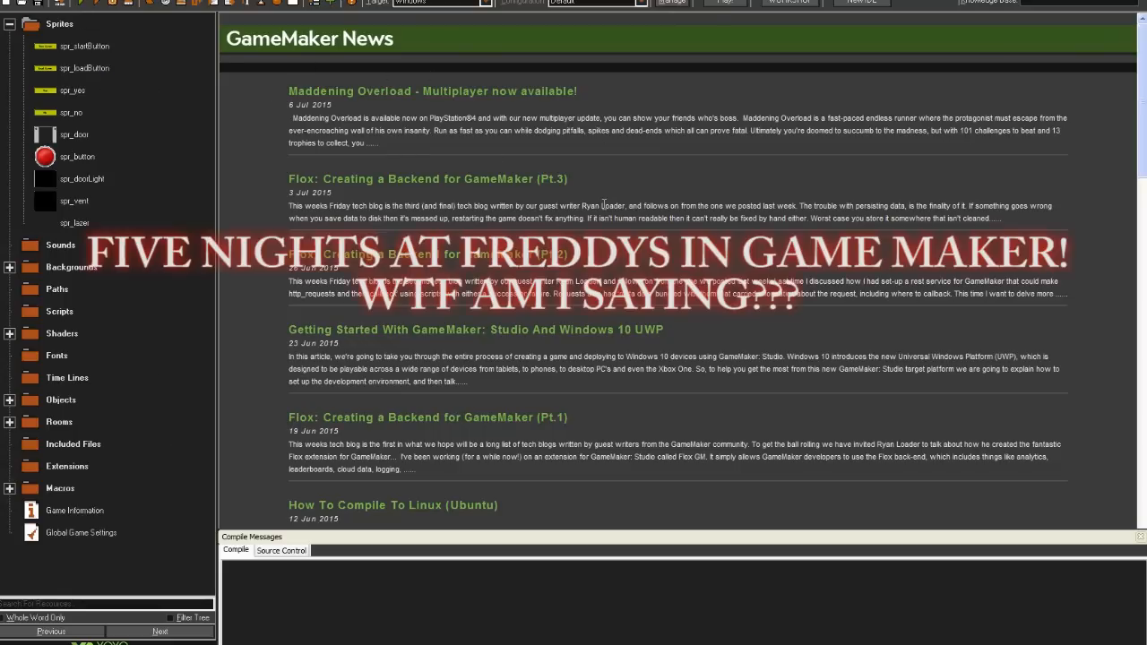
{"action": "mouse_move", "coordinate": [170, 77]}
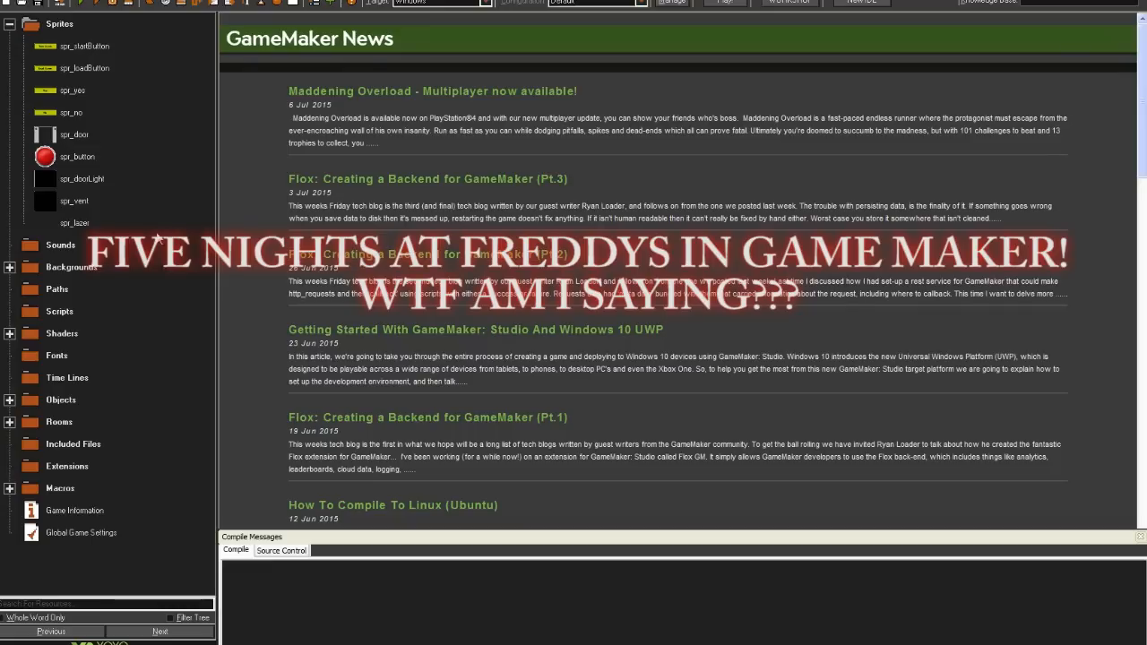
Scroll through all six spr_vent frames (coloured stick figures) and close the Sprite Editor
{"action": "left_click", "coordinate": [75, 222]}
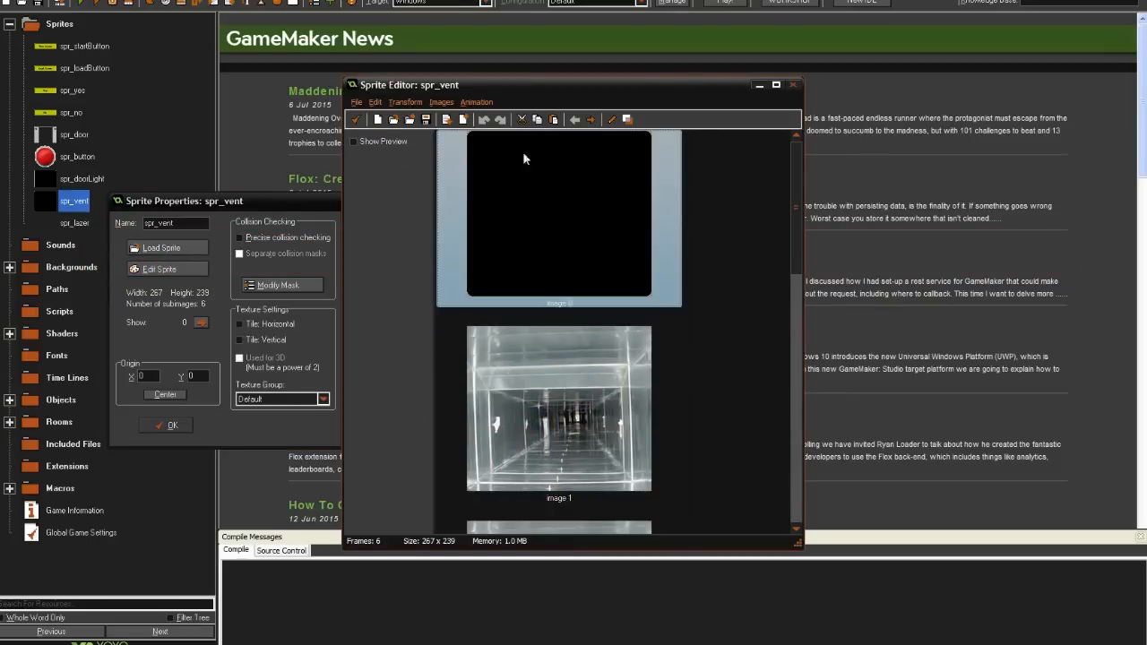
{"action": "mouse_move", "coordinate": [803, 291]}
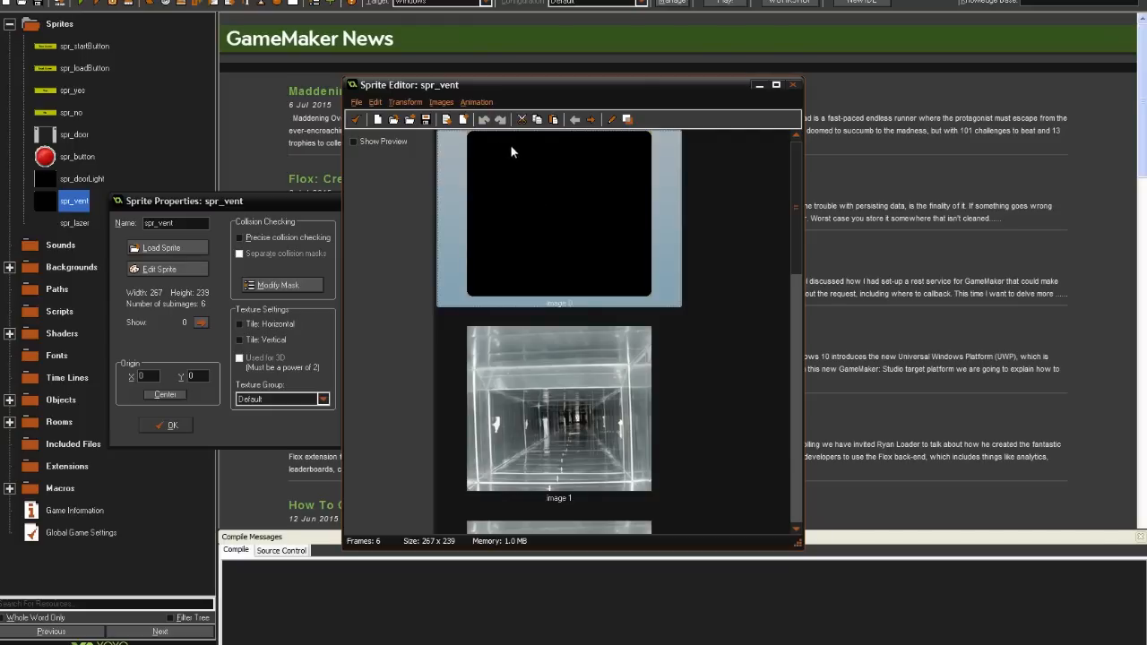
{"action": "mouse_move", "coordinate": [524, 195]}
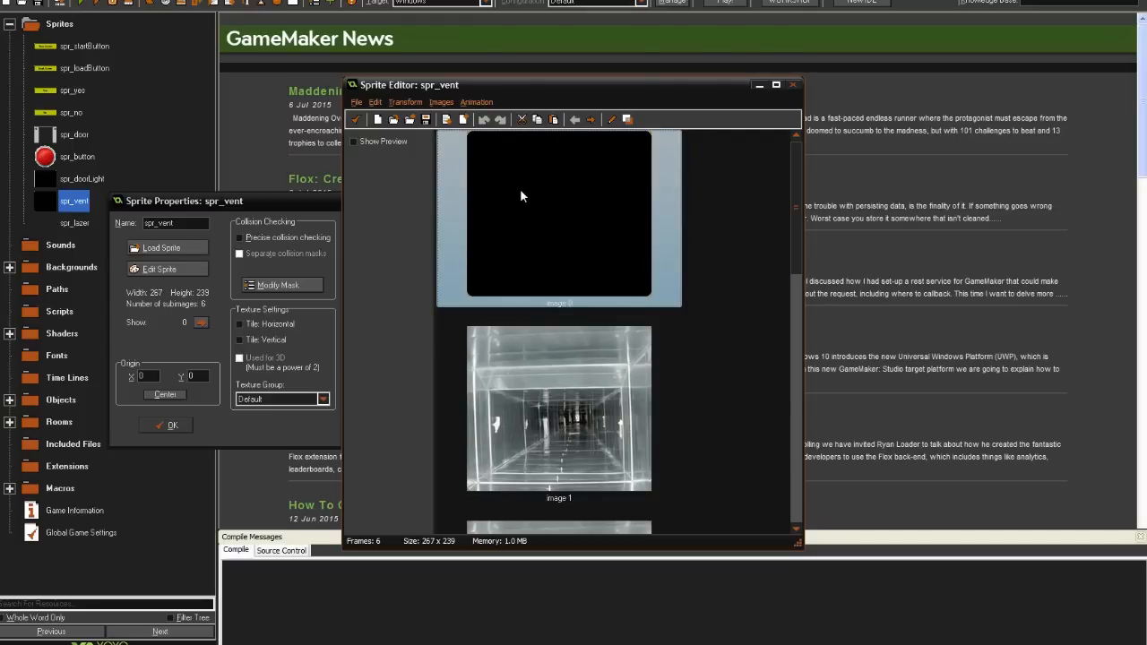
{"action": "mouse_move", "coordinate": [530, 201]}
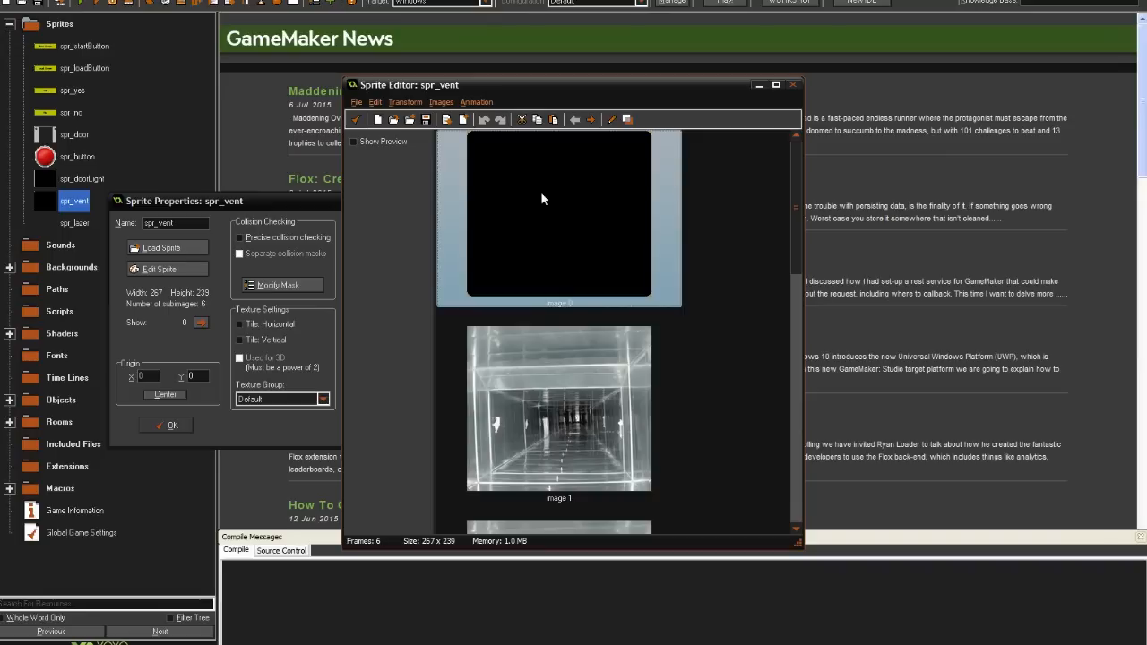
{"action": "mouse_move", "coordinate": [545, 219]}
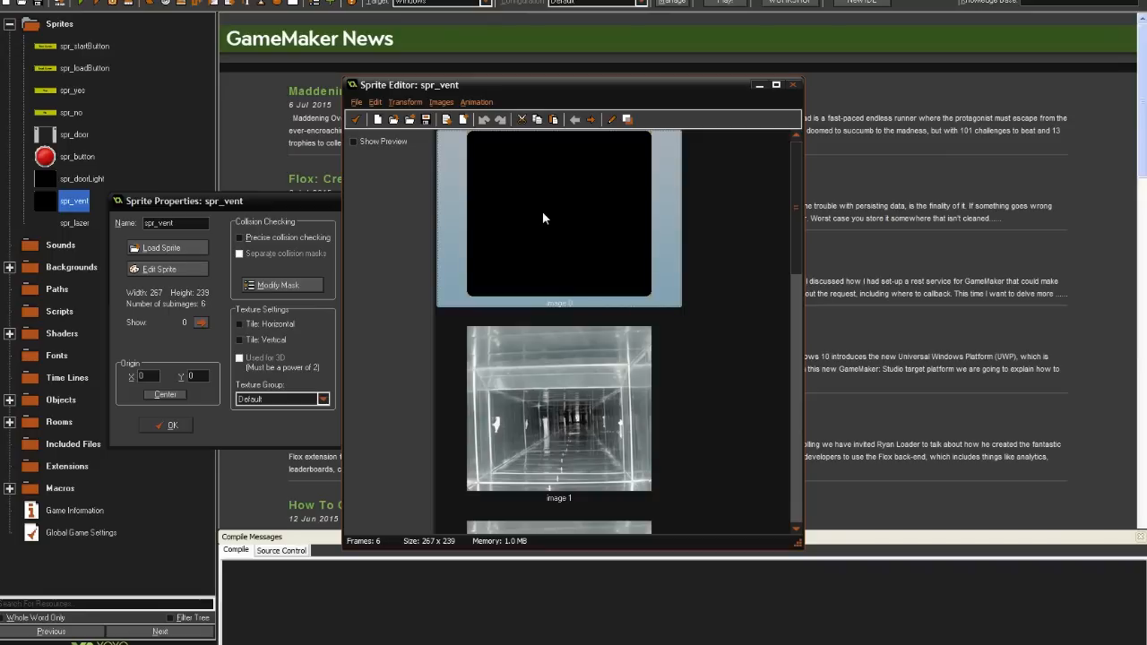
{"action": "mouse_move", "coordinate": [552, 226]}
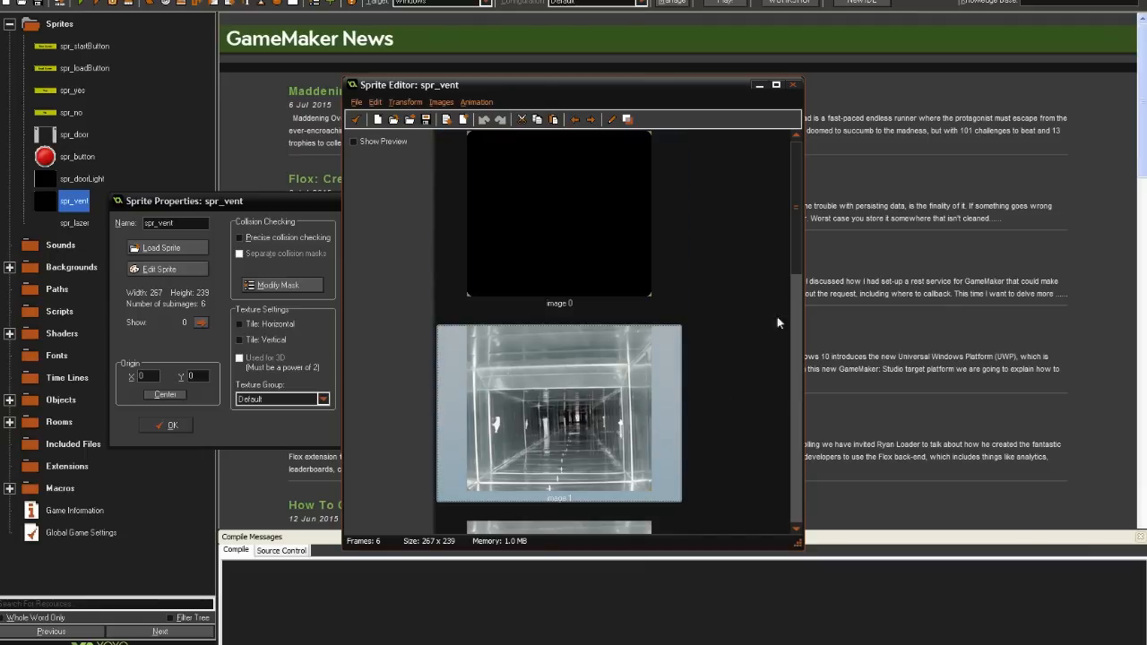
{"action": "scroll", "scroll_direction": "down", "scroll_amount": 3}
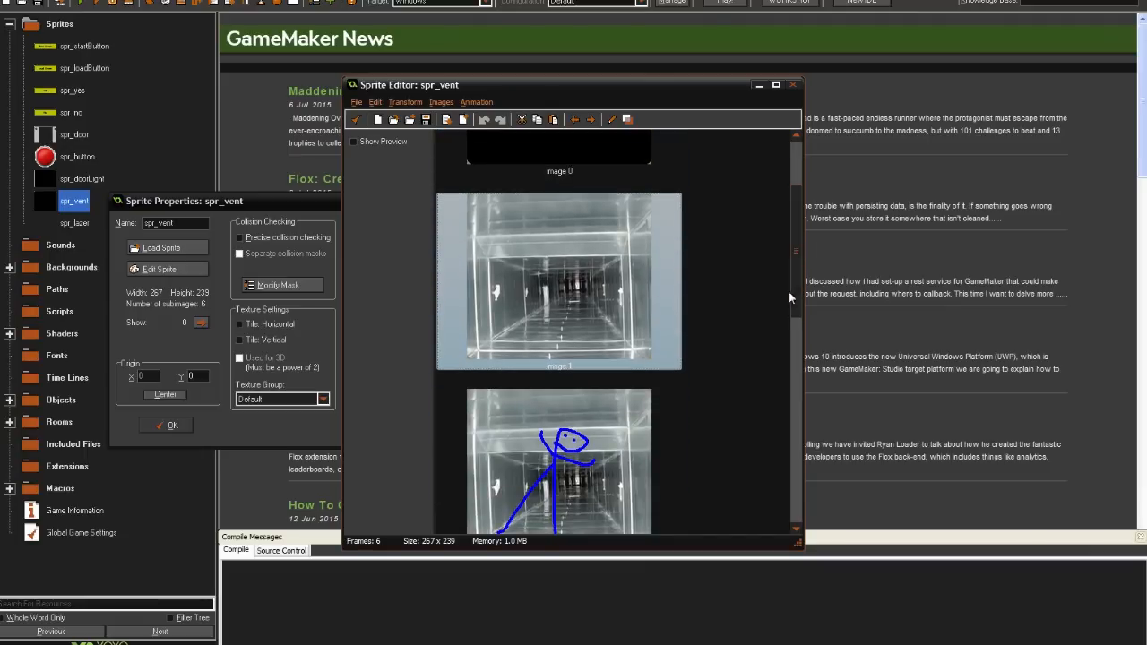
{"action": "mouse_move", "coordinate": [731, 378]}
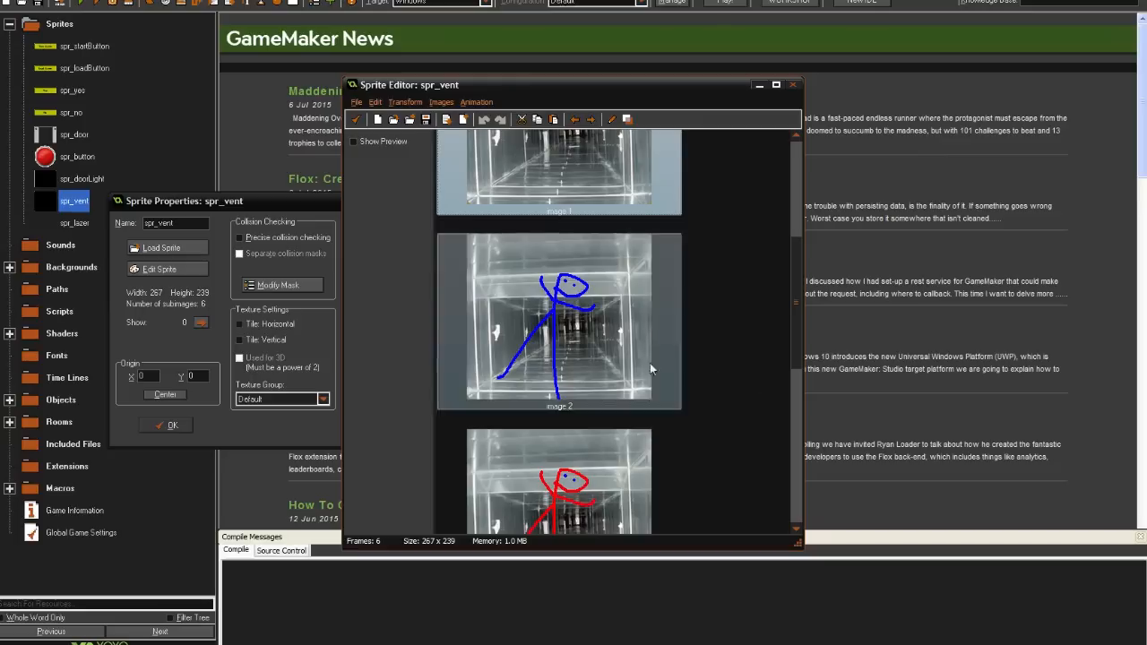
{"action": "scroll", "scroll_direction": "down", "scroll_amount": 3}
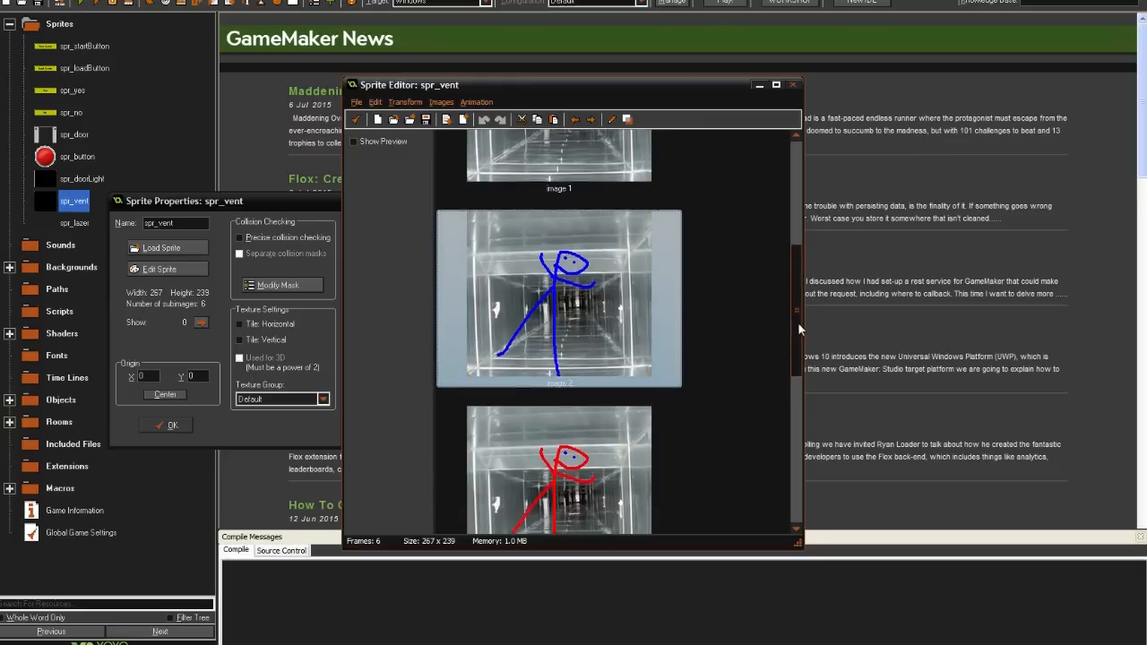
{"action": "scroll", "scroll_direction": "down", "scroll_amount": 3}
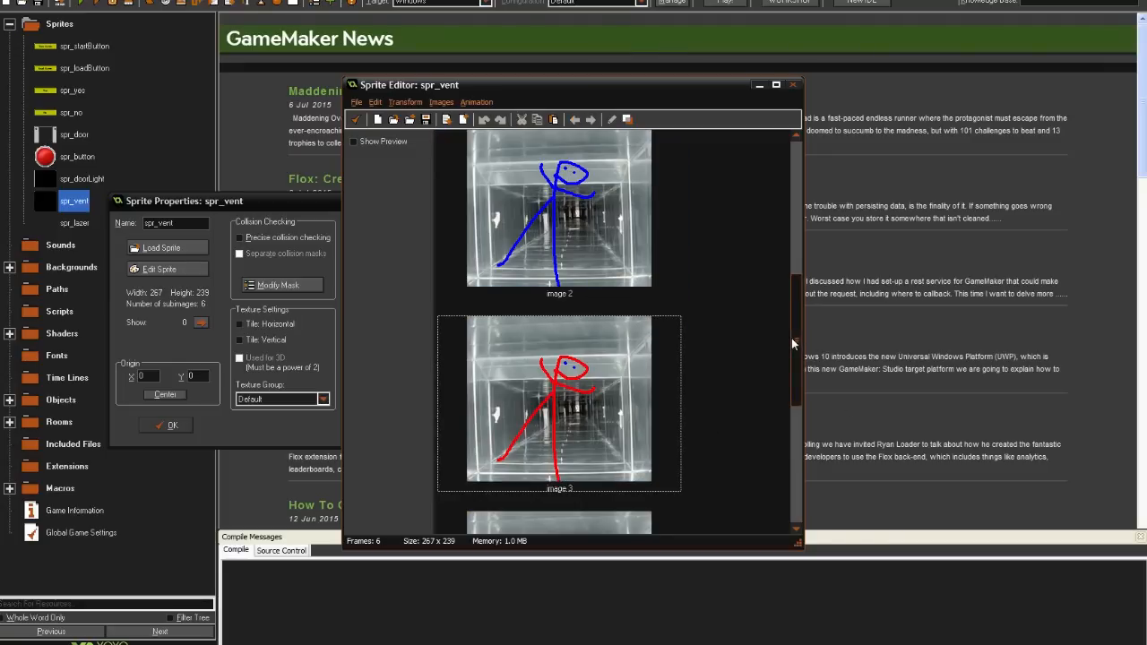
{"action": "scroll", "scroll_direction": "down", "scroll_amount": 3}
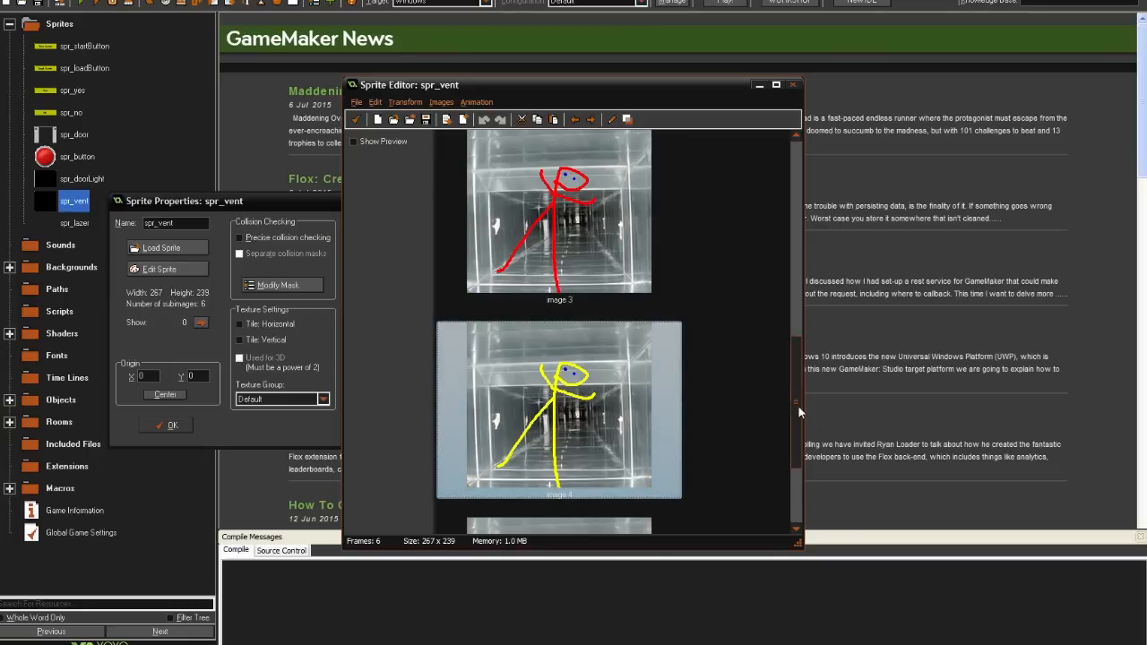
{"action": "scroll", "scroll_direction": "down", "scroll_amount": 3}
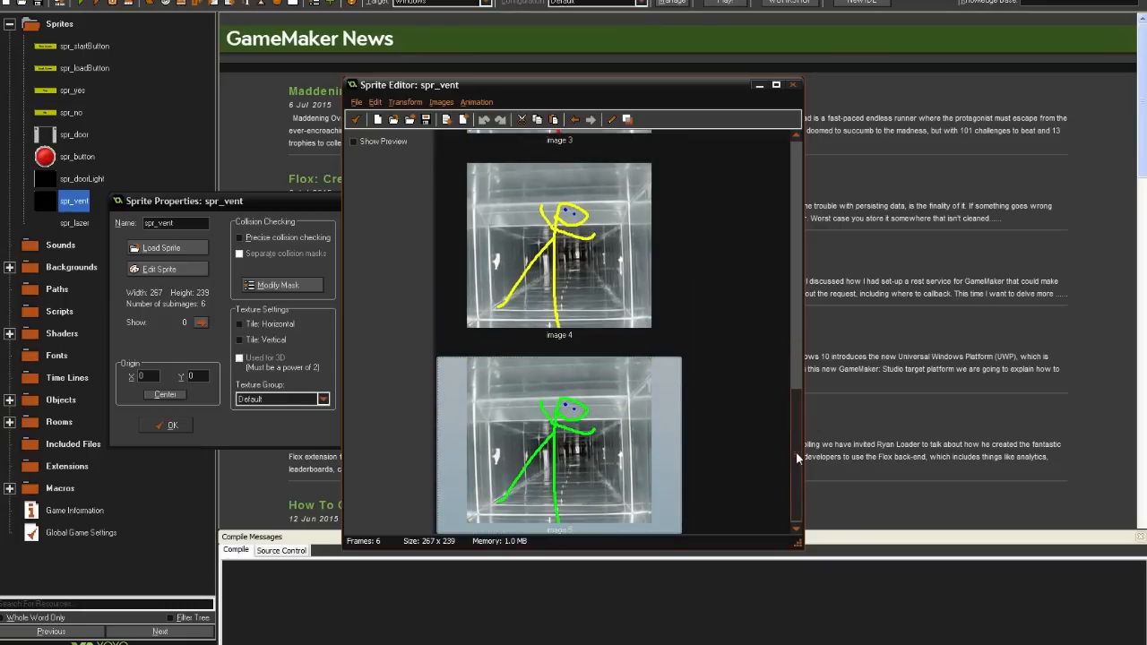
{"action": "left_click", "coordinate": [792, 84]}
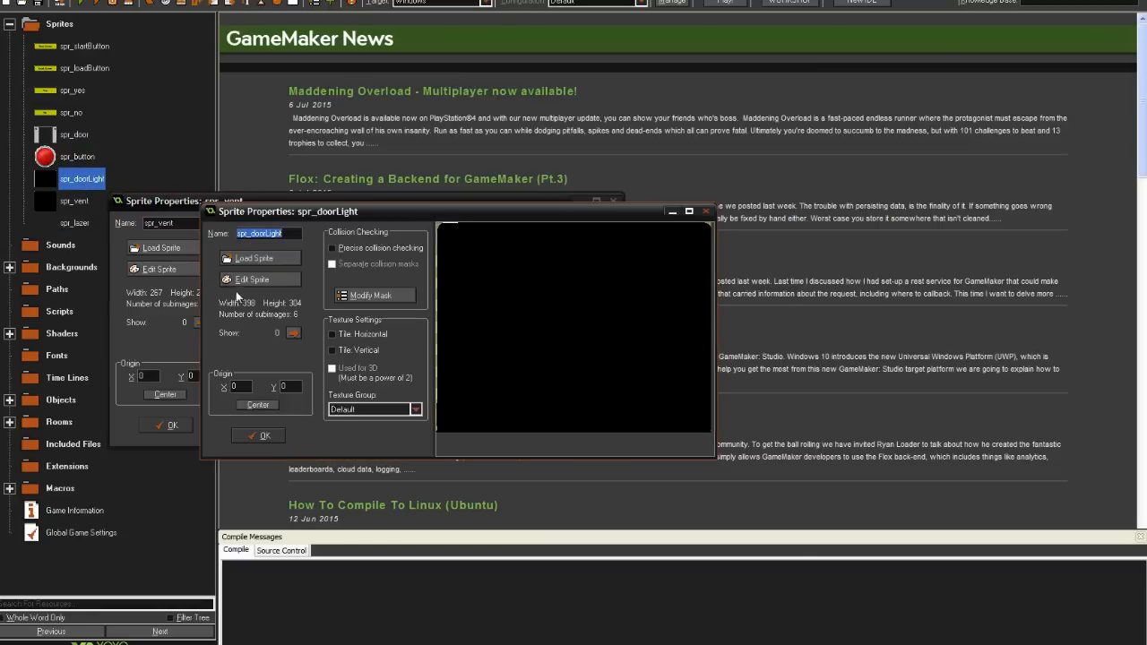
Close spr_doorLight's properties and bring up spr_lazer's frames in the Sprite Editor
{"action": "left_click", "coordinate": [254, 279]}
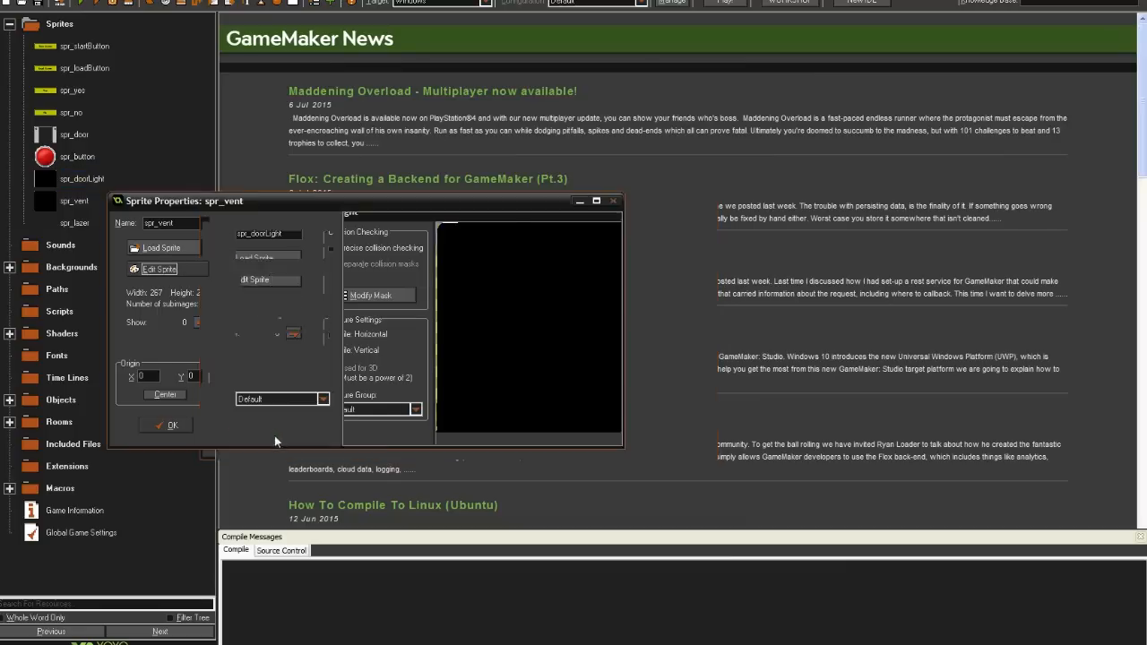
{"action": "left_click", "coordinate": [75, 222]}
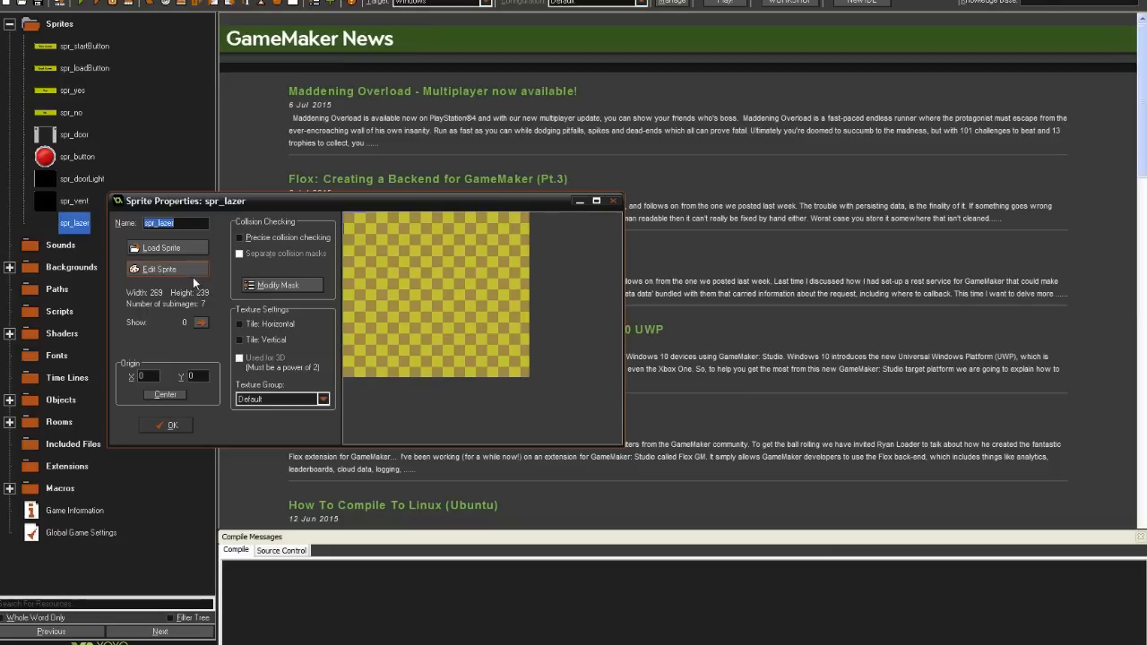
{"action": "left_click", "coordinate": [158, 268]}
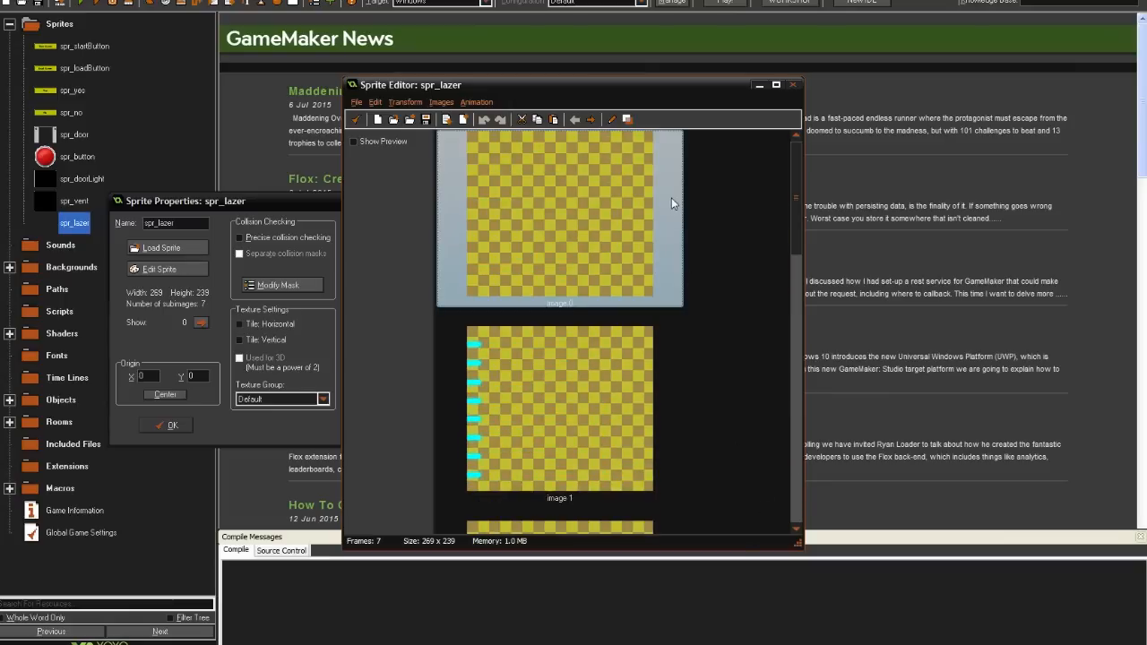
Review spr_lazer's seven frames of spreading cyan stripes and return to its properties
{"action": "scroll", "scroll_direction": "down", "scroll_amount": 3}
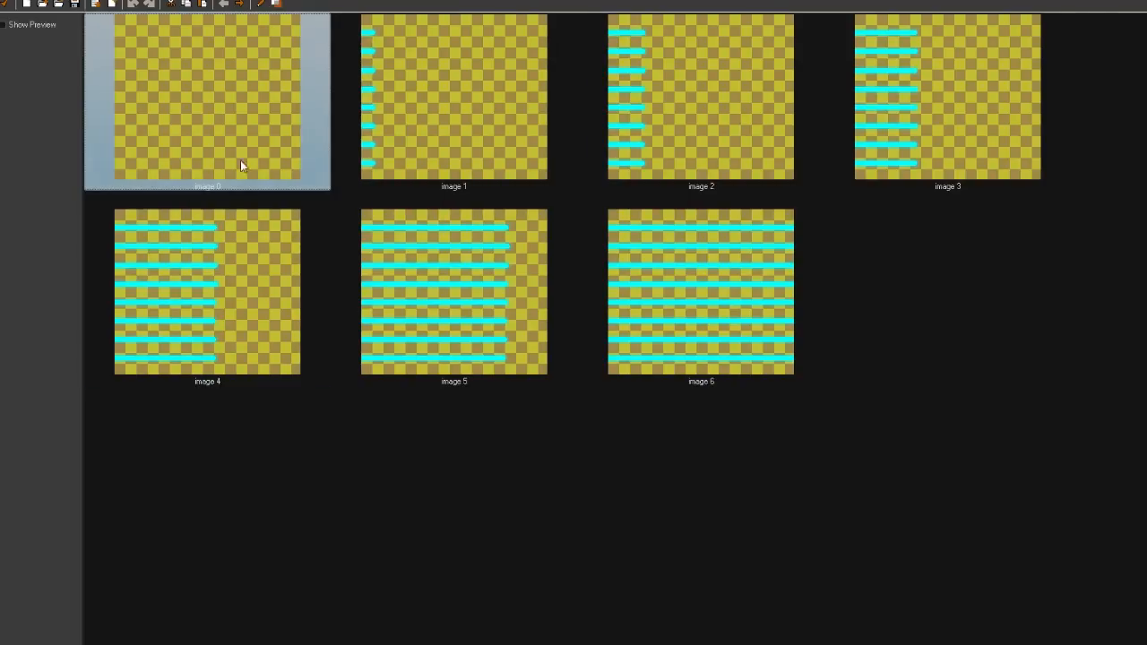
{"action": "mouse_move", "coordinate": [357, 230]}
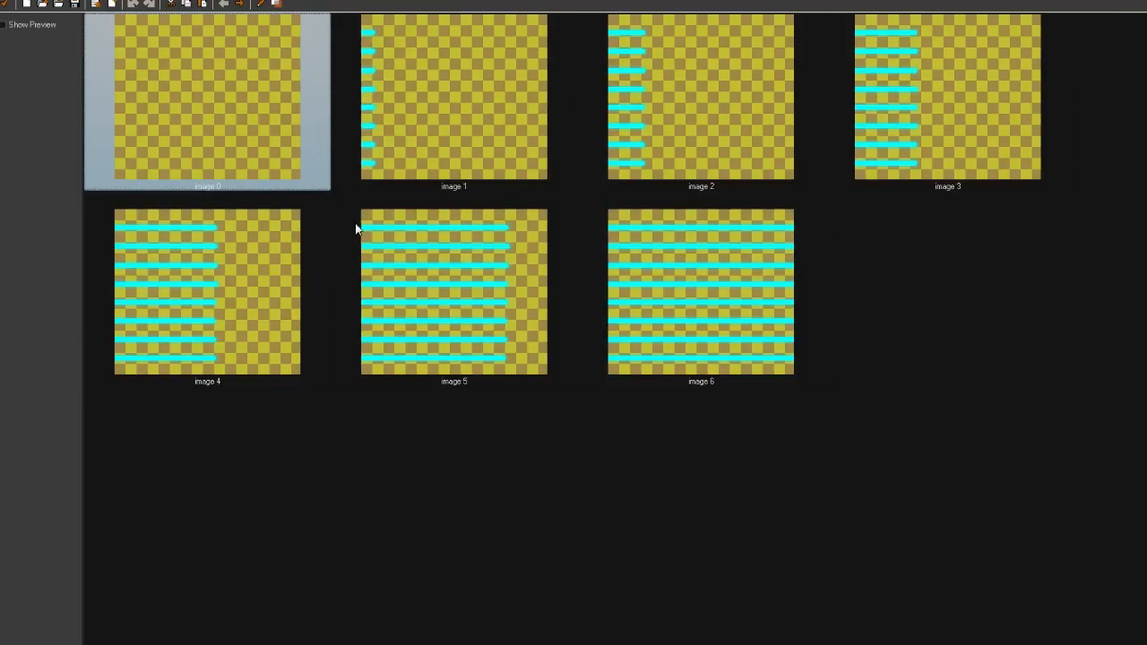
{"action": "left_click", "coordinate": [701, 296]}
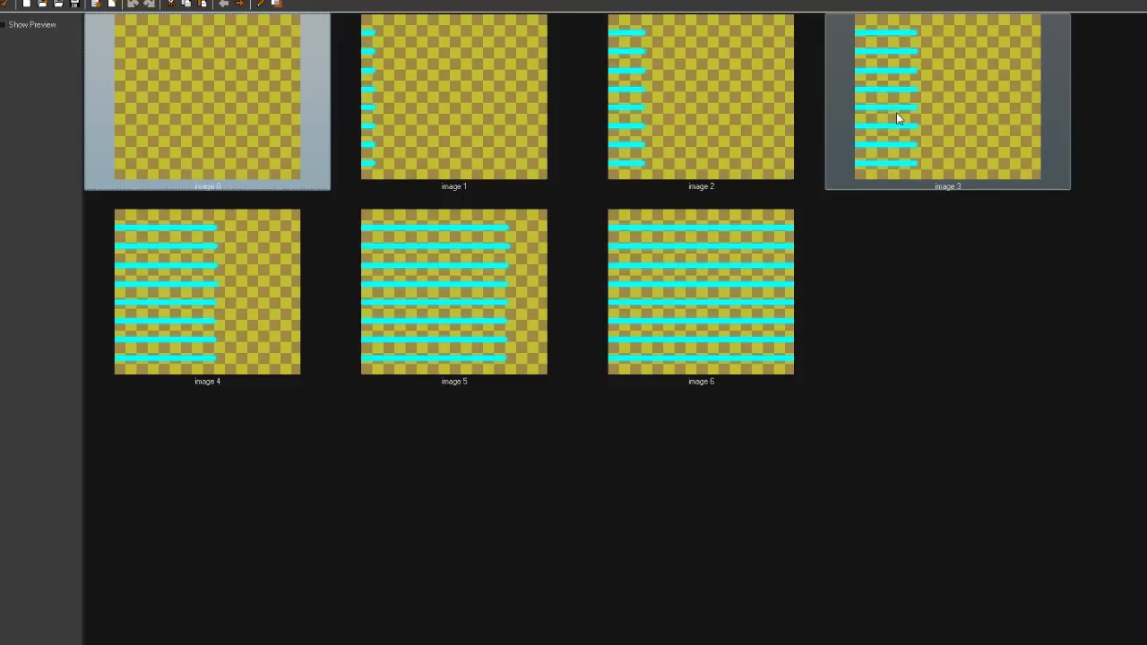
{"action": "left_click", "coordinate": [453, 99]}
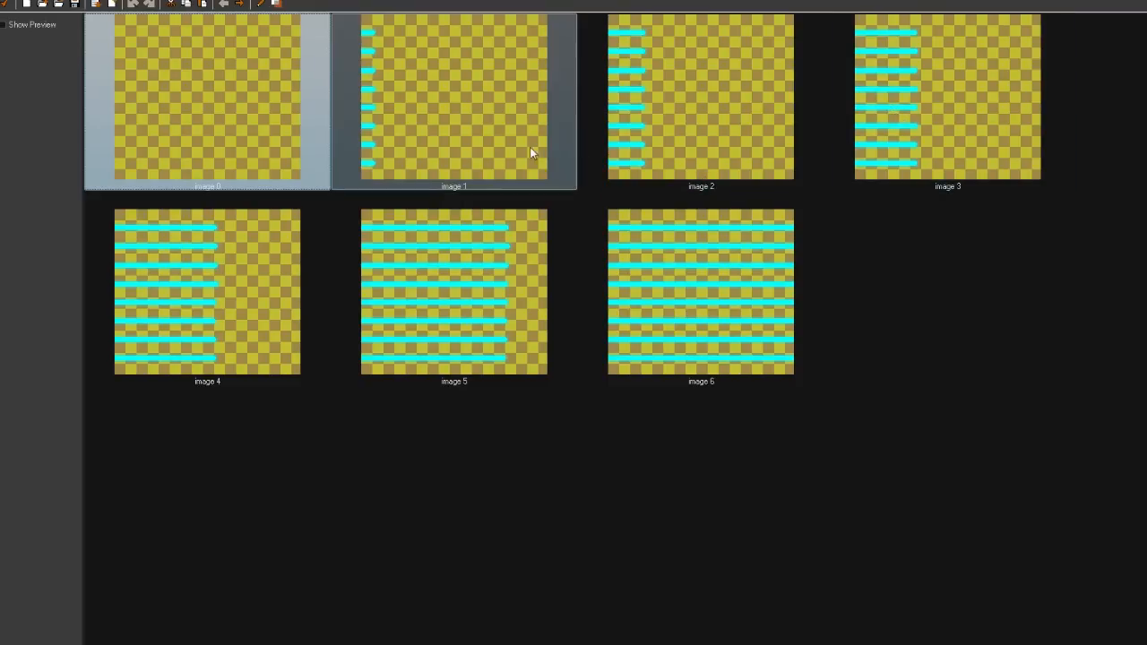
{"action": "left_click", "coordinate": [700, 295]}
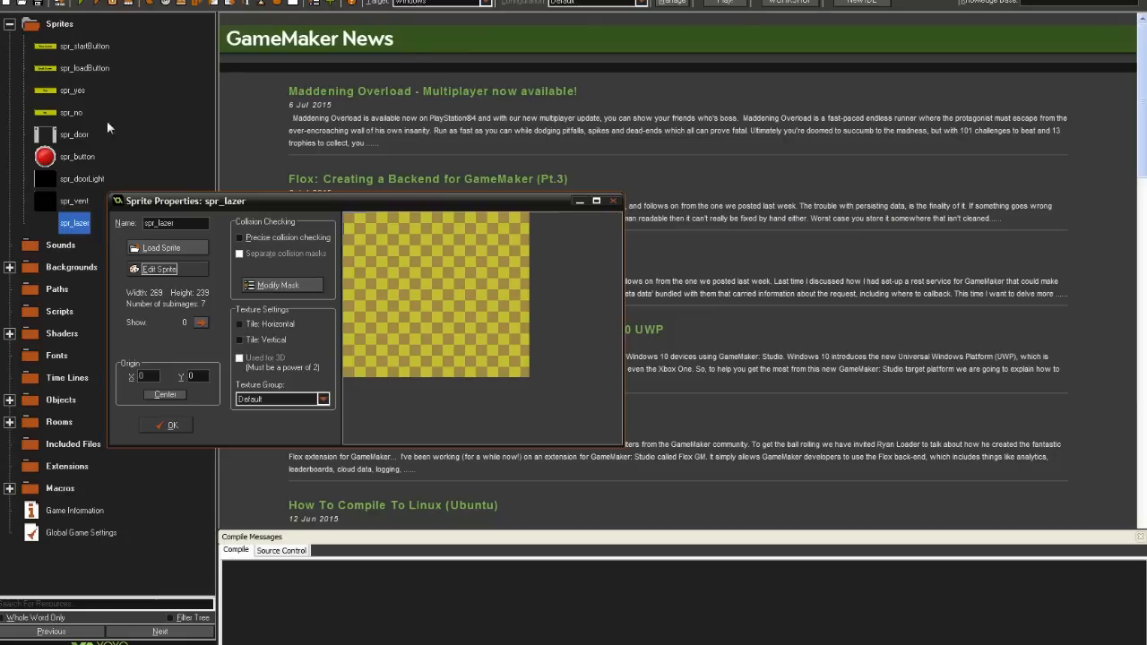
Close the spr_lazer sprite properties, leaving the resource tree showing
{"action": "left_click", "coordinate": [170, 425]}
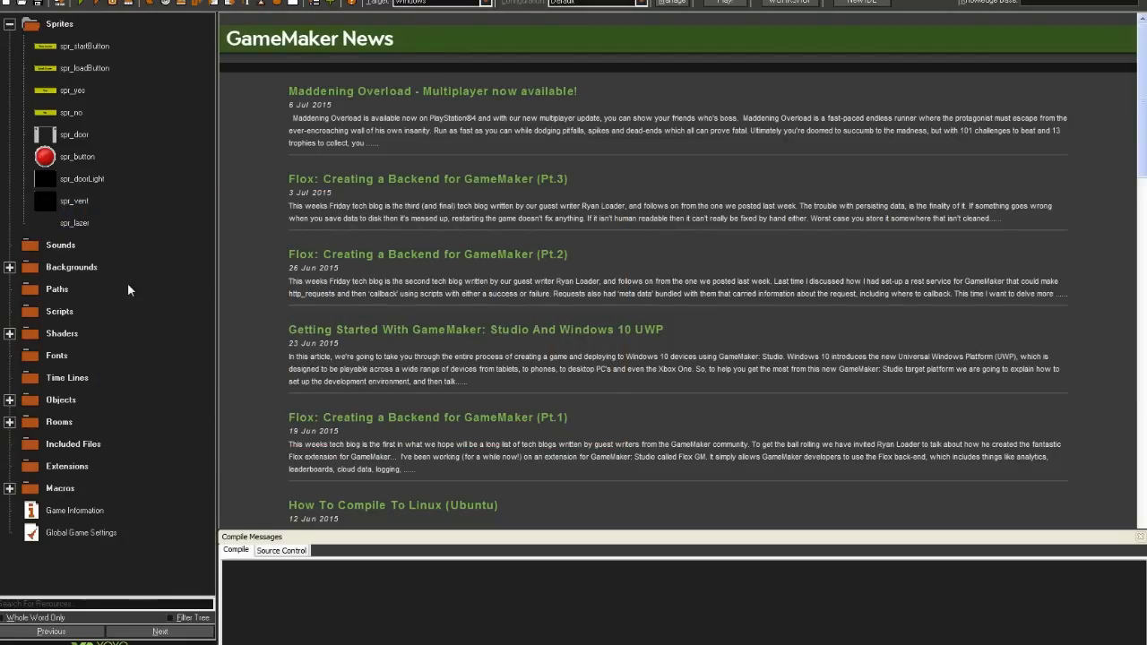
{"action": "mouse_move", "coordinate": [135, 341]}
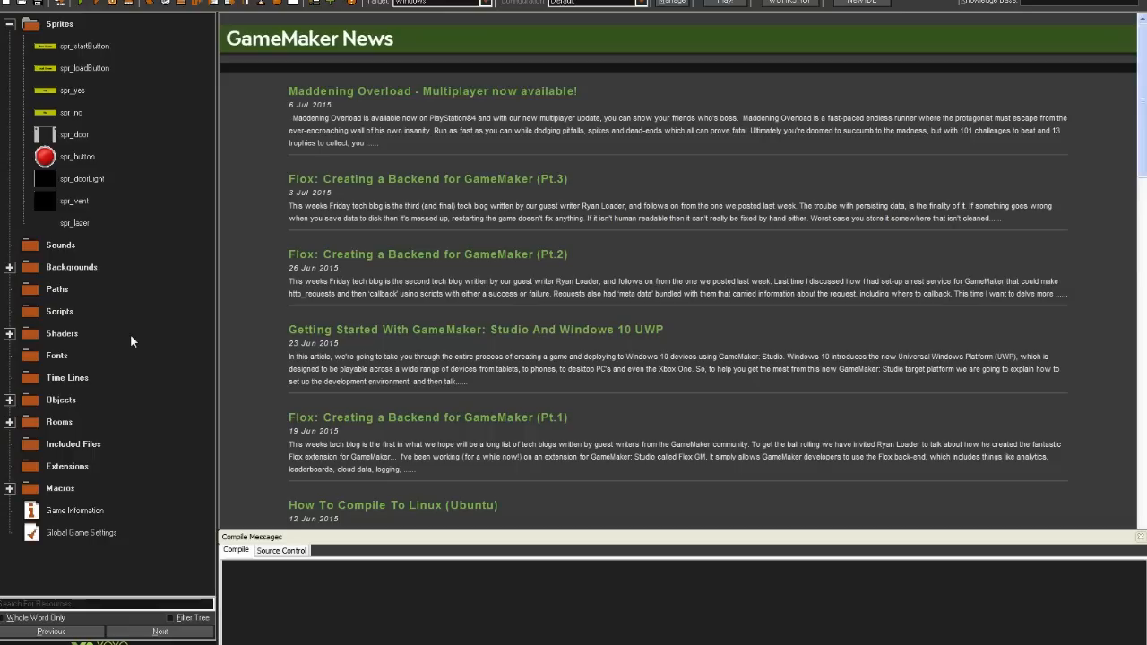
{"action": "mouse_move", "coordinate": [111, 322]}
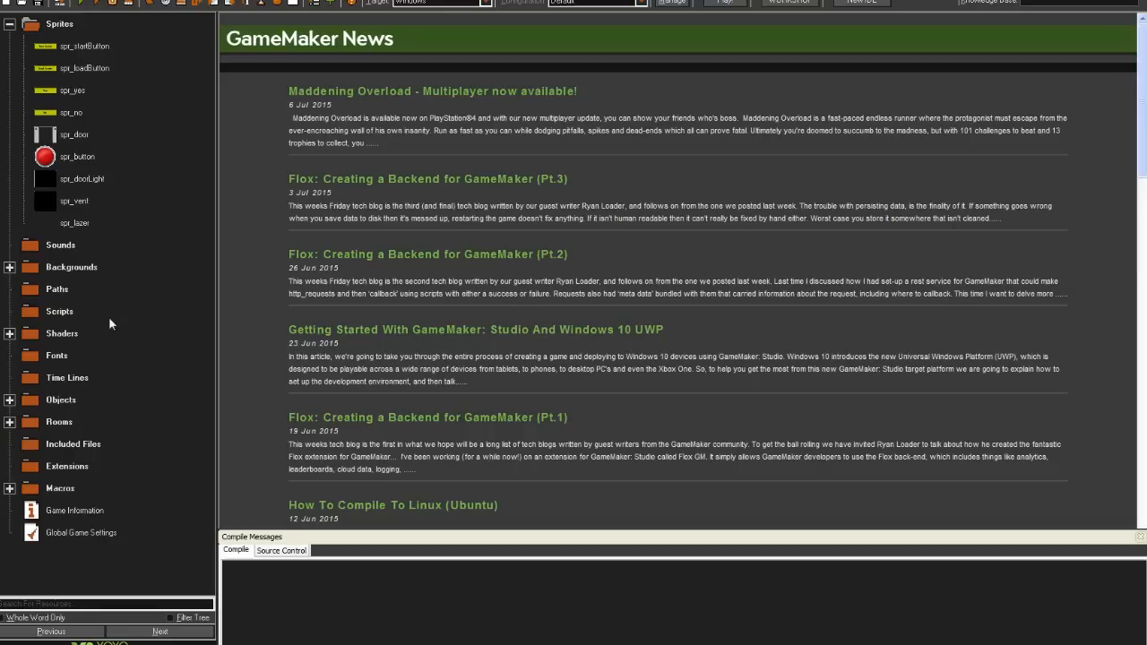
{"action": "mouse_move", "coordinate": [215, 267]}
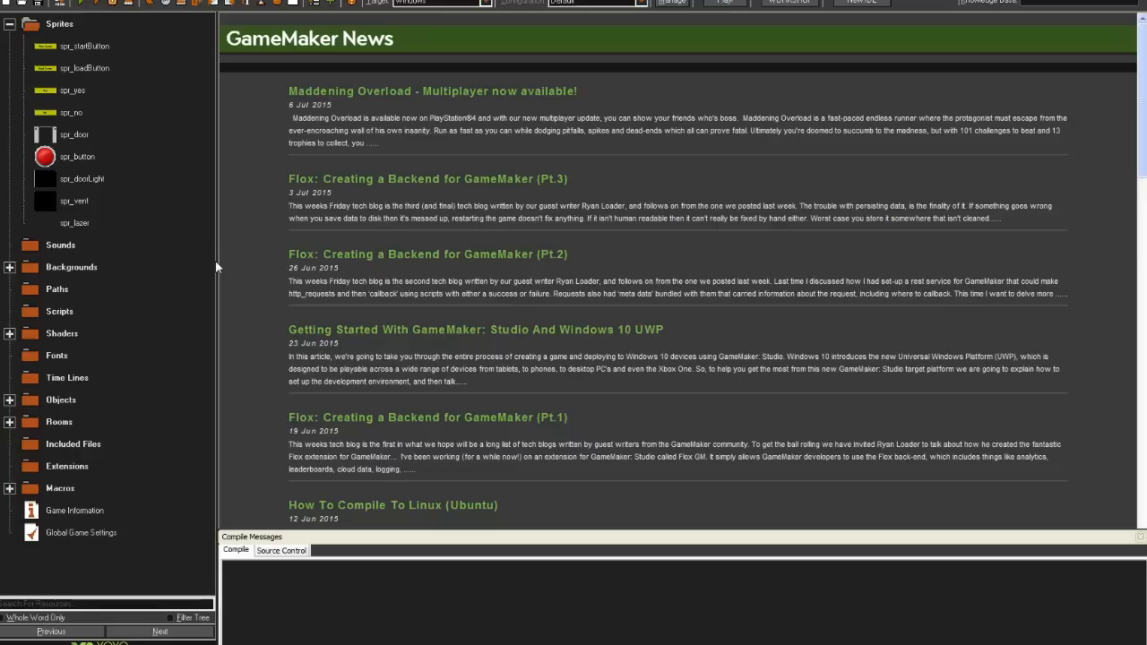
{"action": "mouse_move", "coordinate": [294, 140]}
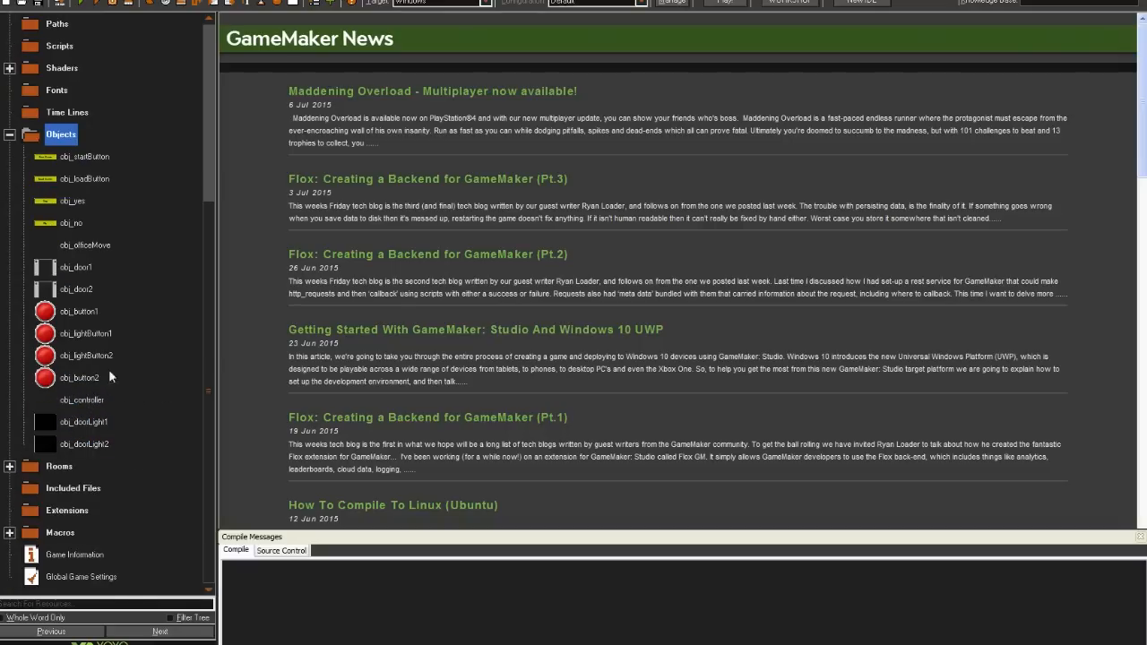
Rename object14 to obj_lightVentButton1 and object16 to obj_lightVentButton2, then save
{"action": "double_click", "coordinate": [73, 377]}
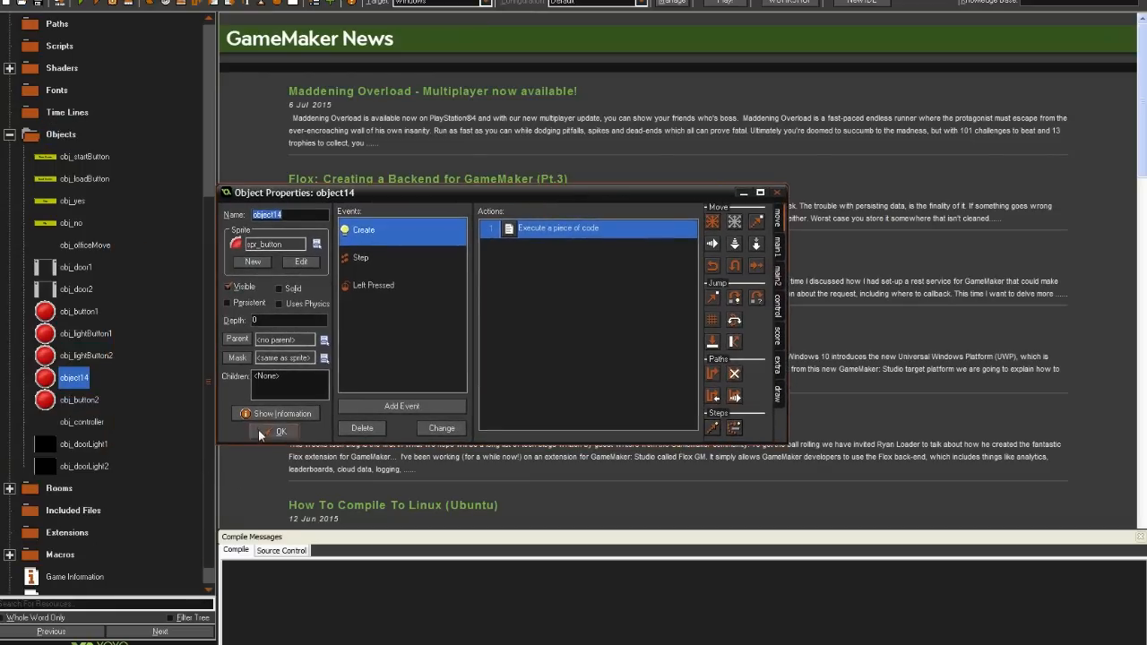
{"action": "left_click", "coordinate": [280, 432]}
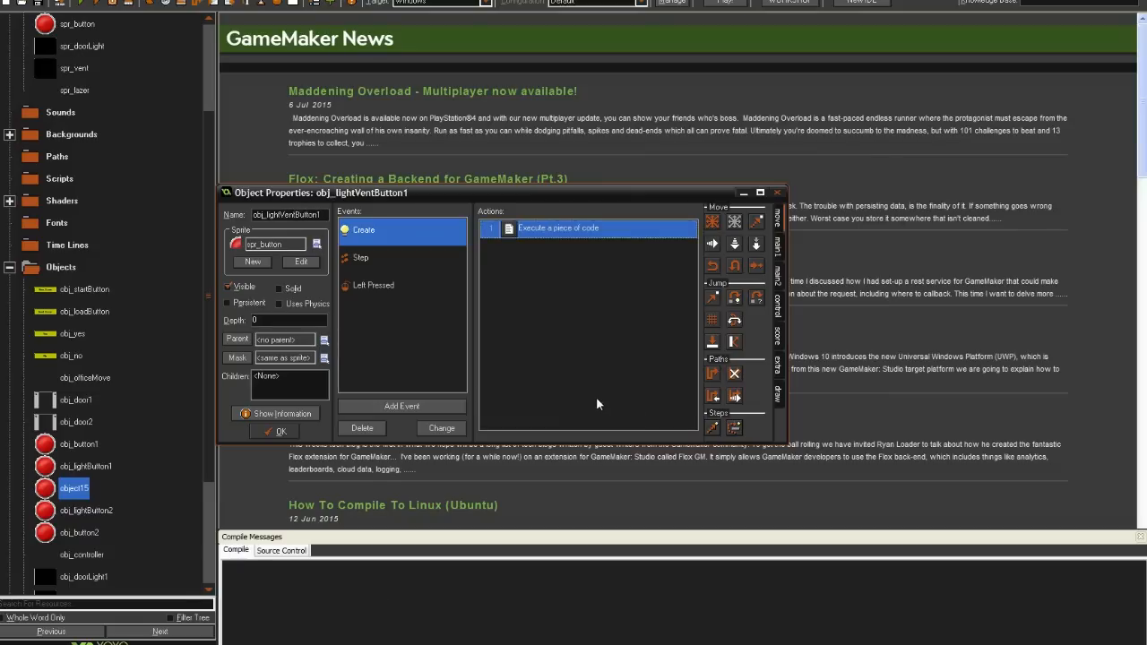
{"action": "double_click", "coordinate": [559, 228]}
{"action": "type", "text": "obj_lightVentButton2"}
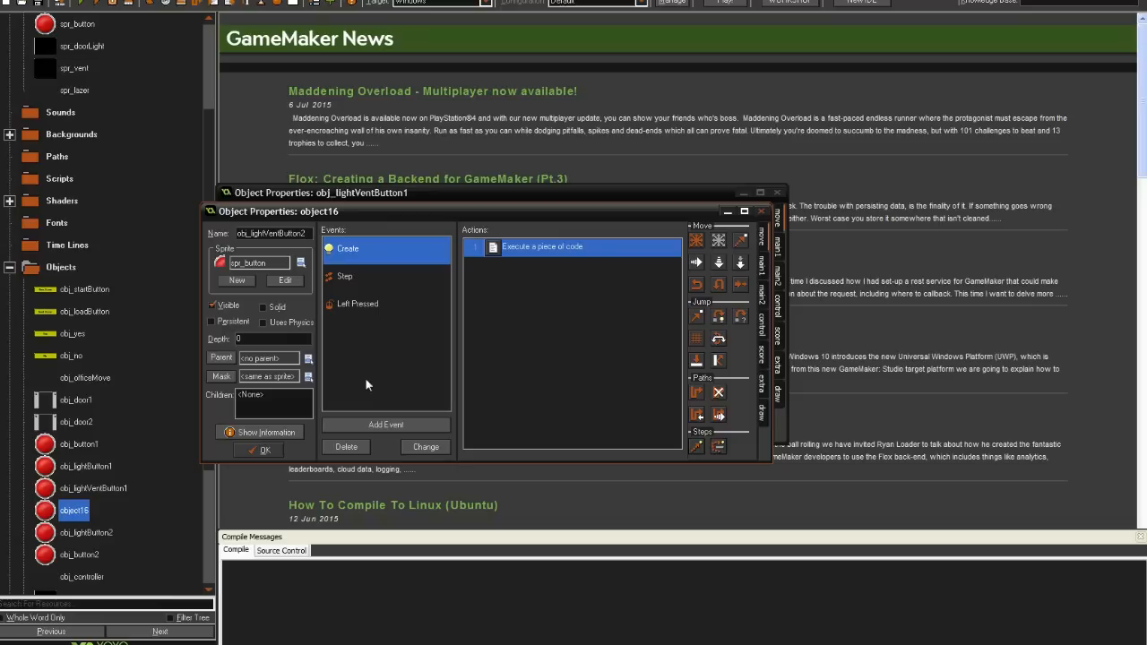
{"action": "mouse_move", "coordinate": [314, 265]}
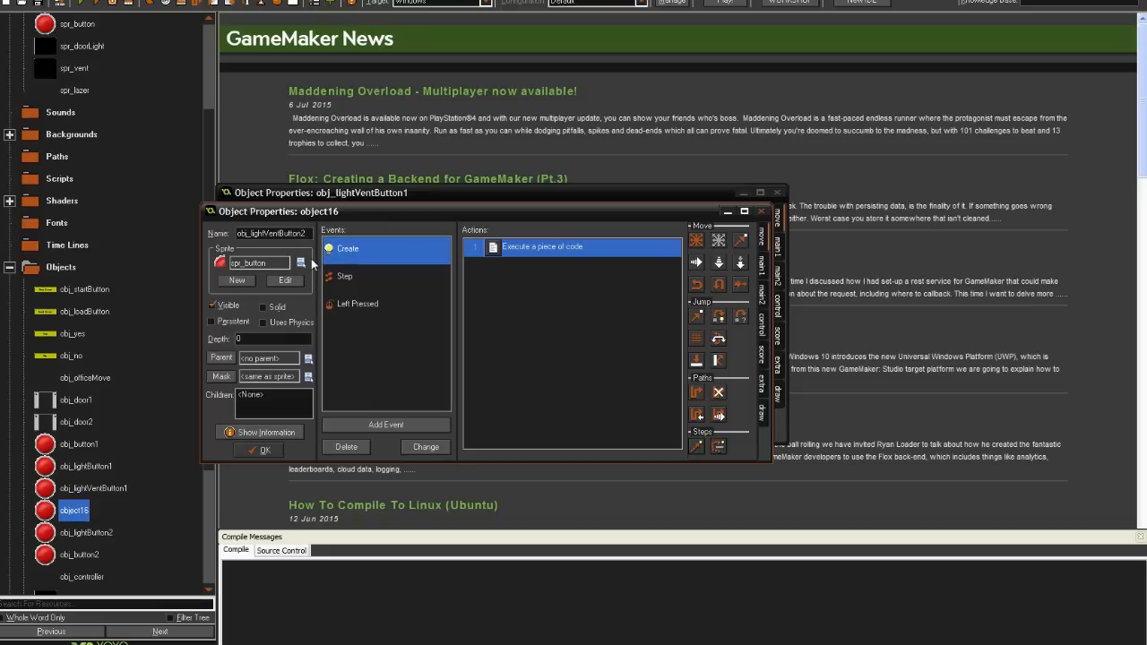
{"action": "left_click", "coordinate": [359, 305]}
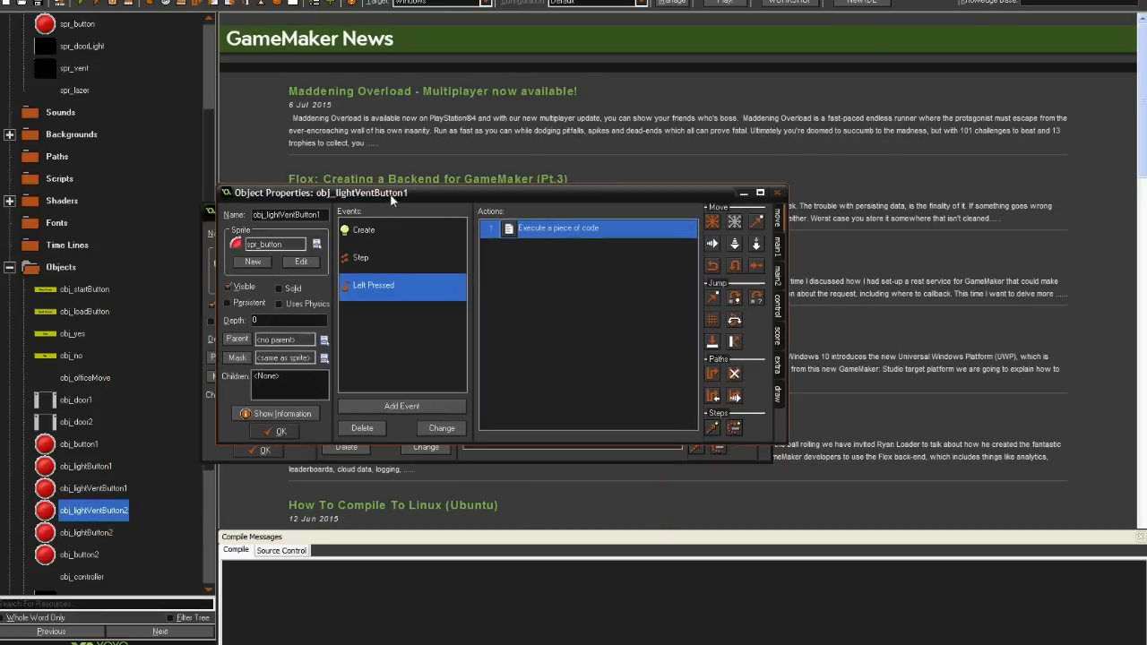
Add with(obj_lightVentButton2){ state = 0 } inside obj_lightVentButton1's Left Pressed state == 0 branch
{"action": "double_click", "coordinate": [558, 228]}
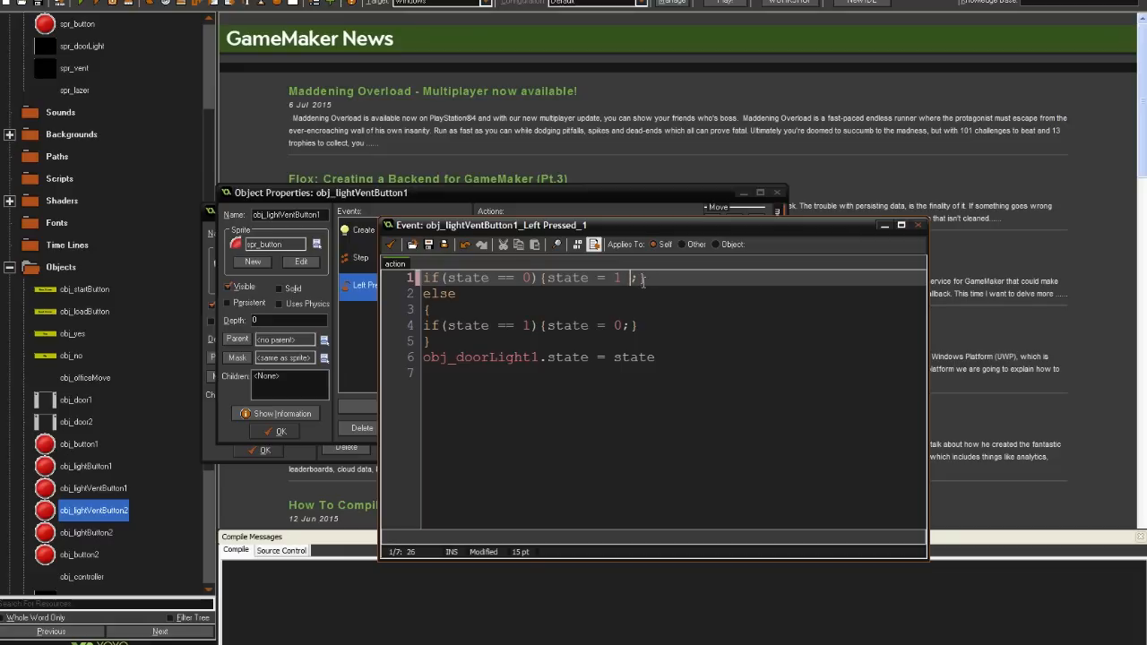
{"action": "type", "text": "w"}
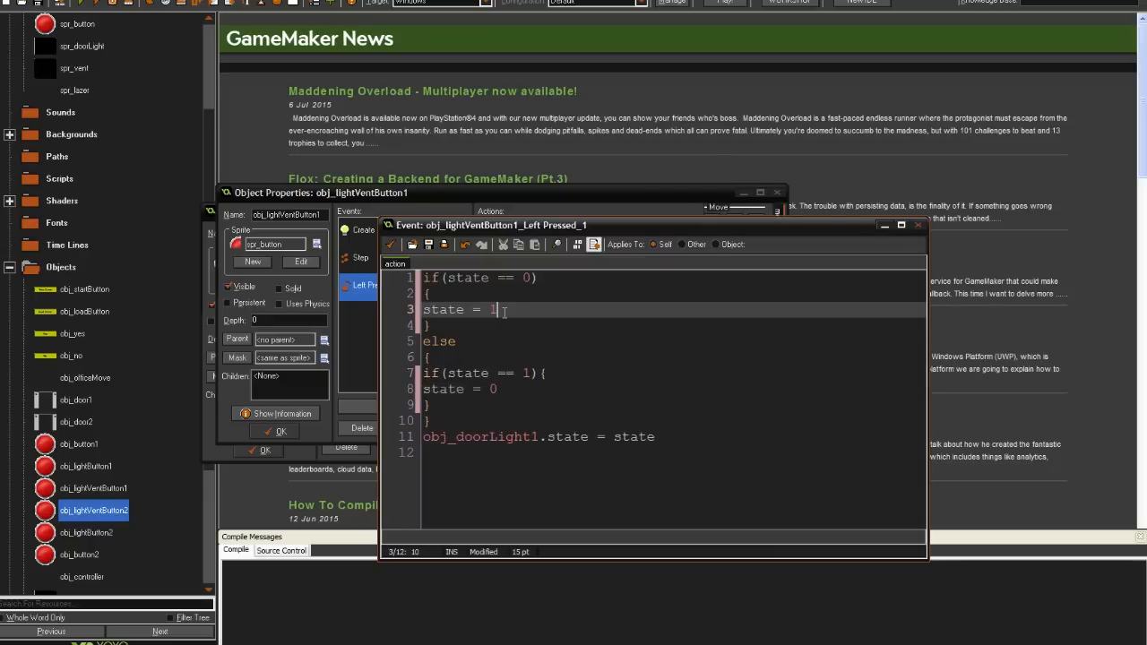
{"action": "type", "text": "with()"}
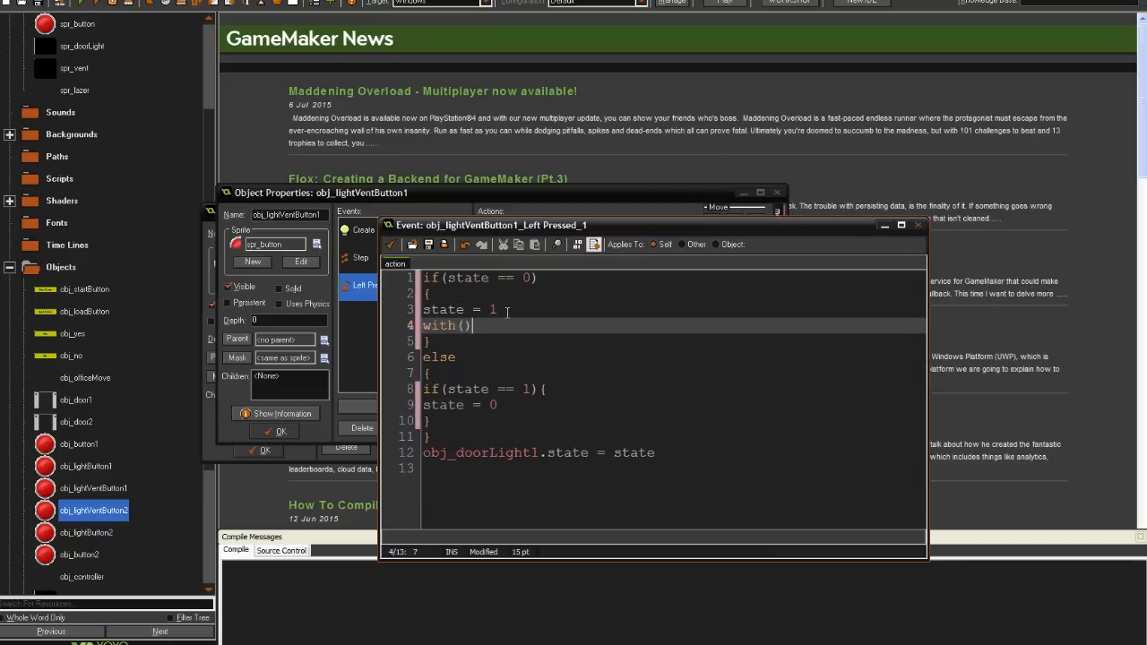
{"action": "type", "text": "obj_lightVentButton2"}
{"action": "type", "text": "{"}
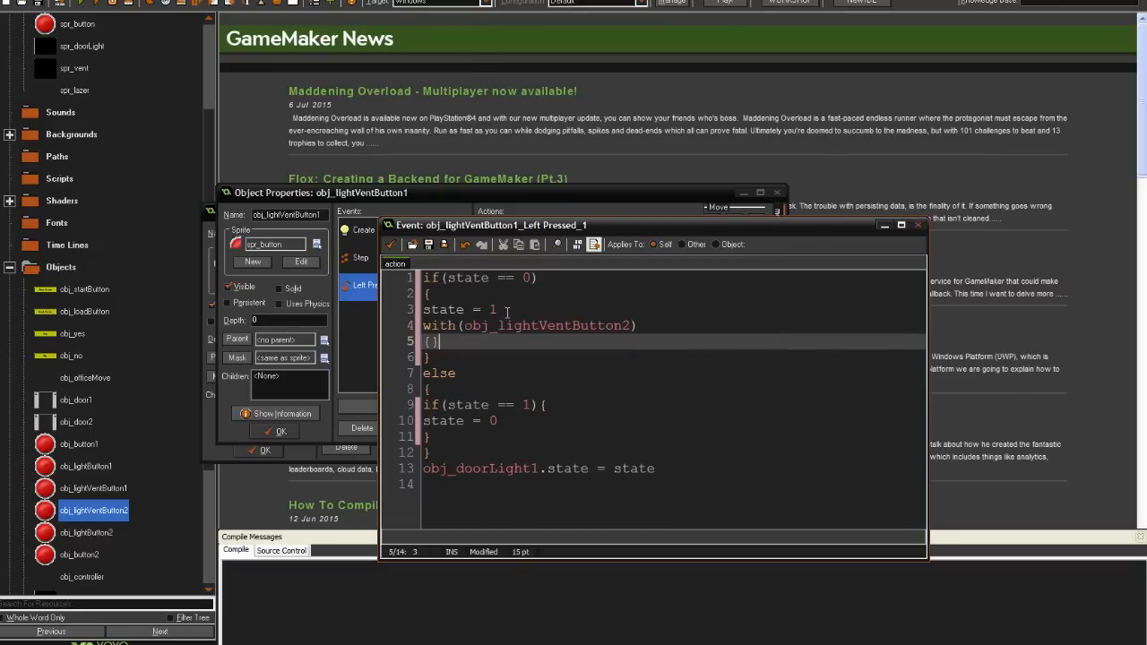
{"action": "type", "text": "state"}
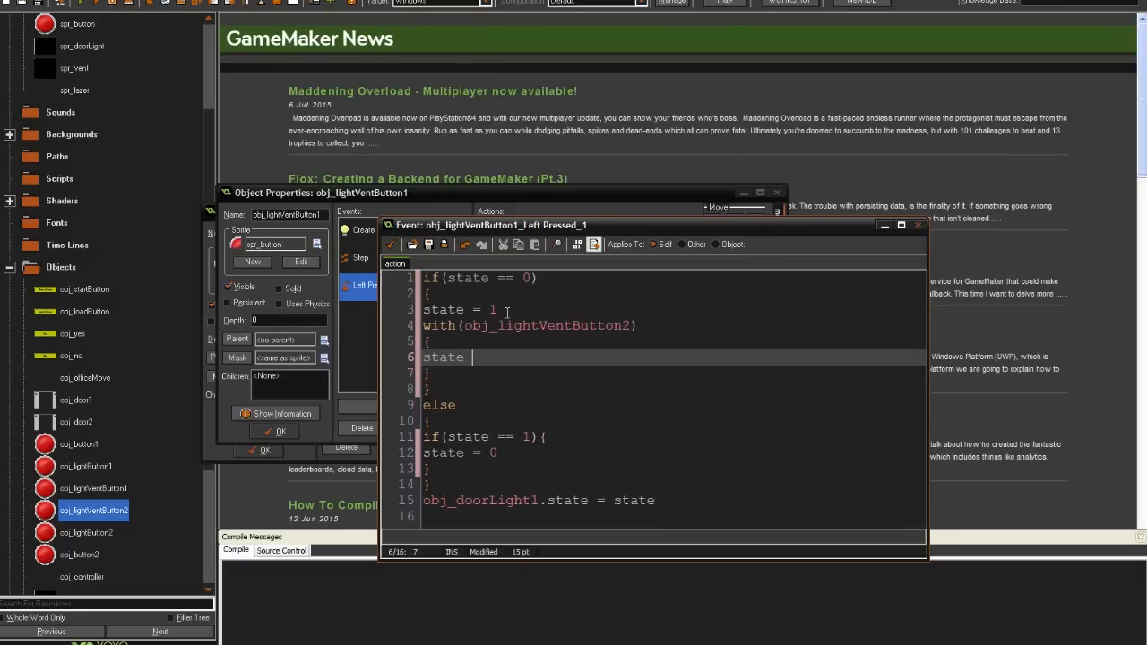
{"action": "type", "text": "= 0"}
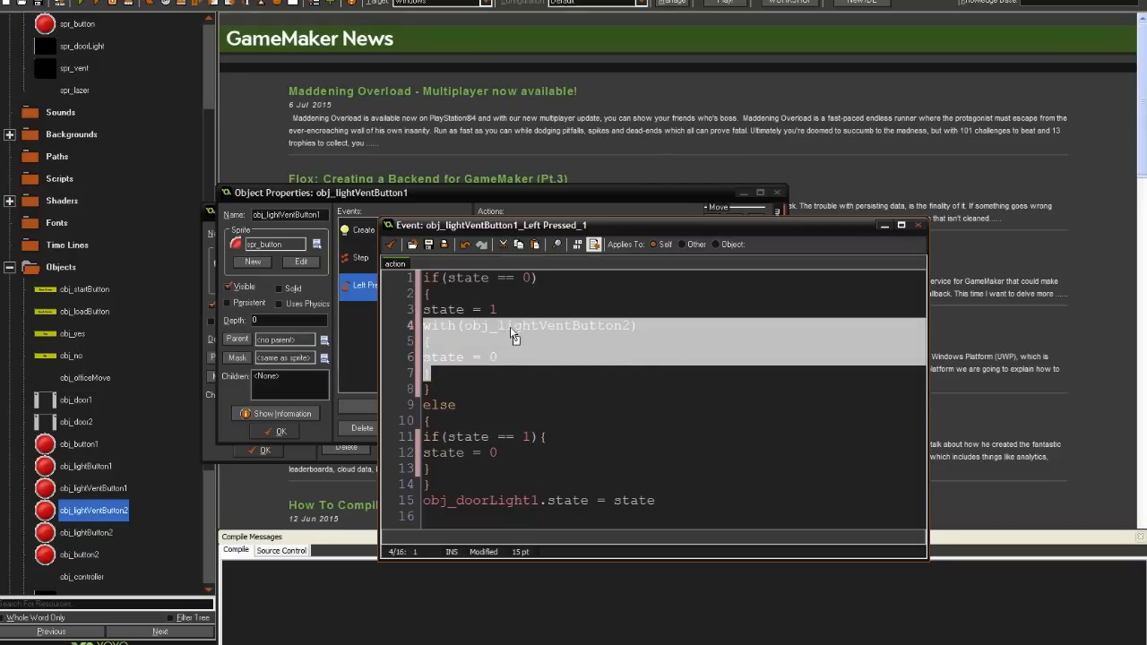
{"action": "left_click", "coordinate": [499, 451]}
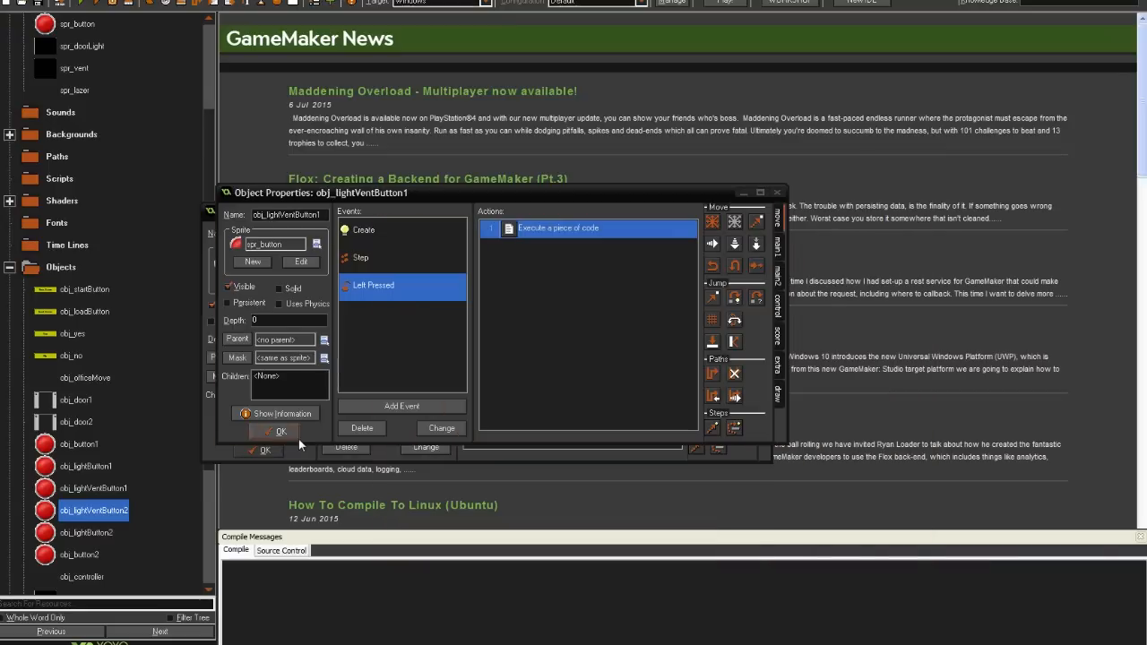
Edit obj_lightVentButton2's Left Pressed code and confirm its properties closed
{"action": "double_click", "coordinate": [558, 228]}
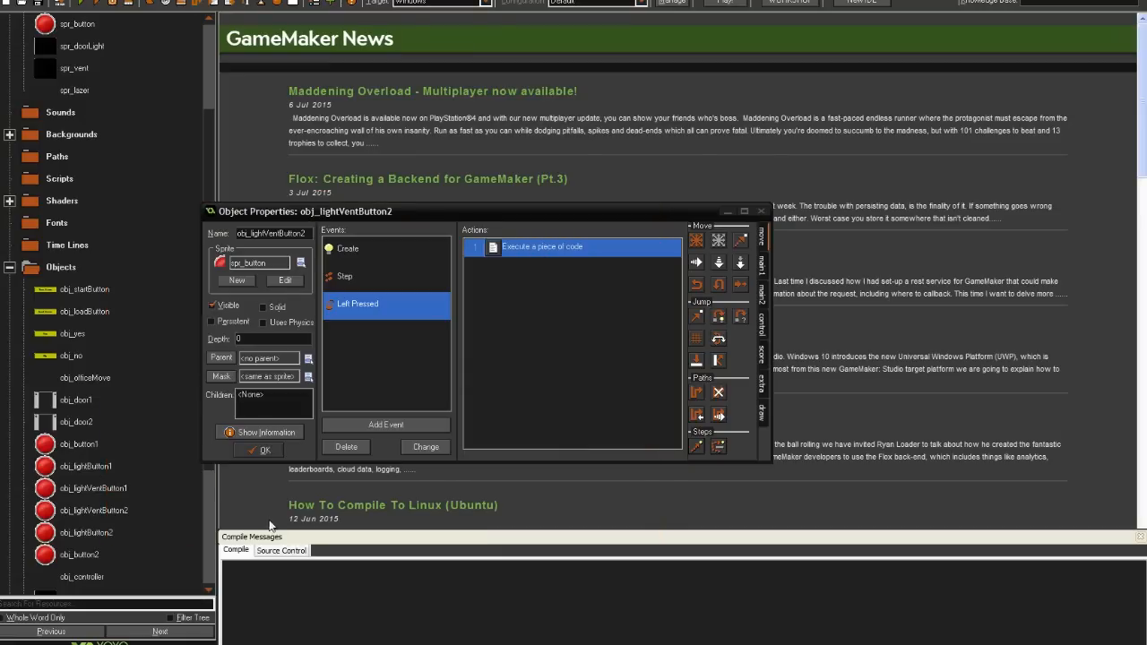
{"action": "left_click", "coordinate": [258, 448]}
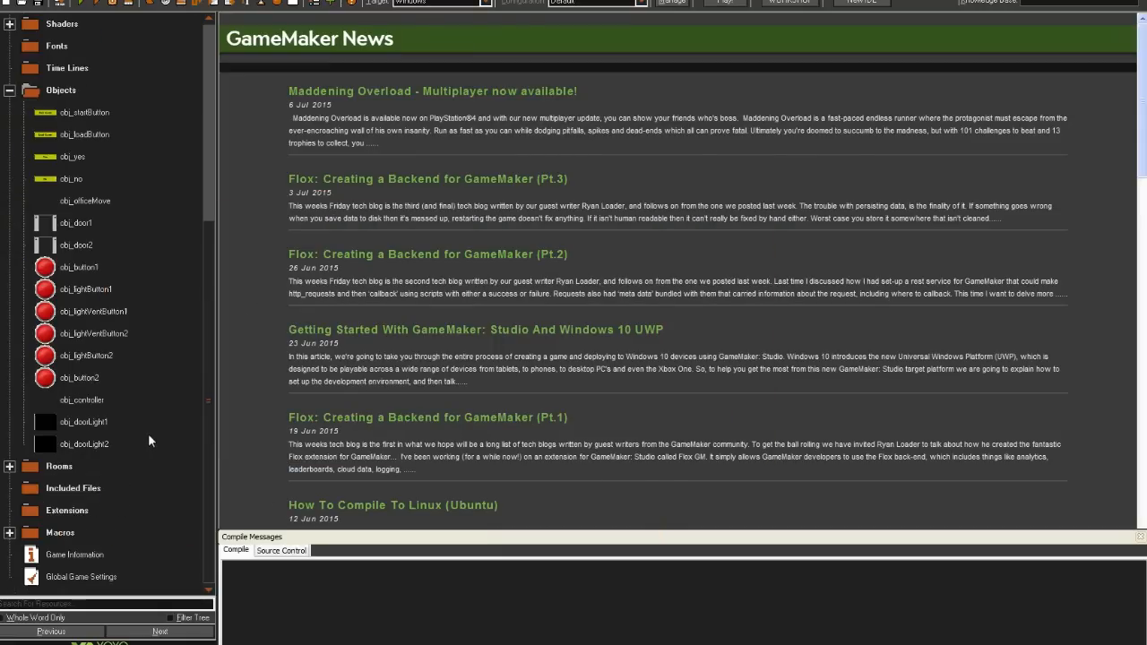
{"action": "left_click", "coordinate": [84, 444]}
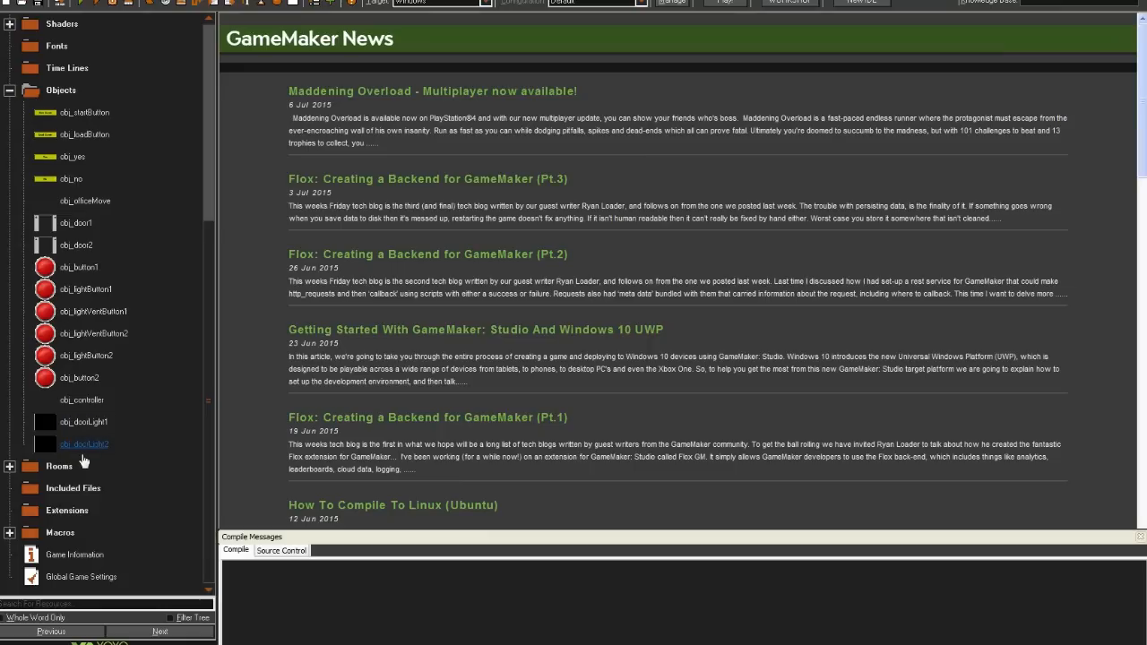
{"action": "right_click", "coordinate": [83, 445]}
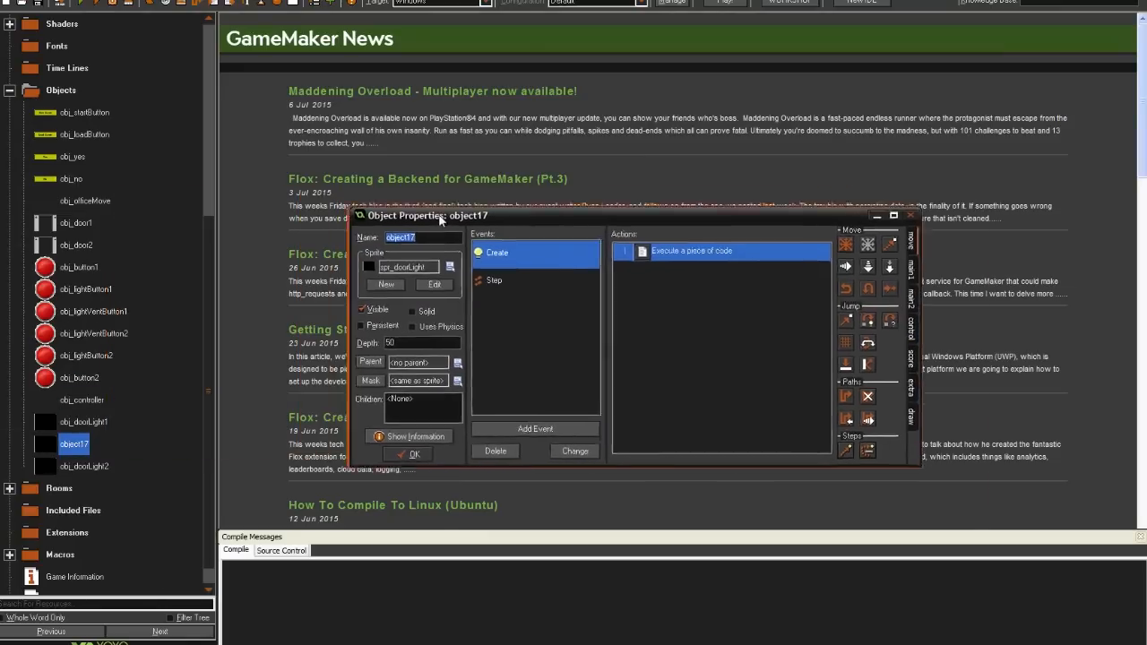
{"action": "left_click_drag", "start_coordinate": [427, 215], "coordinate": [547, 266]}
{"action": "type", "text": "obj_"}
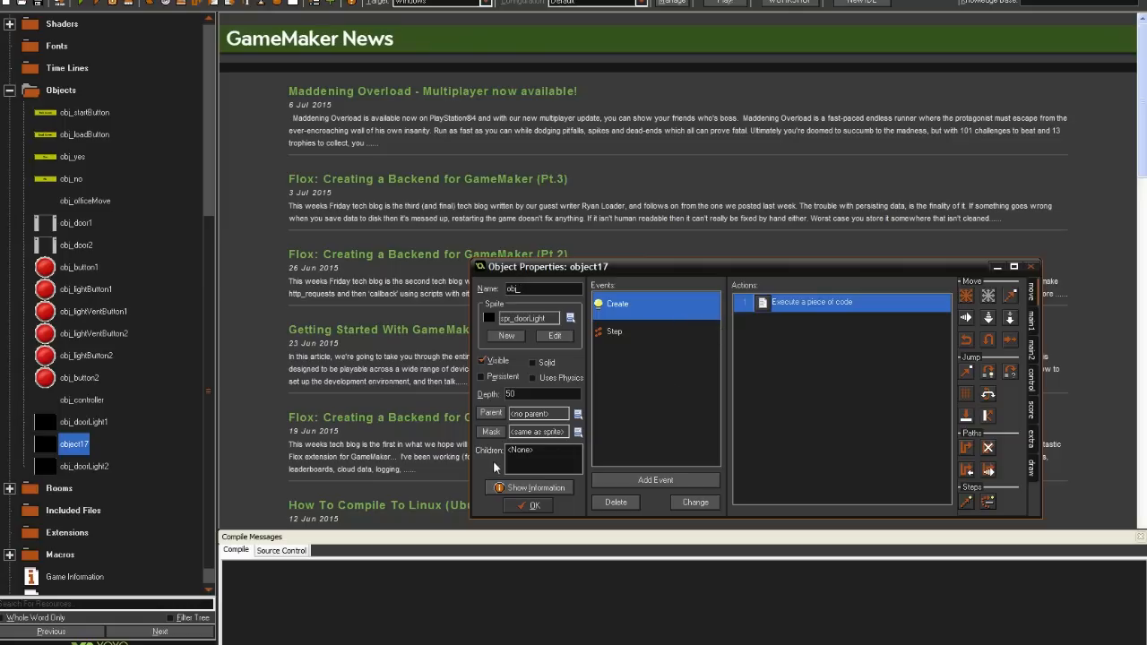
{"action": "right_click", "coordinate": [73, 445]}
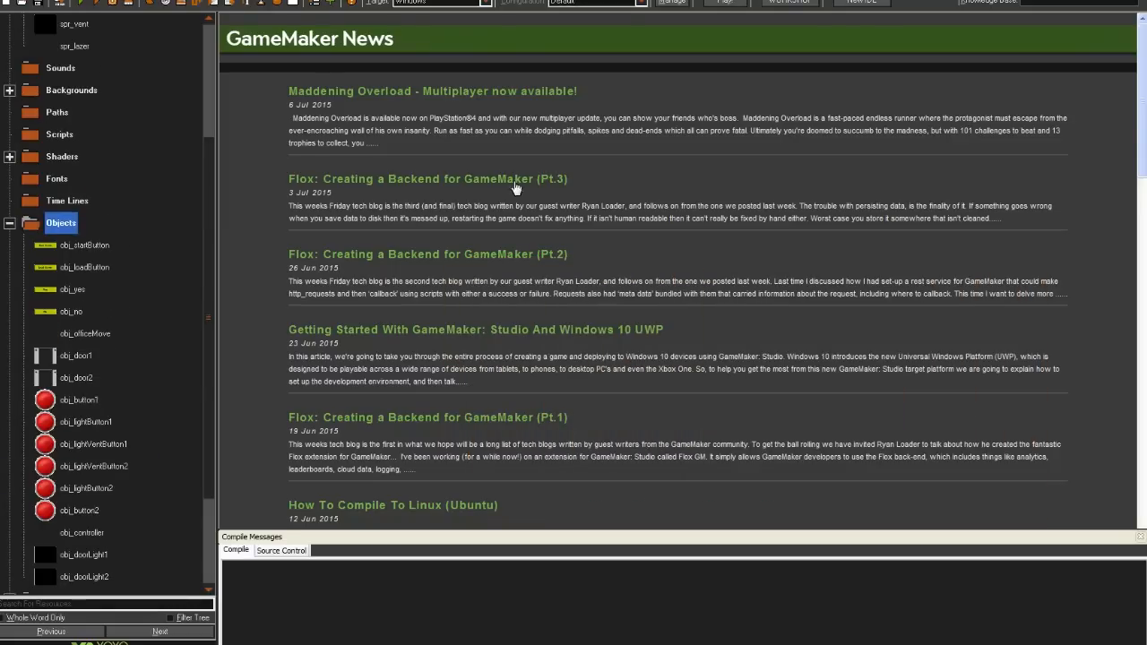
{"action": "mouse_move", "coordinate": [247, 272]}
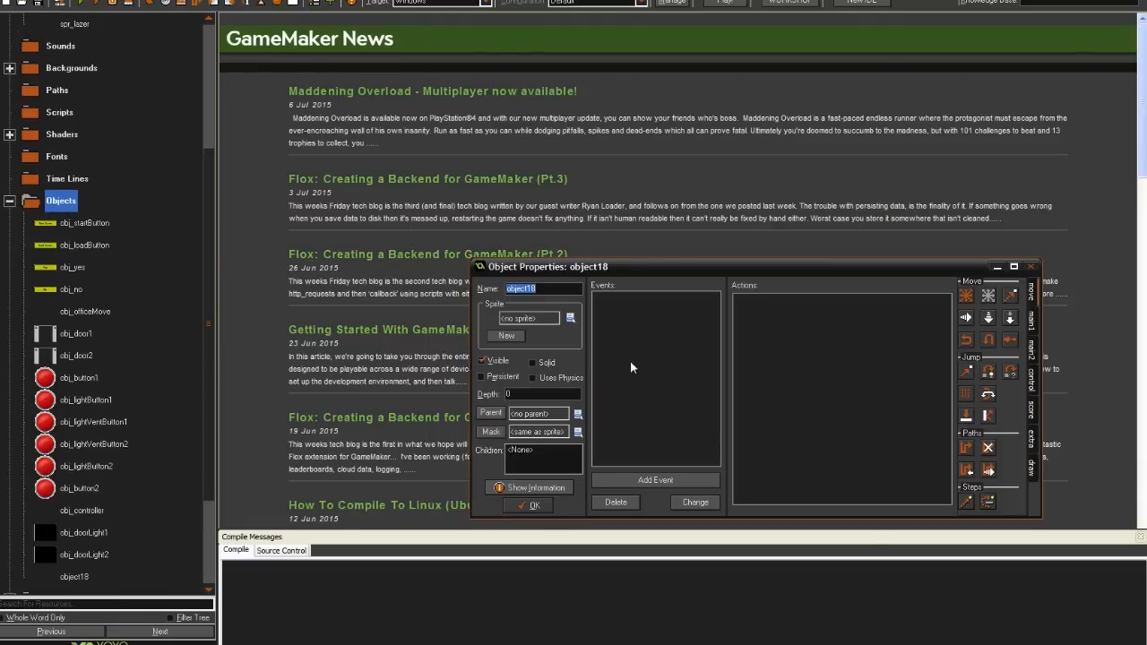
Name the new object obj_lazerGate1 and give it Create code stopping animation with state 0
{"action": "type", "text": "obj_"}
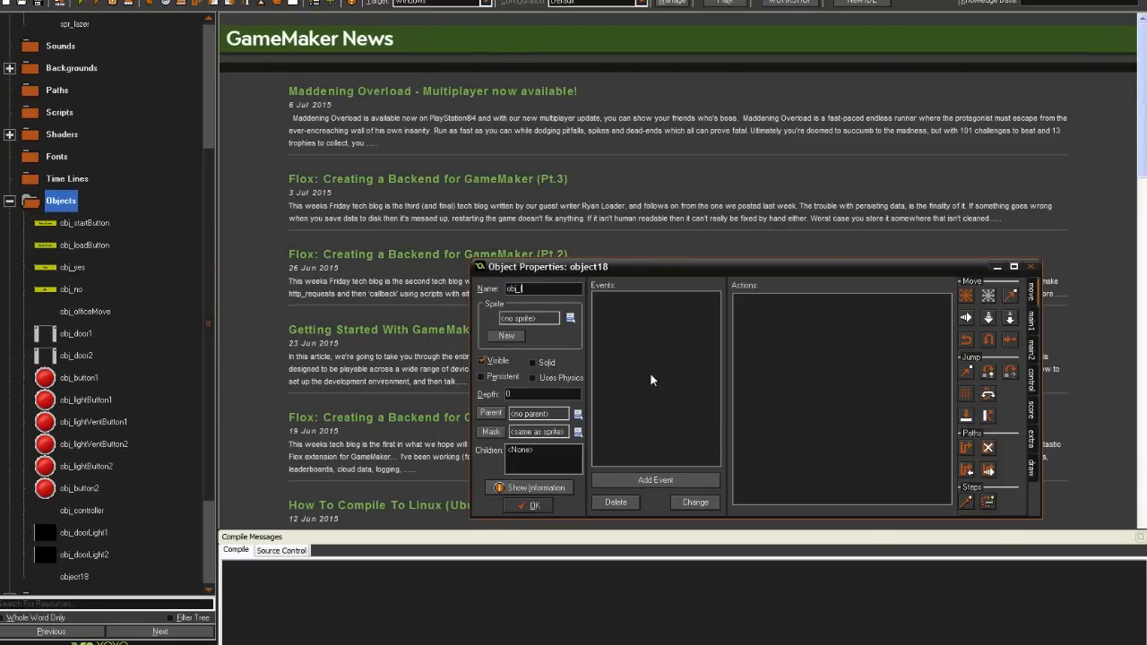
{"action": "type", "text": "obj_lazerGate1"}
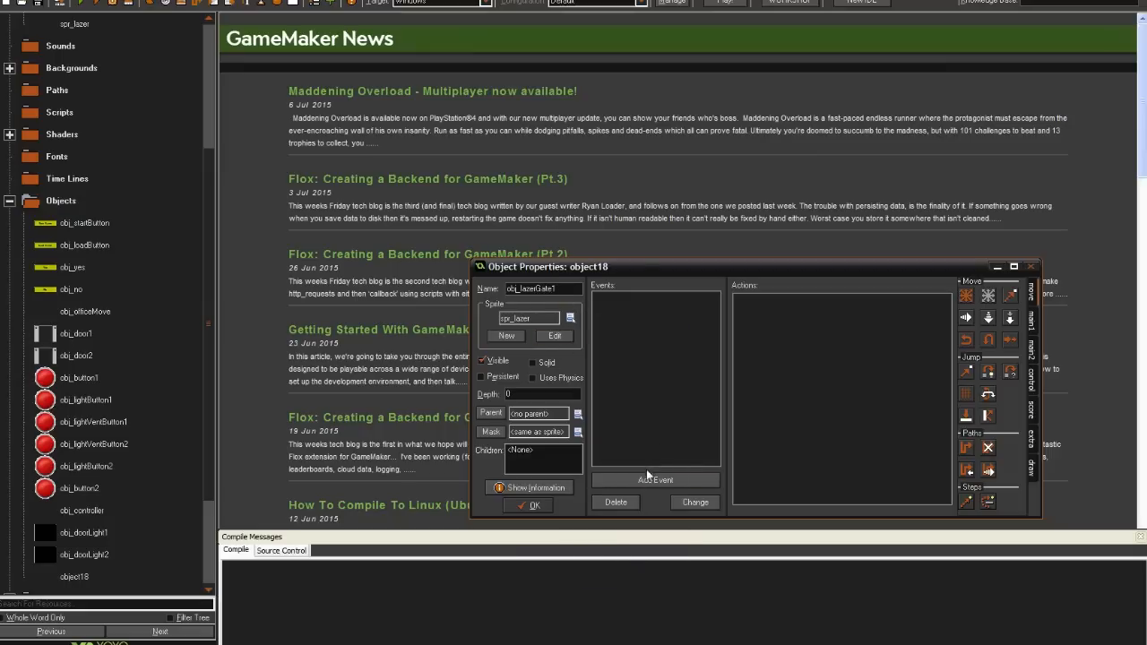
{"action": "left_click", "coordinate": [656, 480]}
{"action": "type", "text": "ima"}
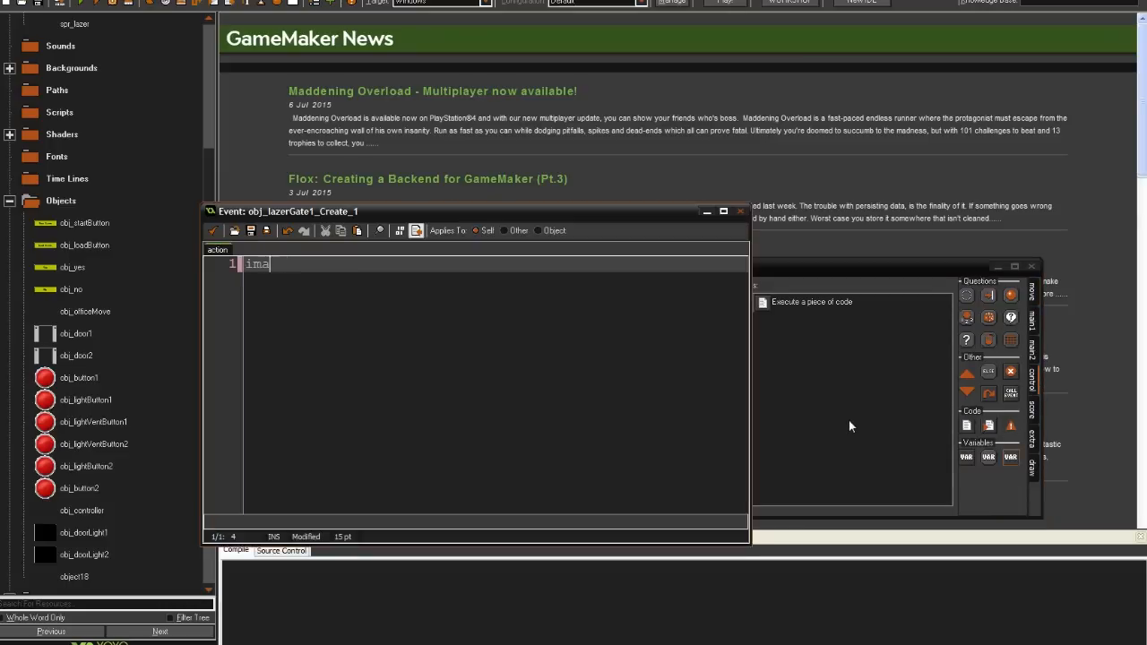
{"action": "type", "text": "ge_index = 0"}
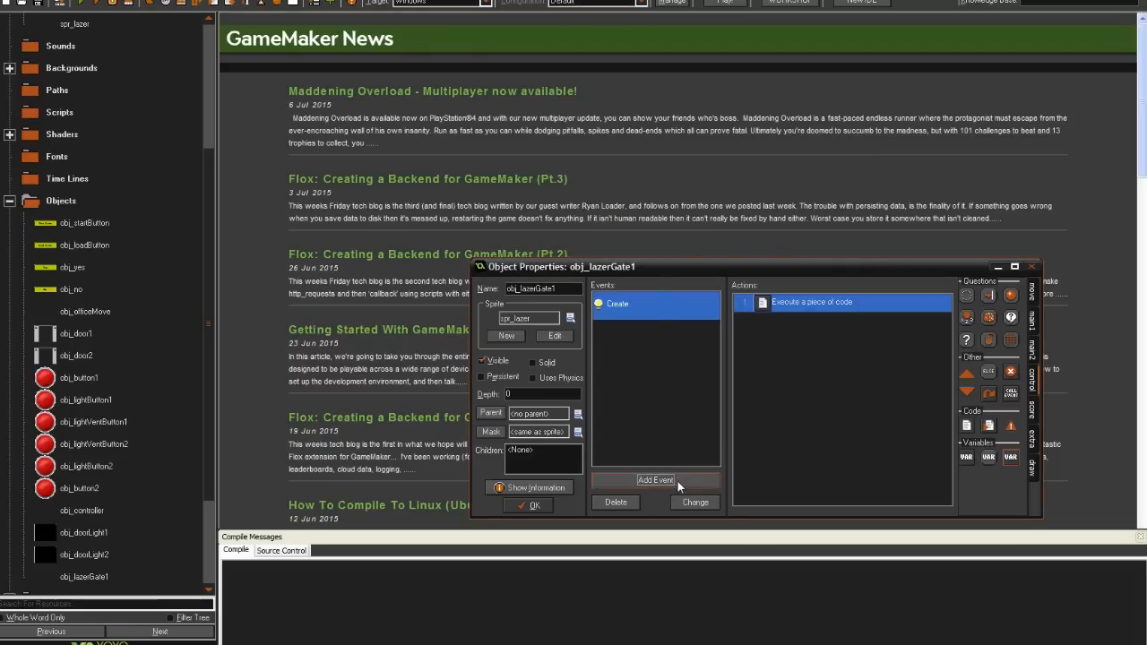
Add a Step event to obj_lazerGate1 and begin its if statement on the button's state
{"action": "left_click", "coordinate": [656, 481]}
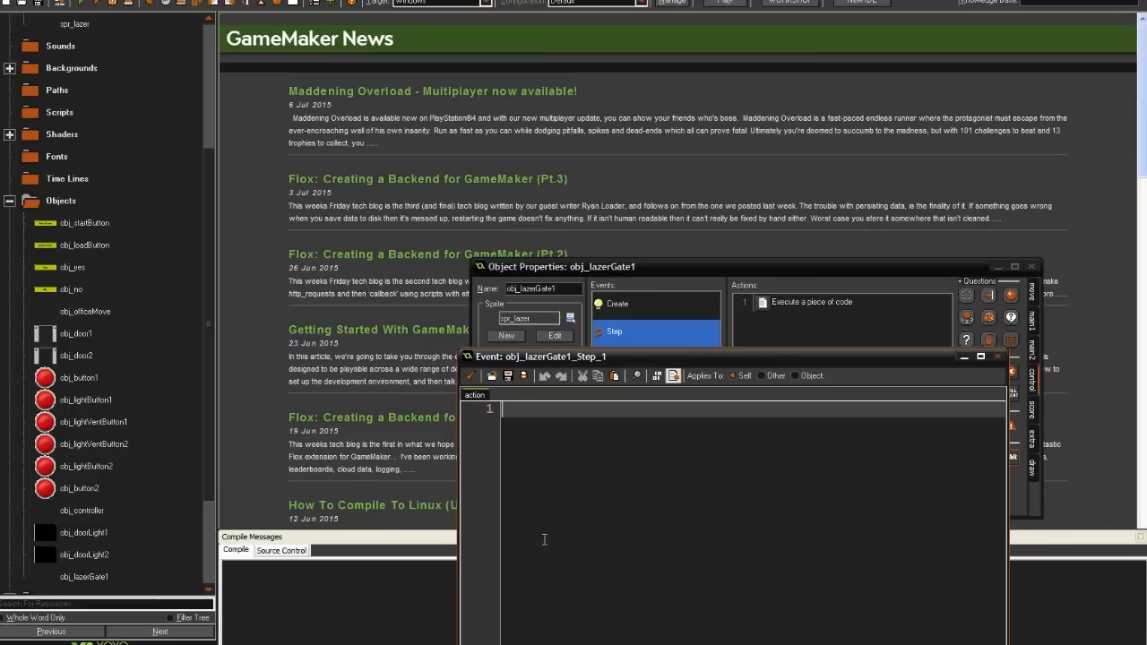
{"action": "type", "text": "if()"}
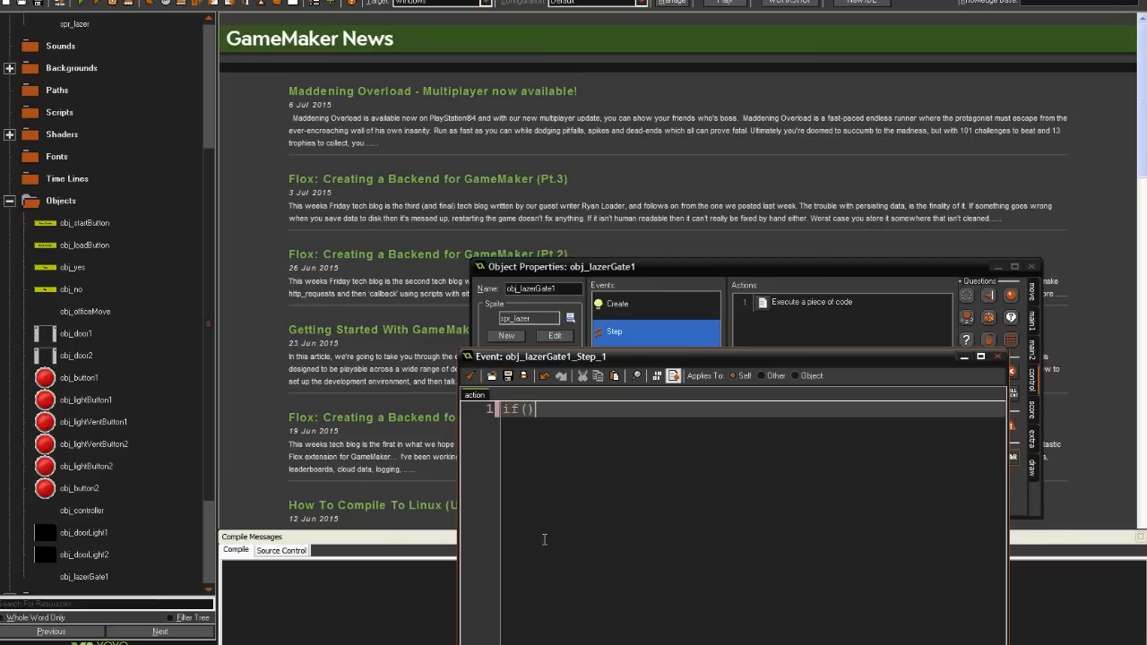
{"action": "type", "text": "obj"}
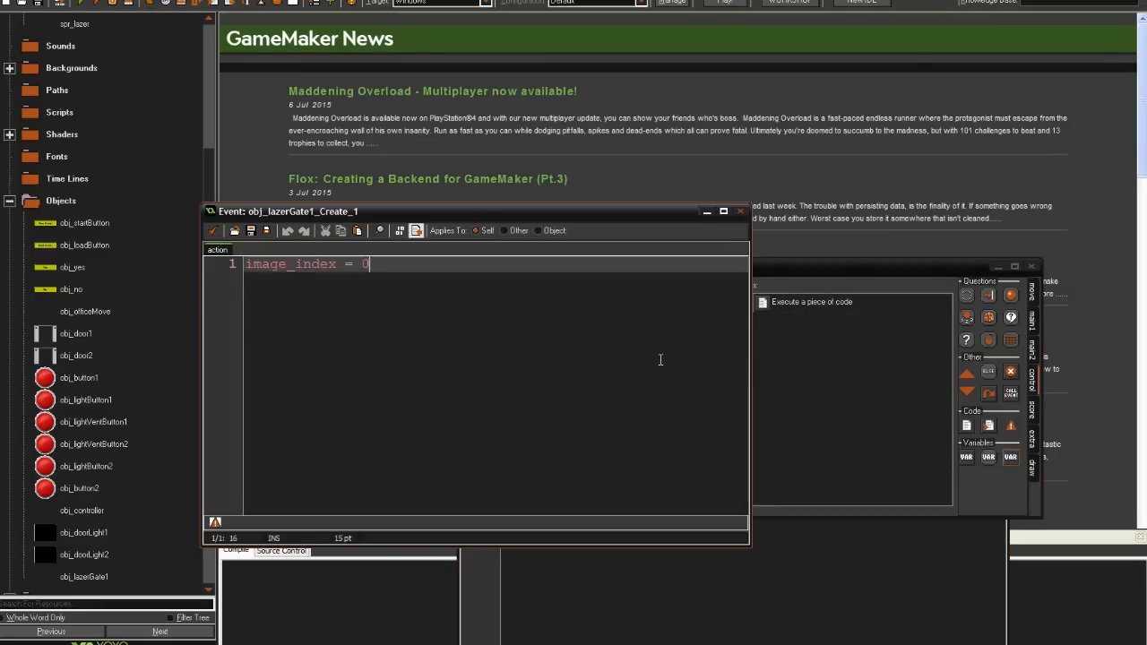
{"action": "type", "text": "sta"}
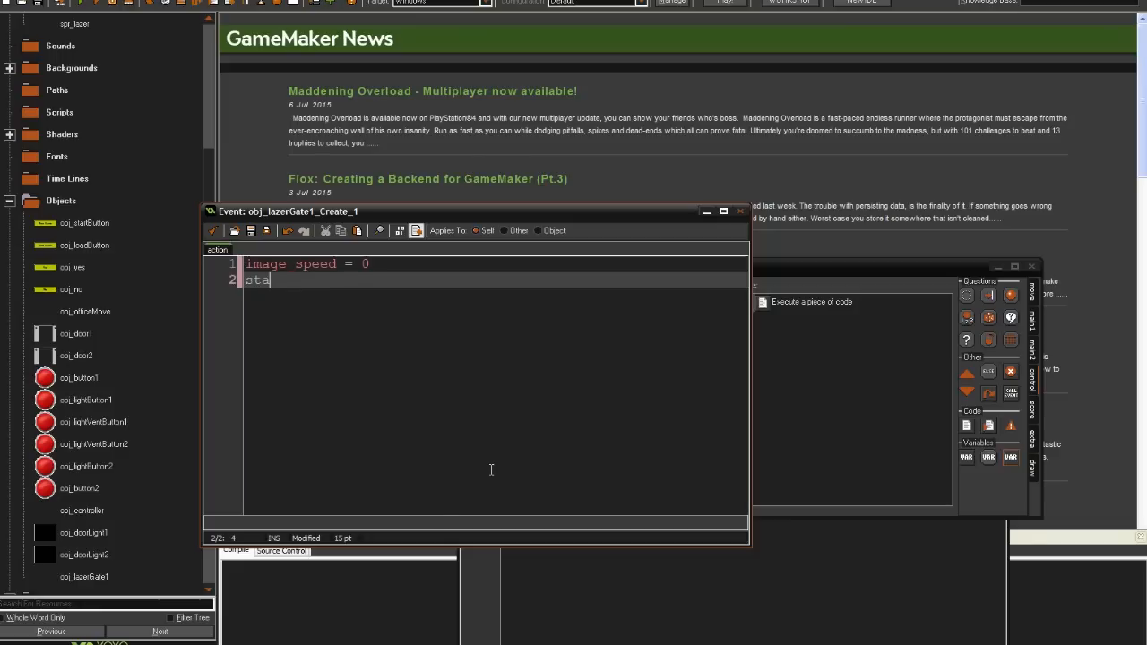
{"action": "type", "text": "w"}
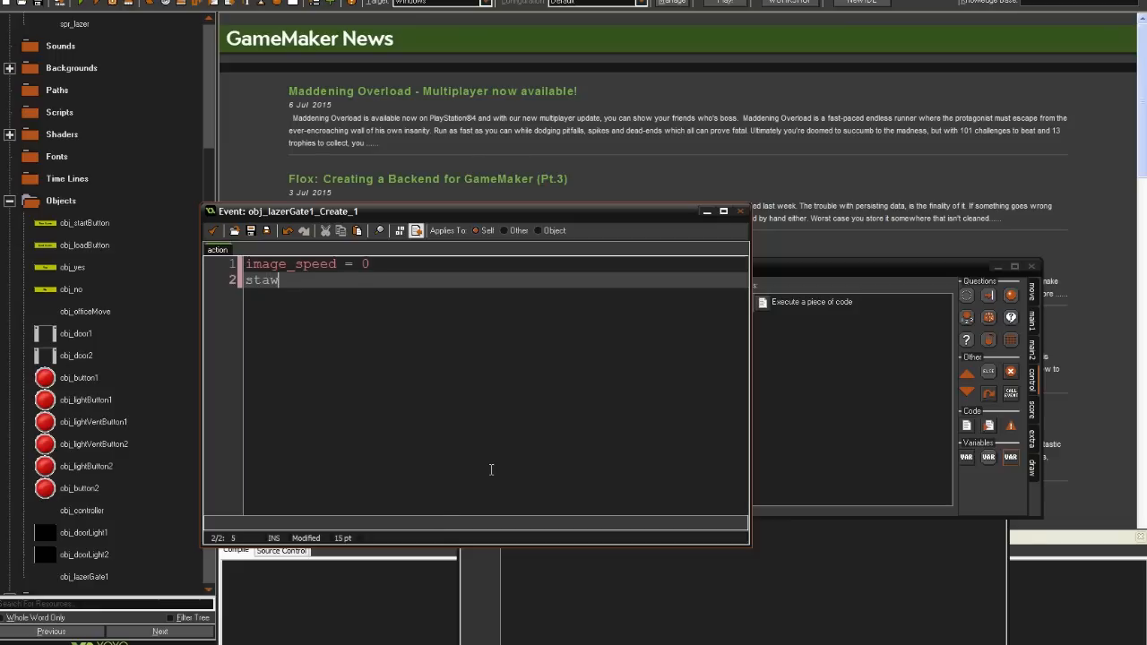
{"action": "key", "text": "backspace"}
{"action": "type", "text": "te ="}
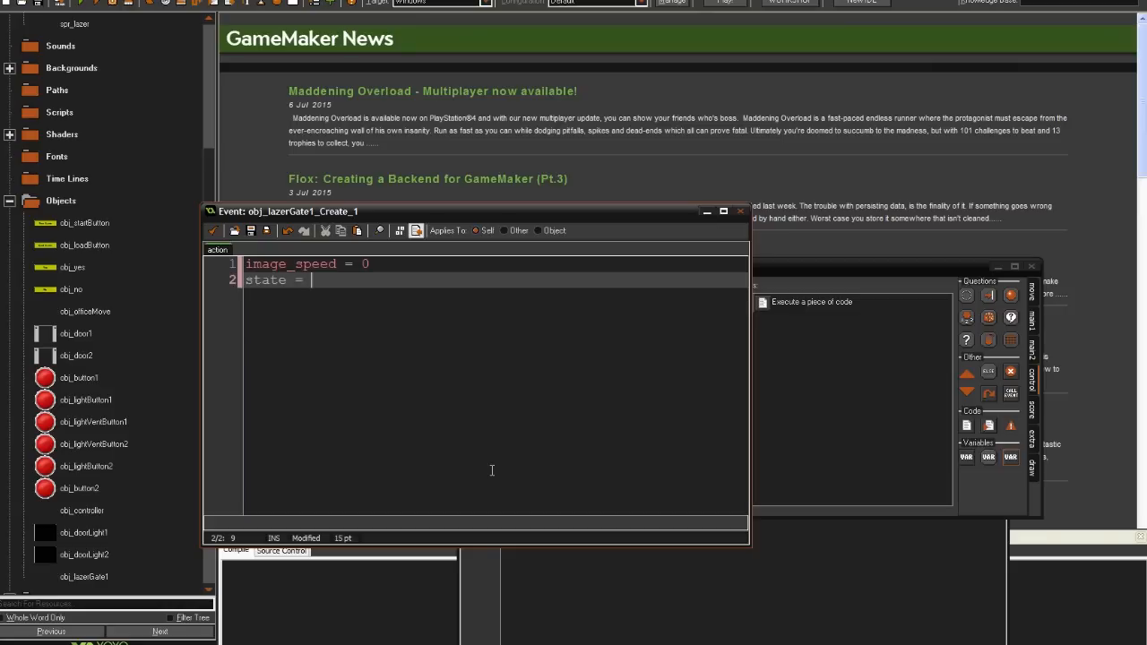
{"action": "type", "text": "0"}
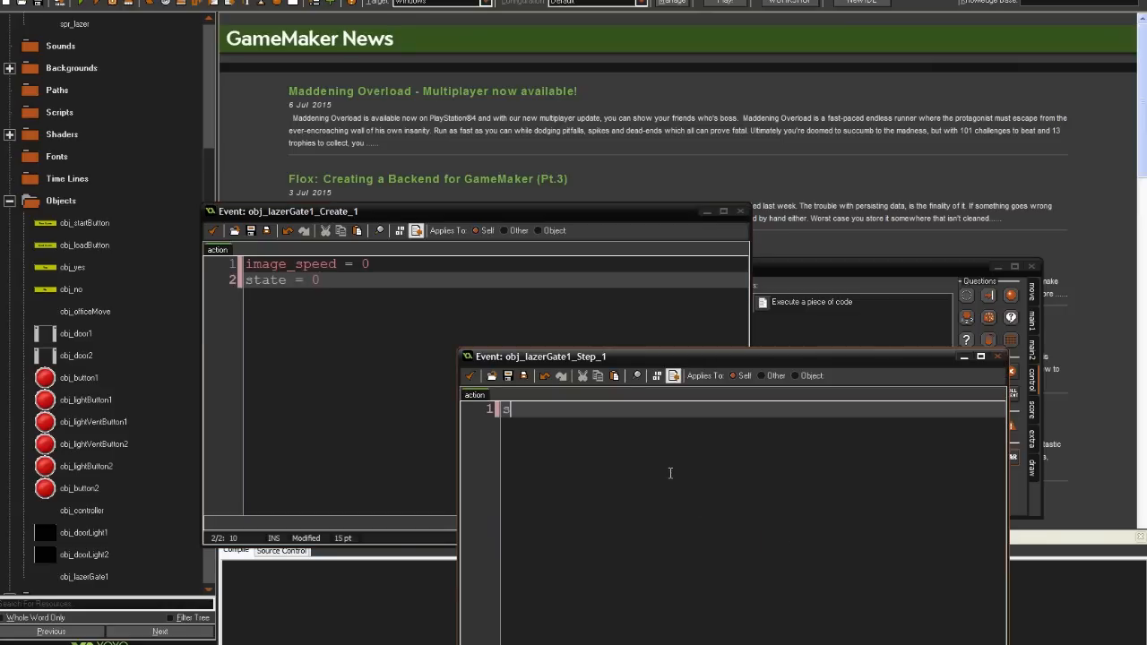
Write if(obj_lightVentButton1.state != state){ state = obj_lightVentButton1.state } in the Step code
{"action": "type", "text": "if"}
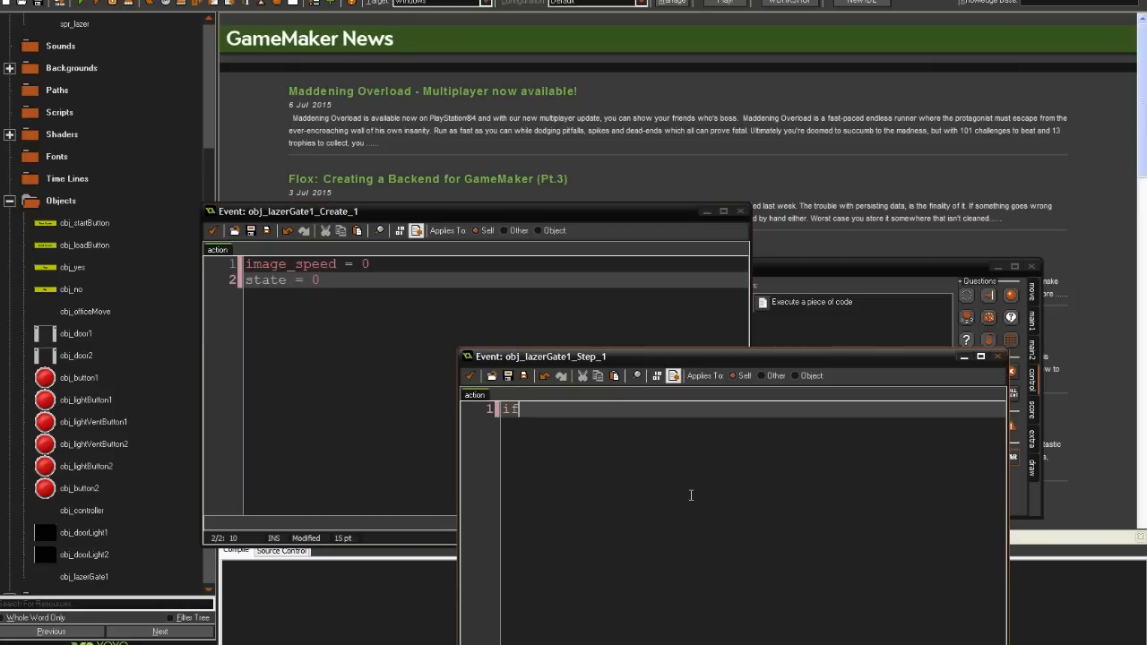
{"action": "type", "text": "obj_lig"}
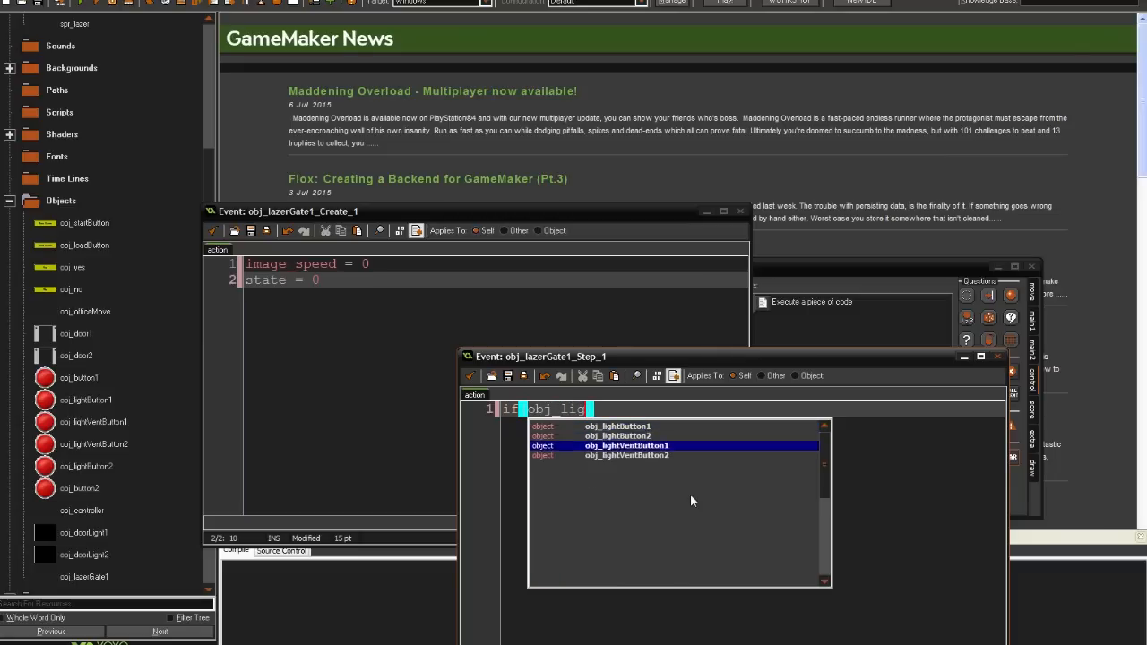
{"action": "left_click", "coordinate": [627, 444]}
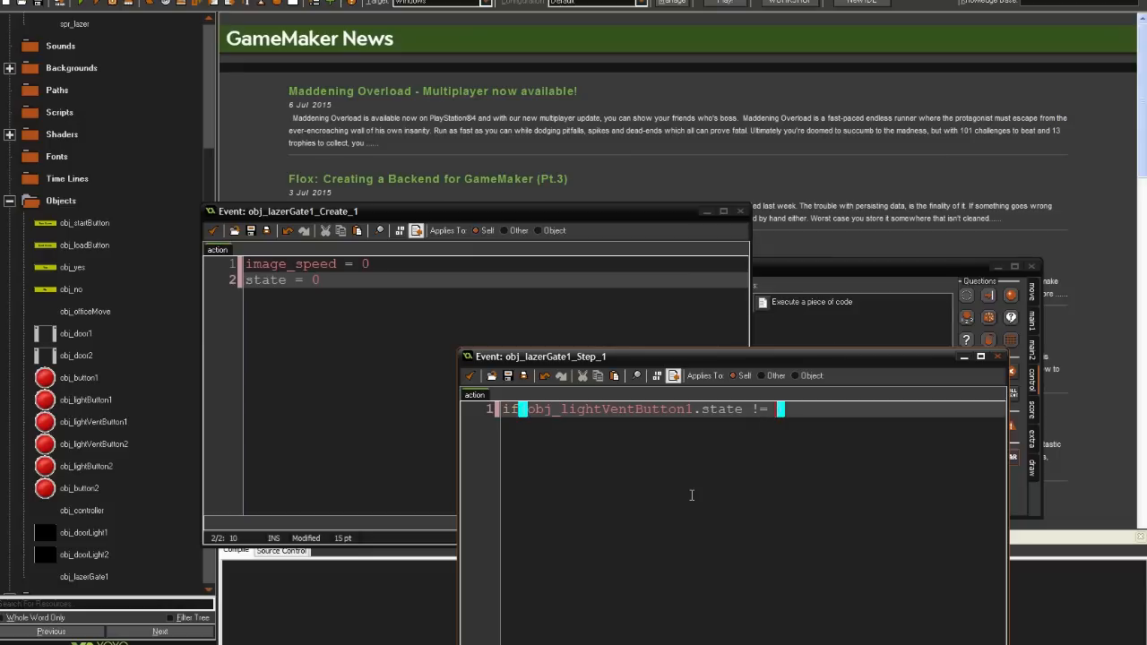
{"action": "type", "text": "stae"}
{"action": "type", "text": "{"}
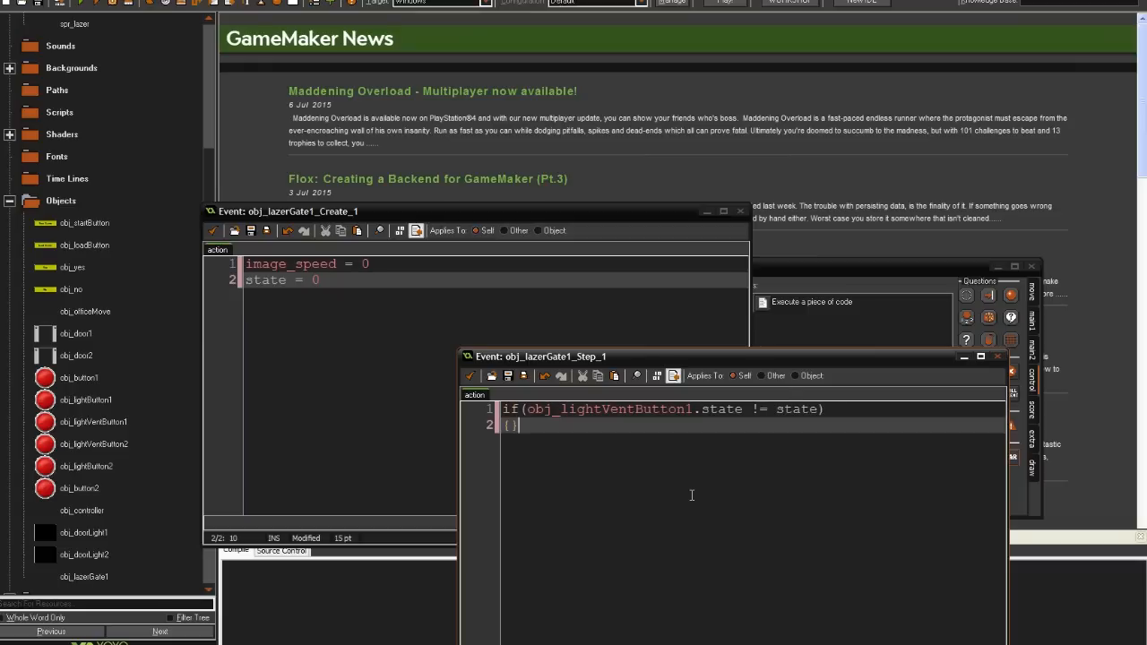
{"action": "type", "text": "state = obj"}
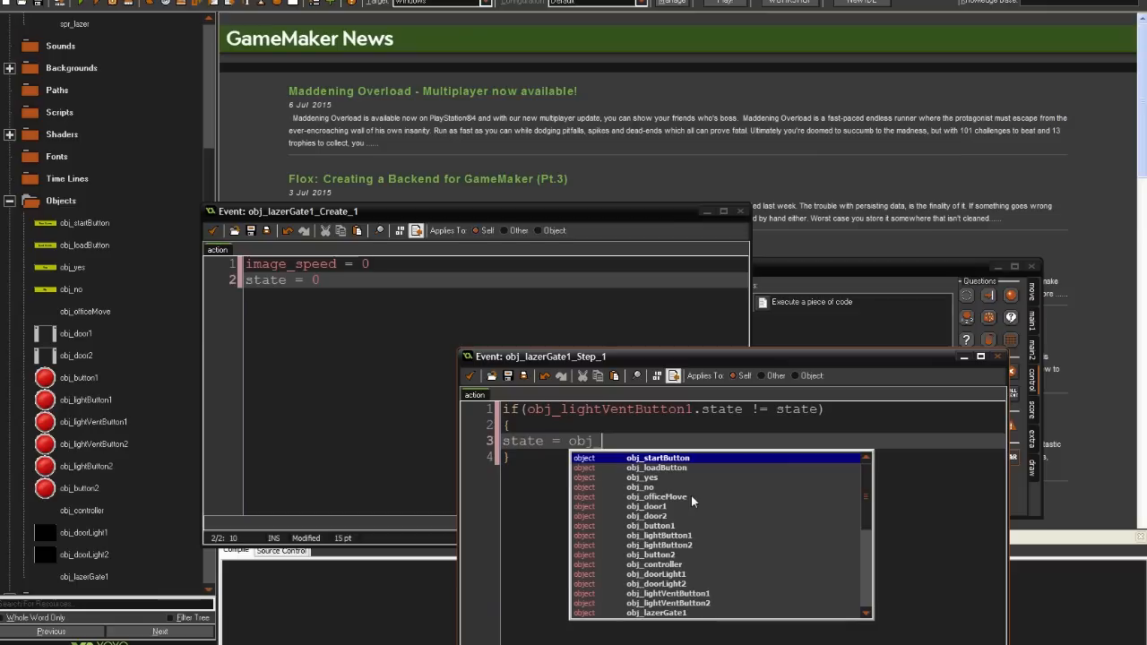
{"action": "type", "text": "_lightVentButton1.state"}
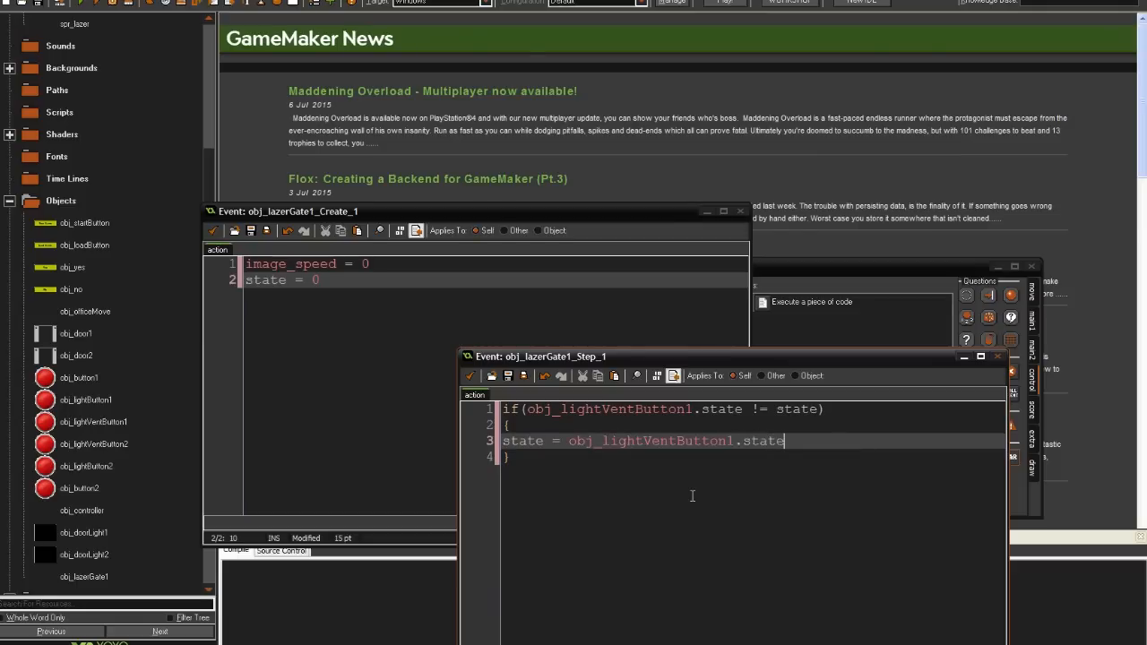
{"action": "mouse_move", "coordinate": [812, 498]}
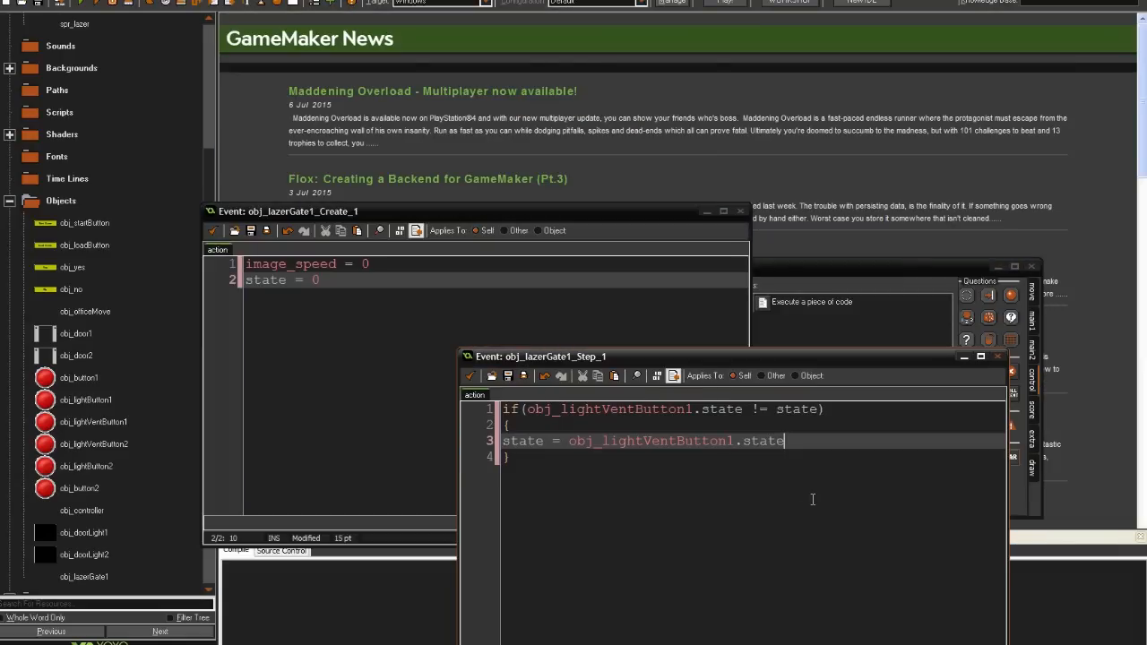
{"action": "mouse_move", "coordinate": [807, 469]}
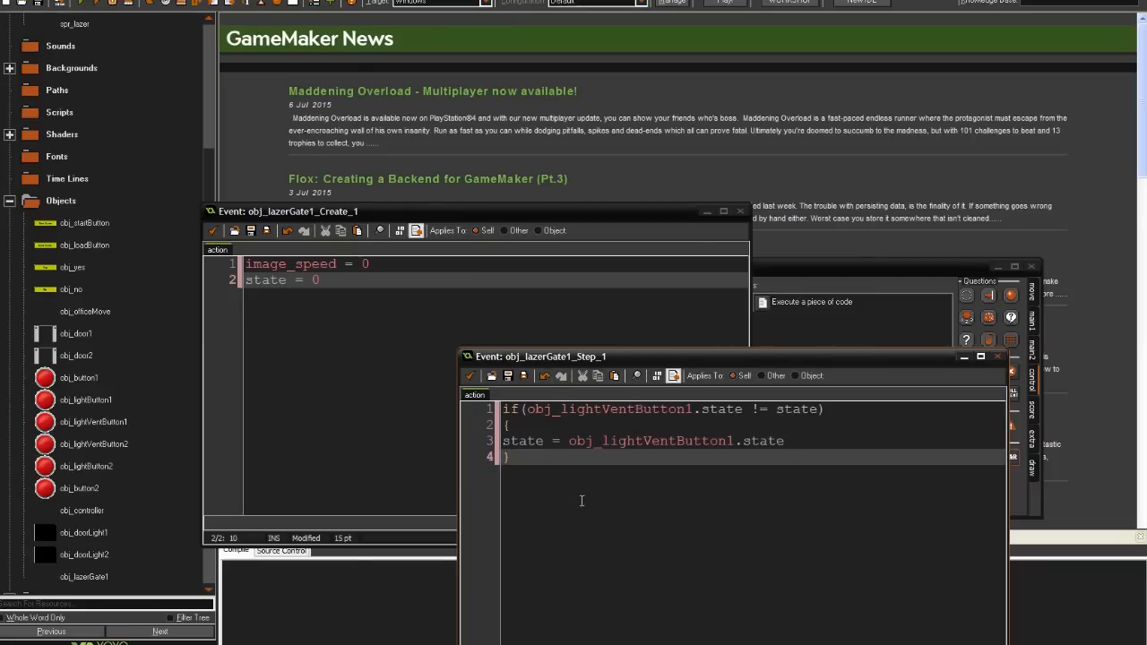
{"action": "type", "text": "if(s"}
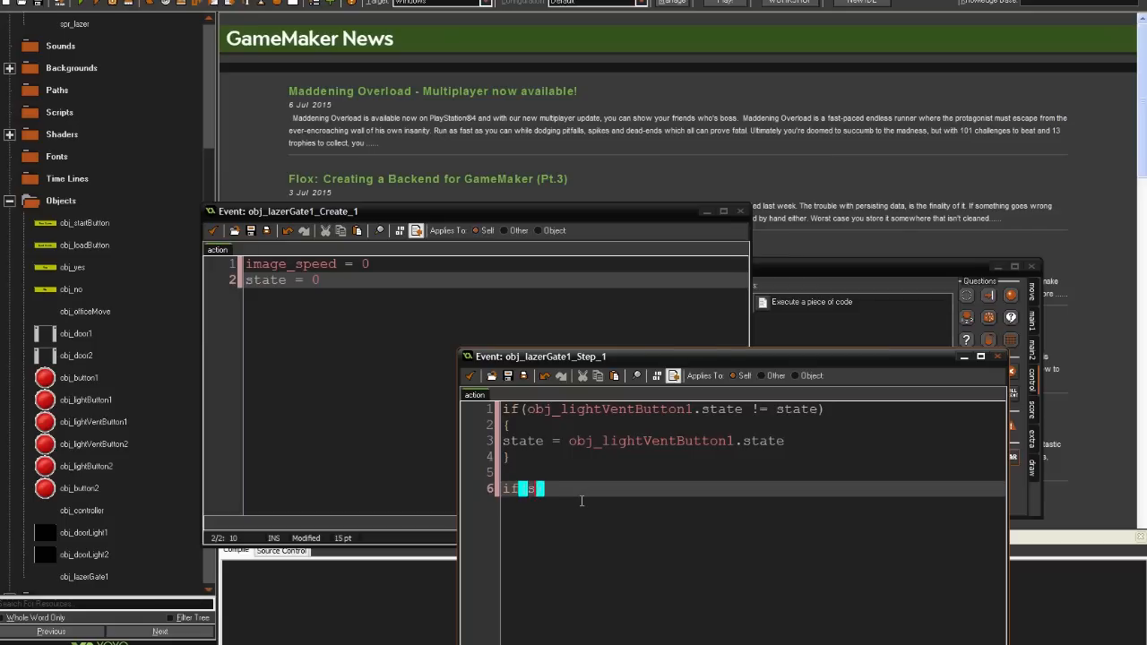
Add if(state == 0){ if(image_index > 0){ image_index-- } } to obj_lazerGate1's Step code
{"action": "type", "text": "tate == 0)"}
{"action": "type", "text": "{"}
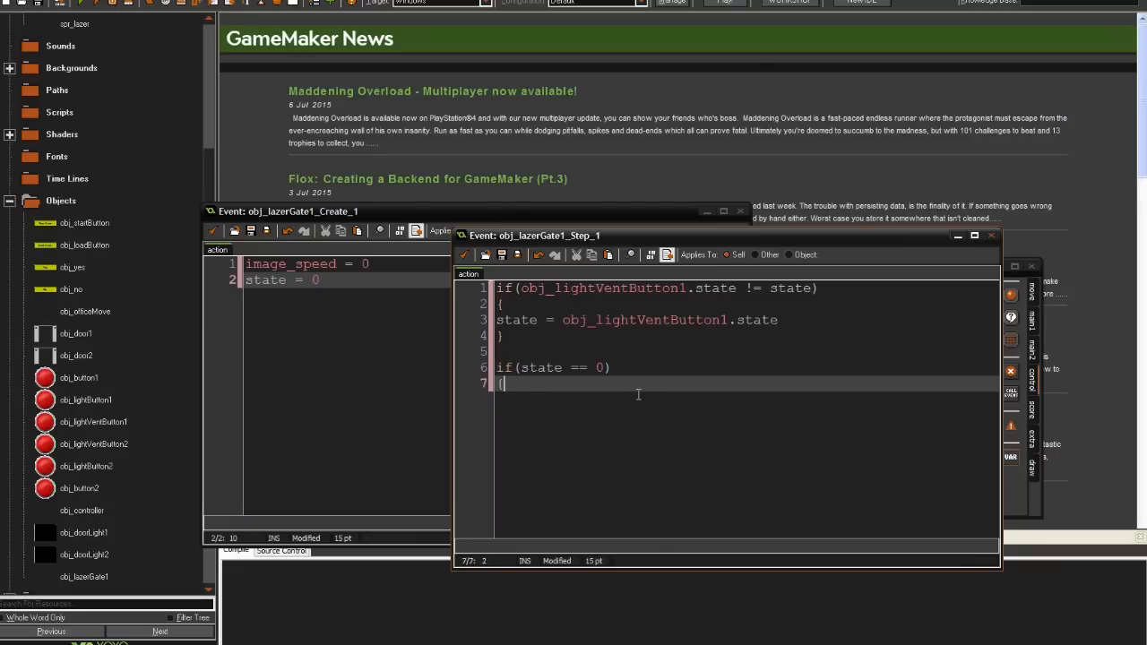
{"action": "key", "text": "Enter"}
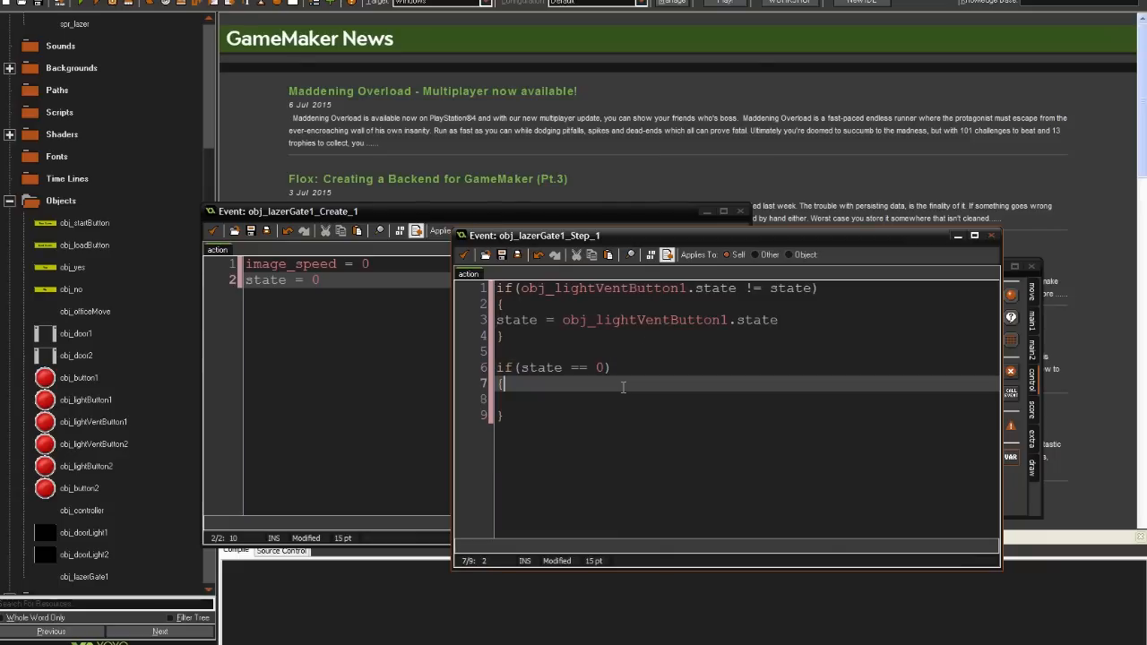
{"action": "type", "text": "if()"}
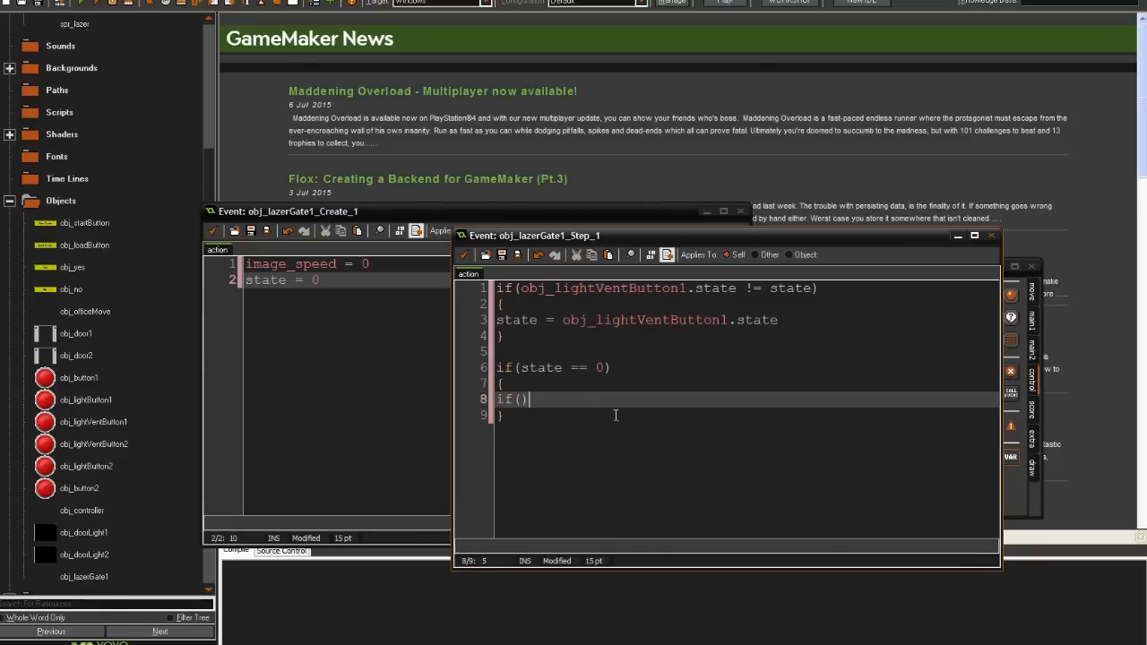
{"action": "type", "text": "image_index > 0"}
{"action": "type", "text": "{"}
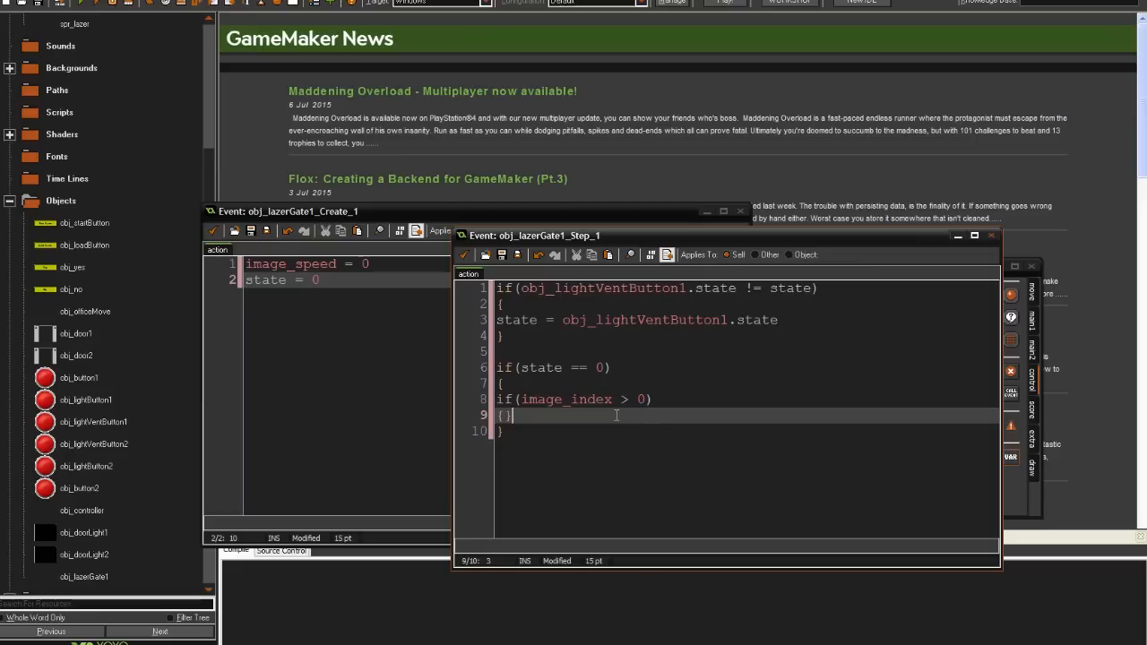
{"action": "type", "text": "image"}
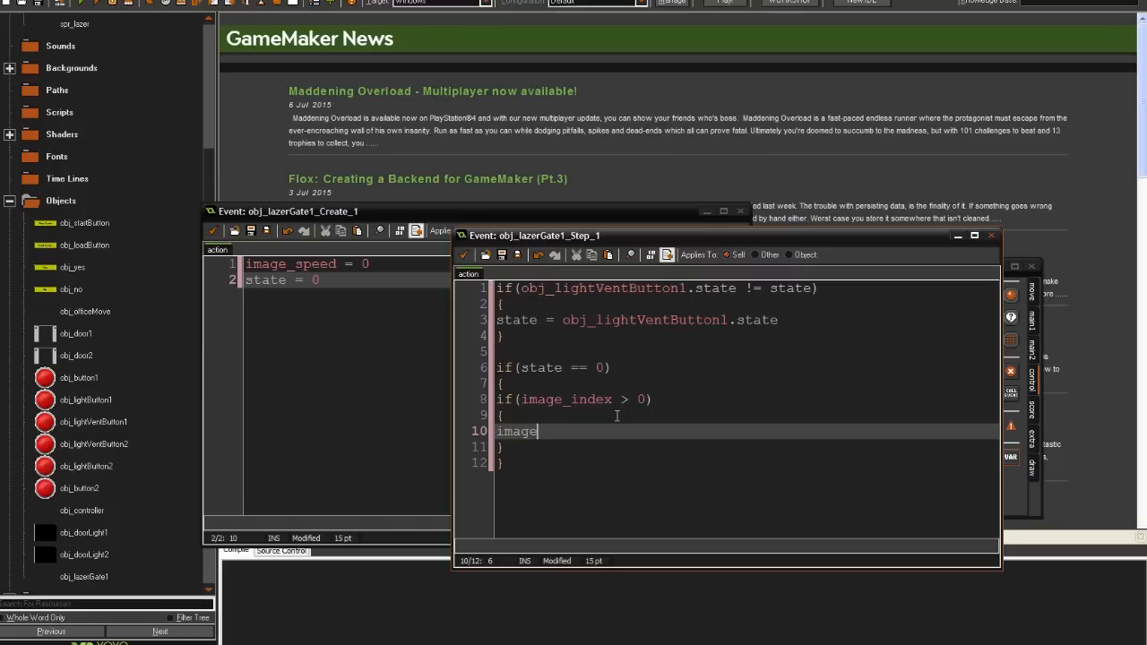
{"action": "type", "text": "_index--"}
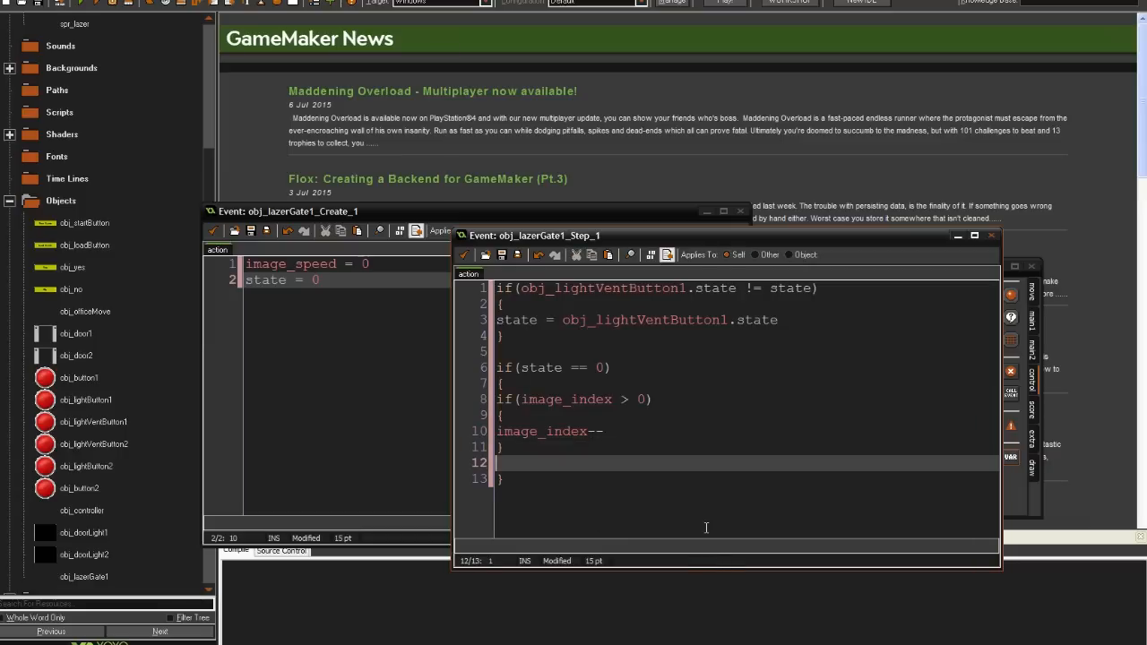
{"action": "type", "text": "if(image_index < 0)"}
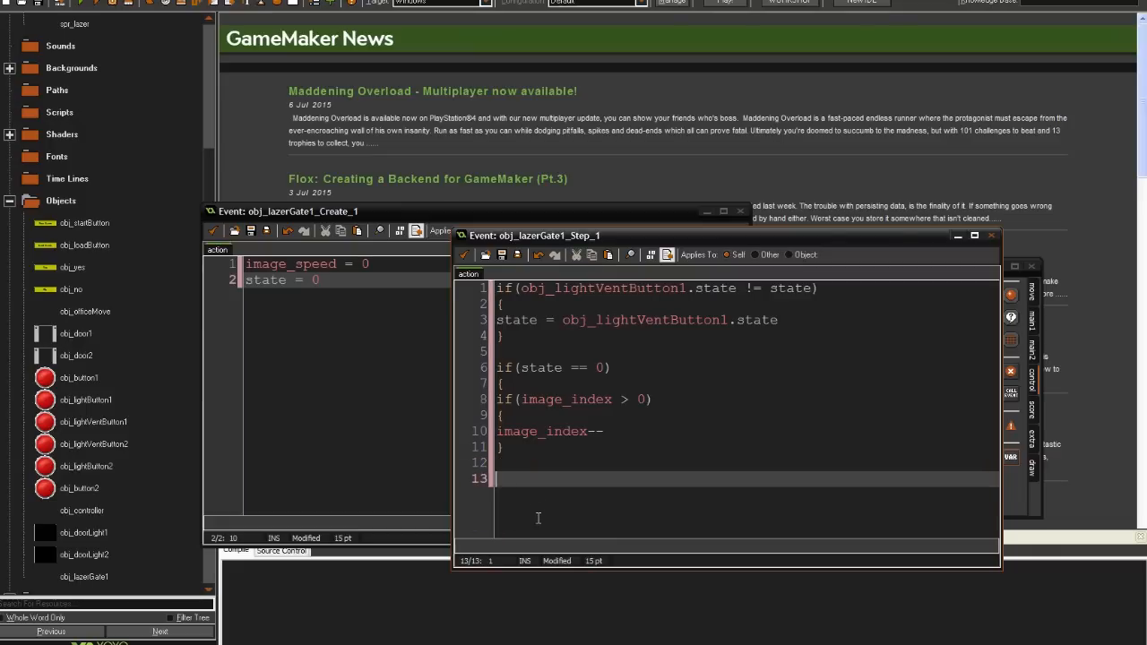
{"action": "key", "text": "backspace"}
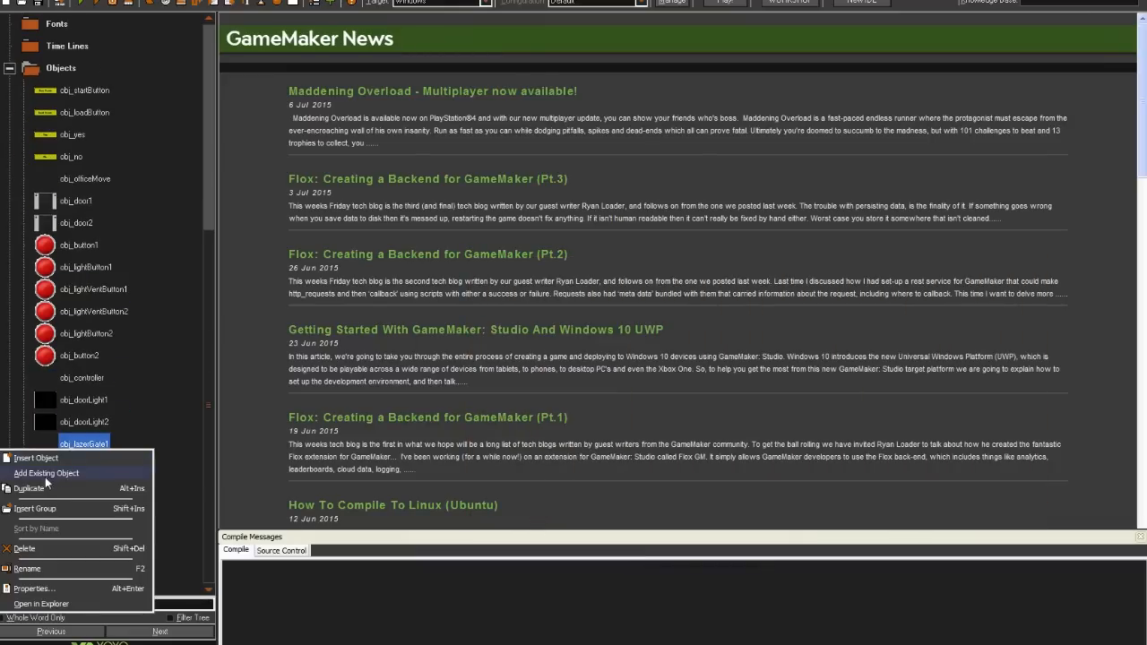
Duplicate the gate as obj_lazerGate2 following obj_lightVentButton2, then check that button's Left Pressed code
{"action": "left_click", "coordinate": [36, 459]}
{"action": "type", "text": "obj_lazerGate2"}
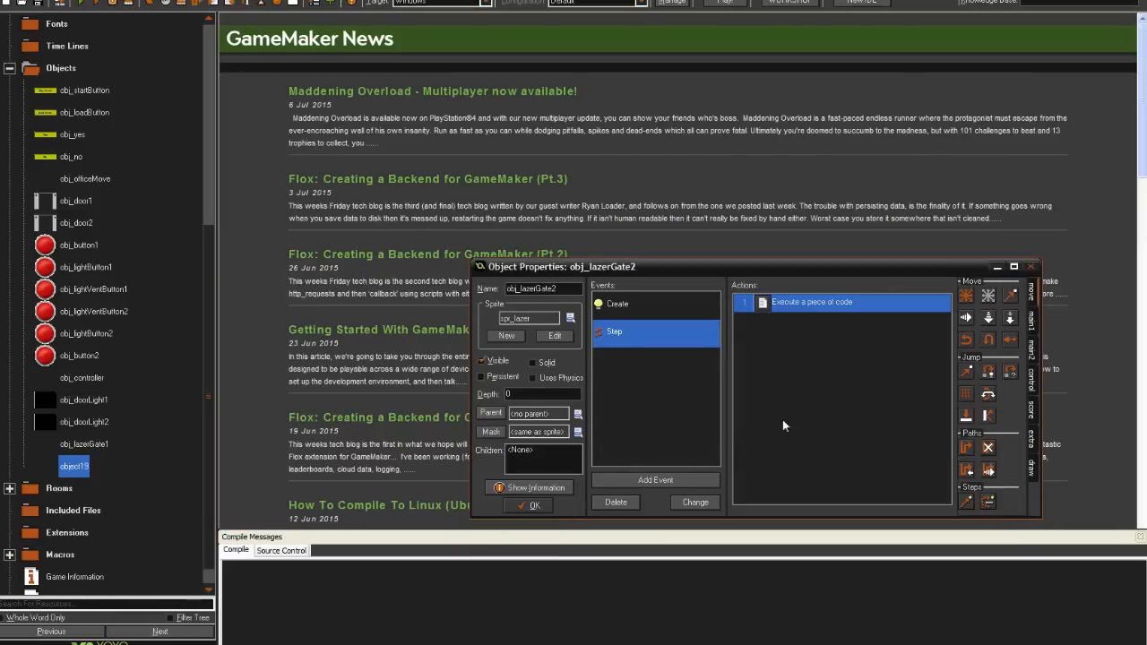
{"action": "double_click", "coordinate": [810, 301]}
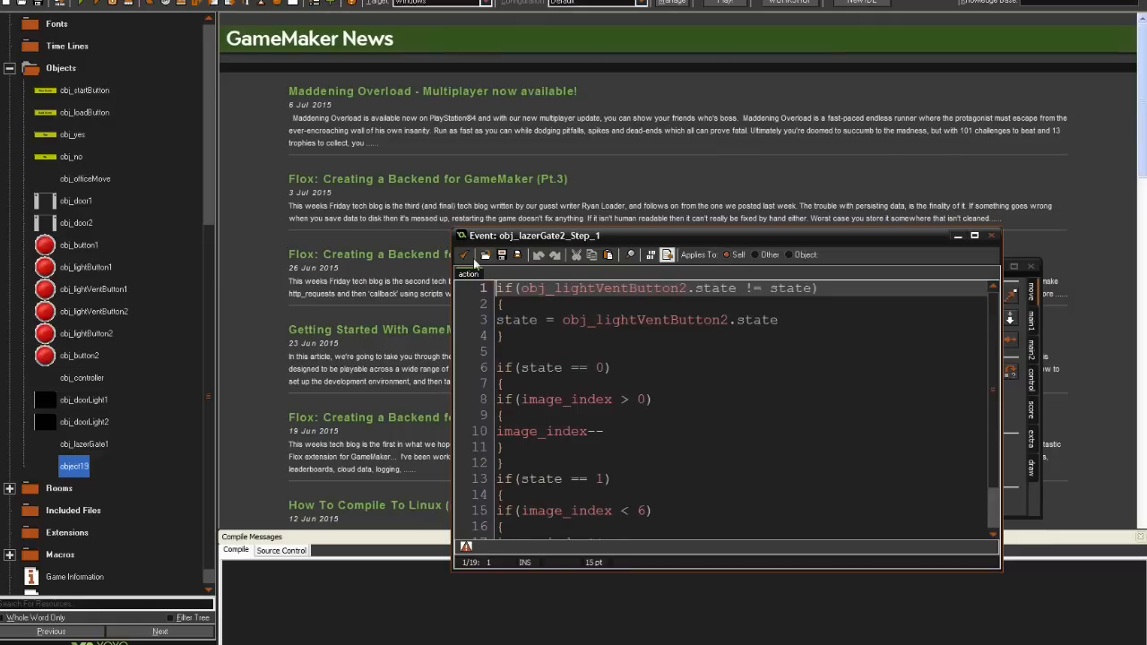
{"action": "left_click", "coordinate": [991, 237]}
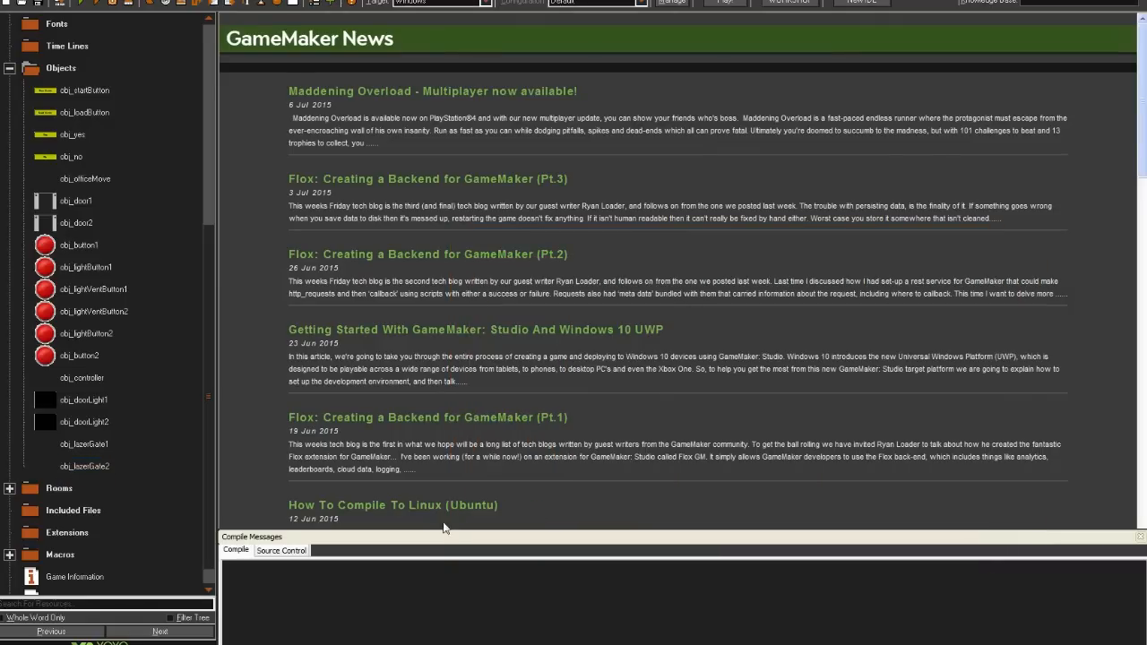
{"action": "mouse_move", "coordinate": [251, 486]}
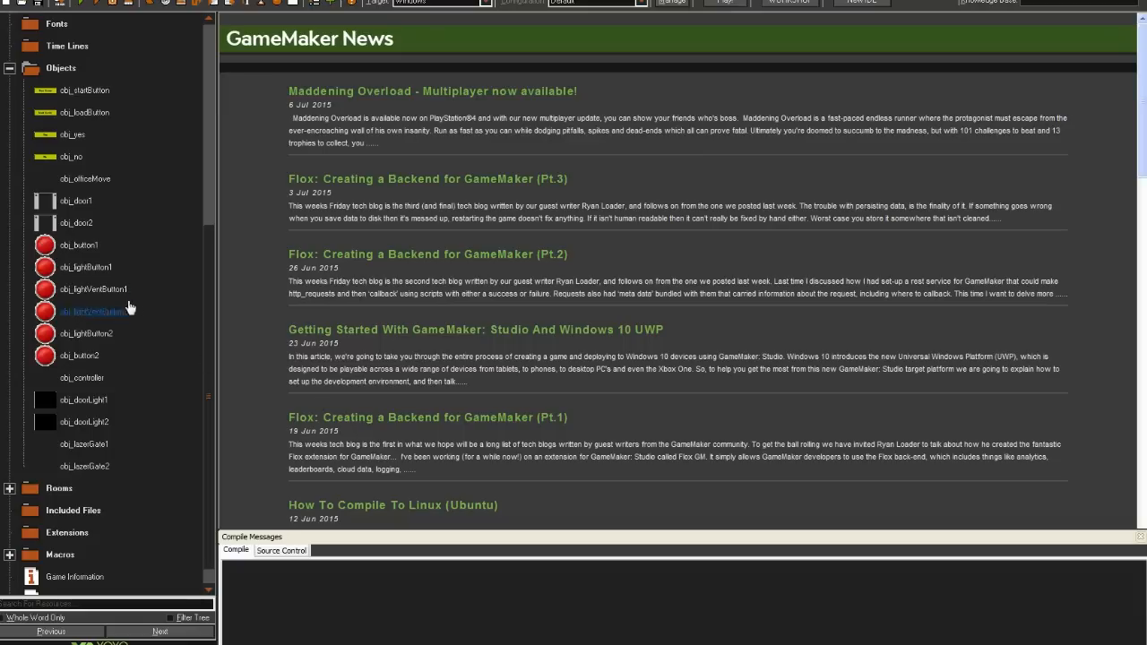
{"action": "double_click", "coordinate": [93, 288]}
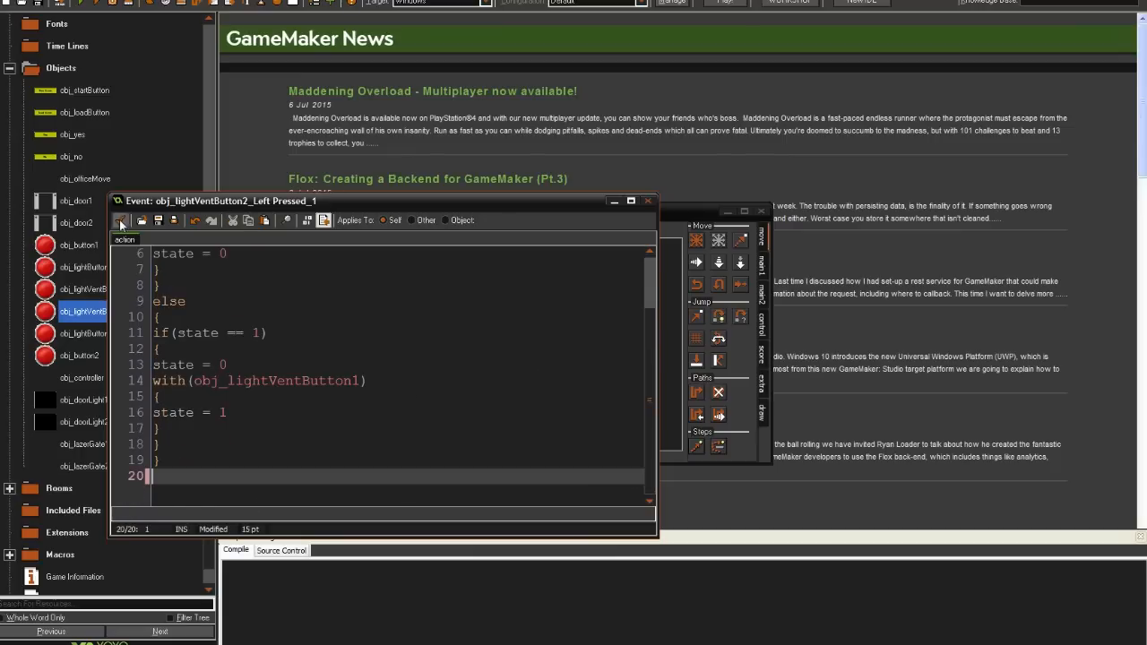
{"action": "left_click", "coordinate": [649, 201]}
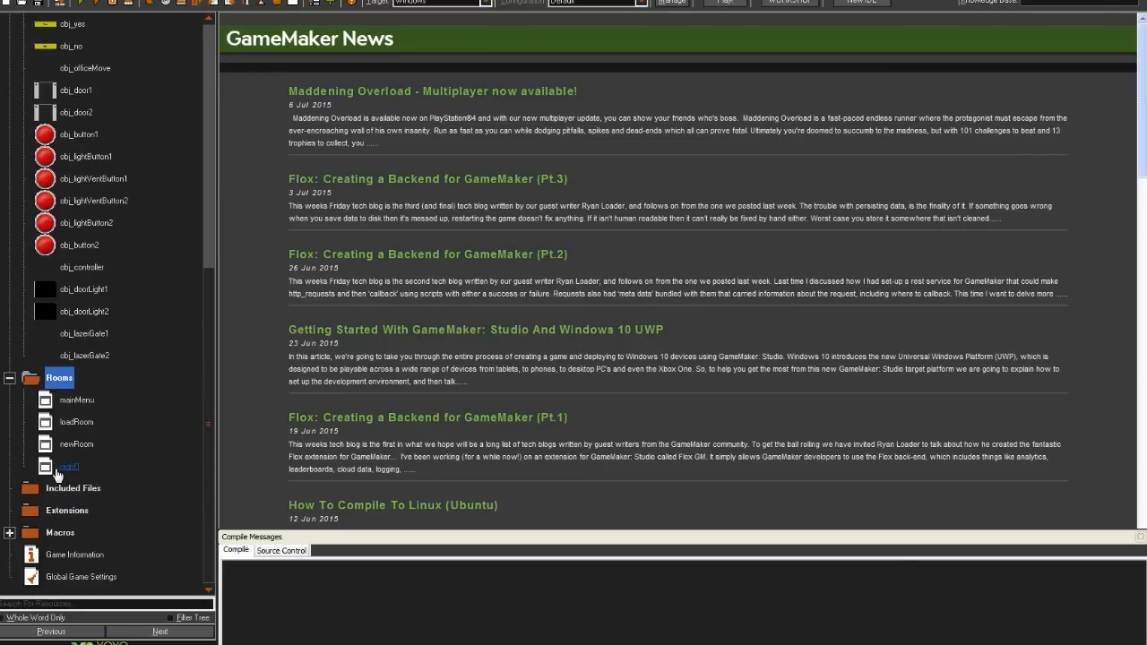
Place obj_laserGate and obj_lightVentButton1 instances in the night1 room
{"action": "double_click", "coordinate": [68, 465]}
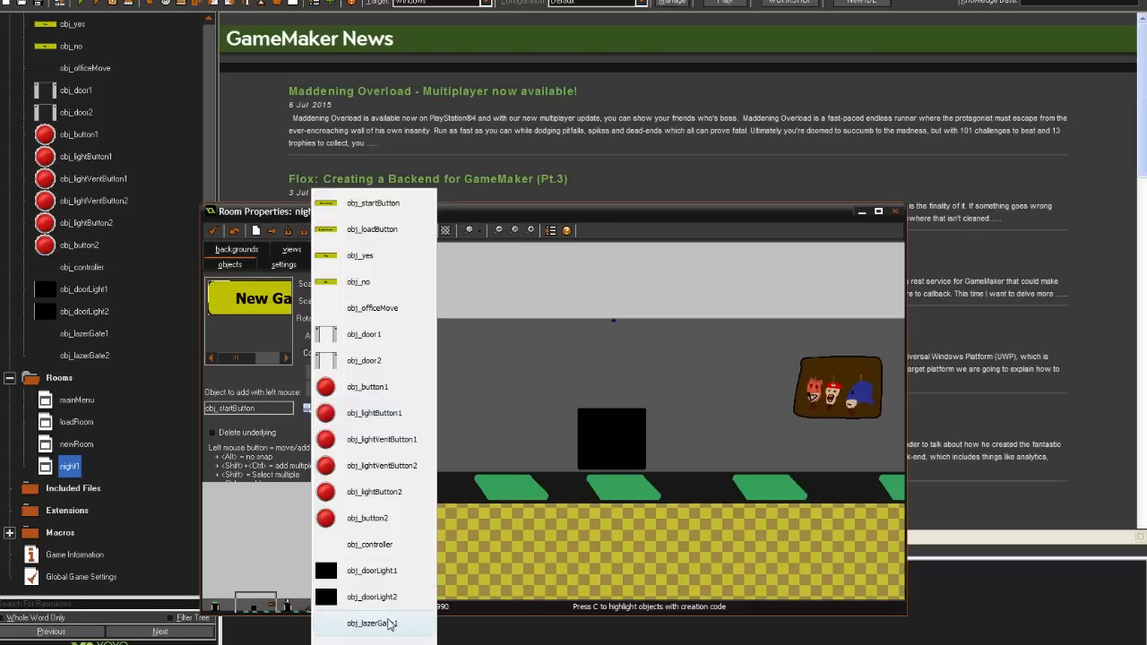
{"action": "left_click", "coordinate": [373, 624]}
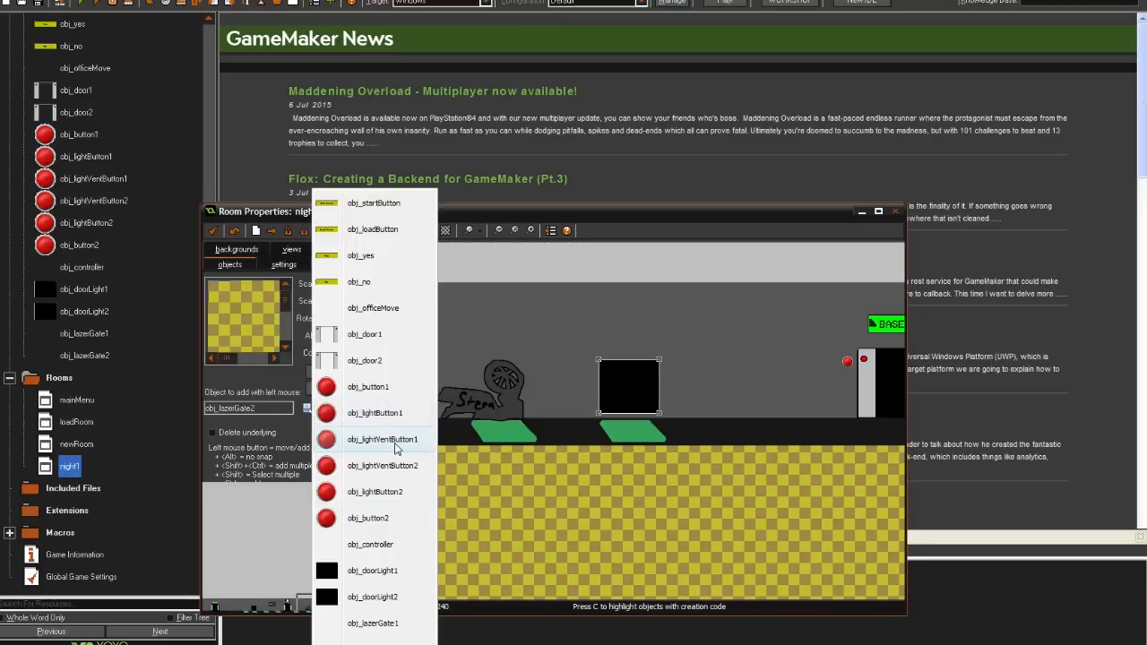
{"action": "left_click", "coordinate": [381, 440]}
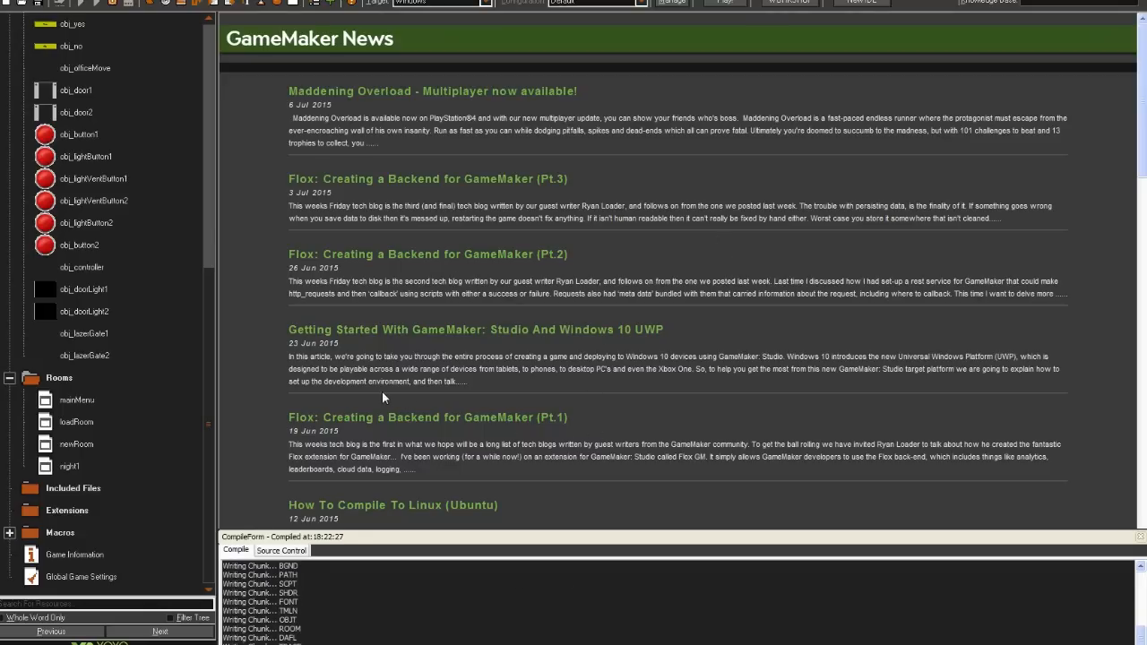
{"action": "mouse_move", "coordinate": [764, 476]}
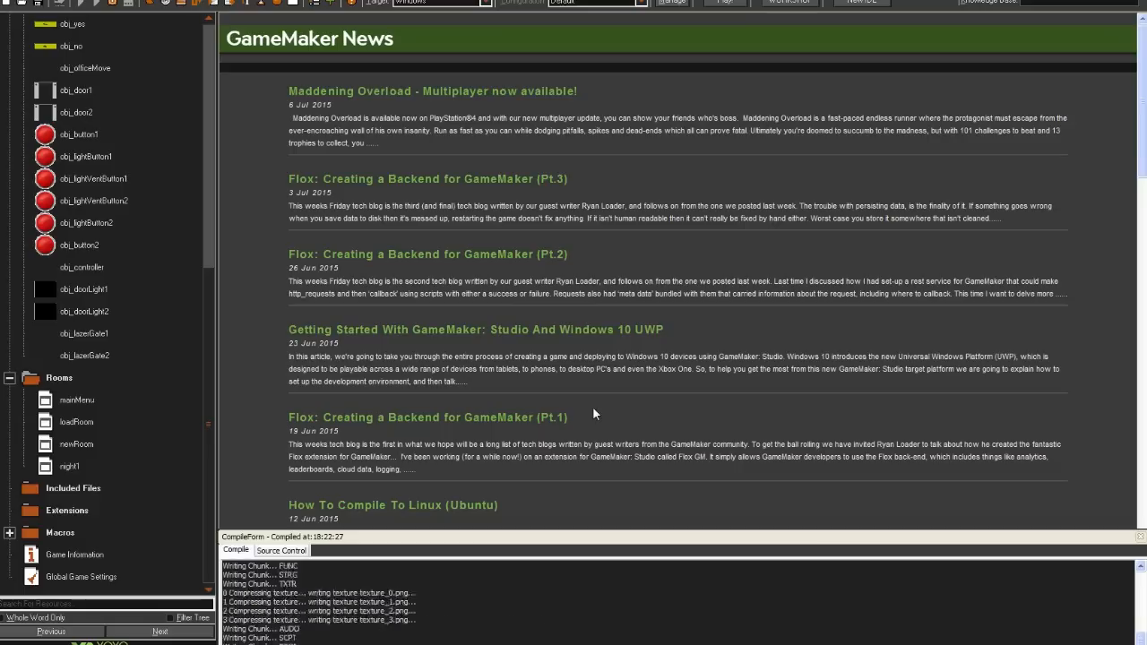
{"action": "left_click", "coordinate": [724, 1]}
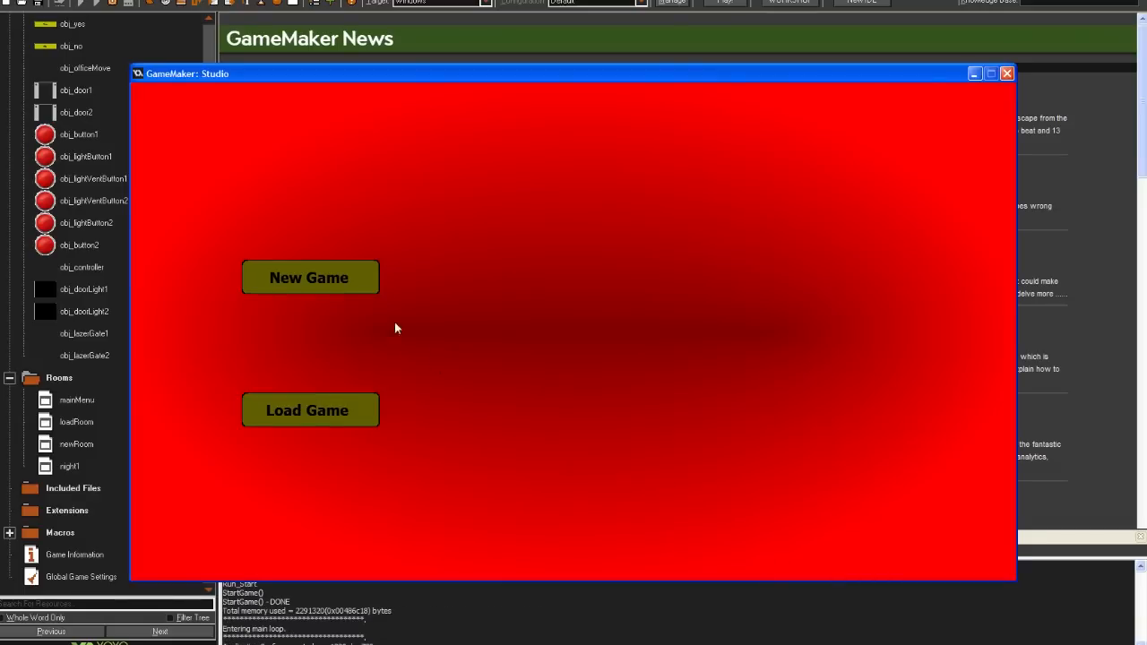
{"action": "left_click", "coordinate": [308, 276]}
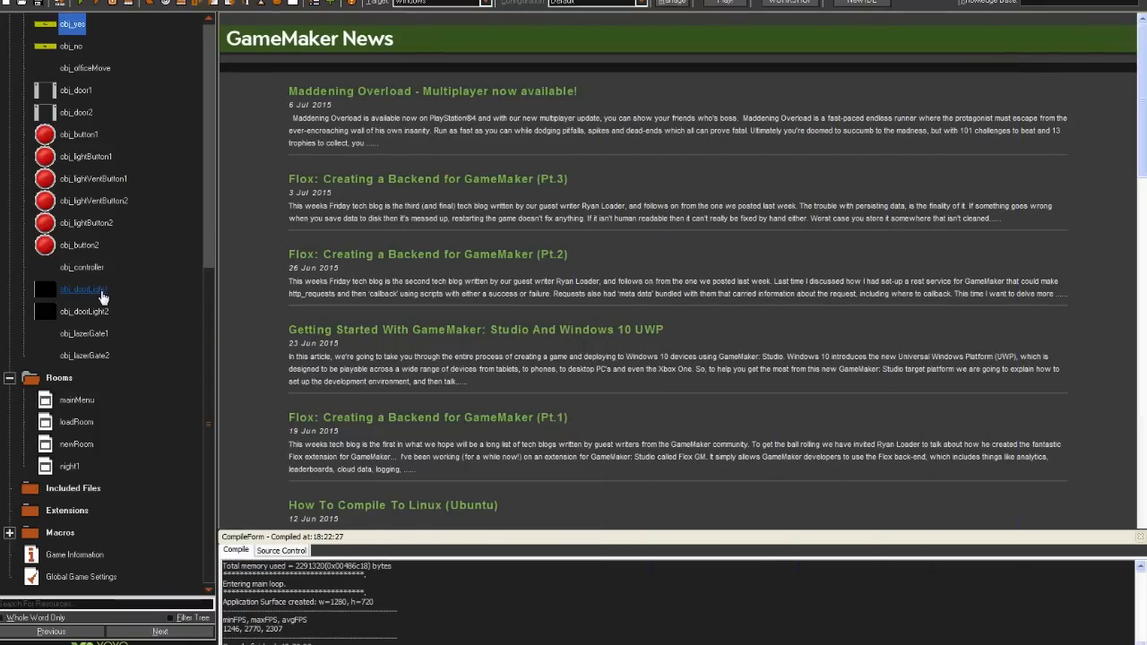
Rename the copied door light object to obj_ventLight1 and give it the spr_vent sprite
{"action": "double_click", "coordinate": [82, 290]}
{"action": "type", "text": "obj_vent"}
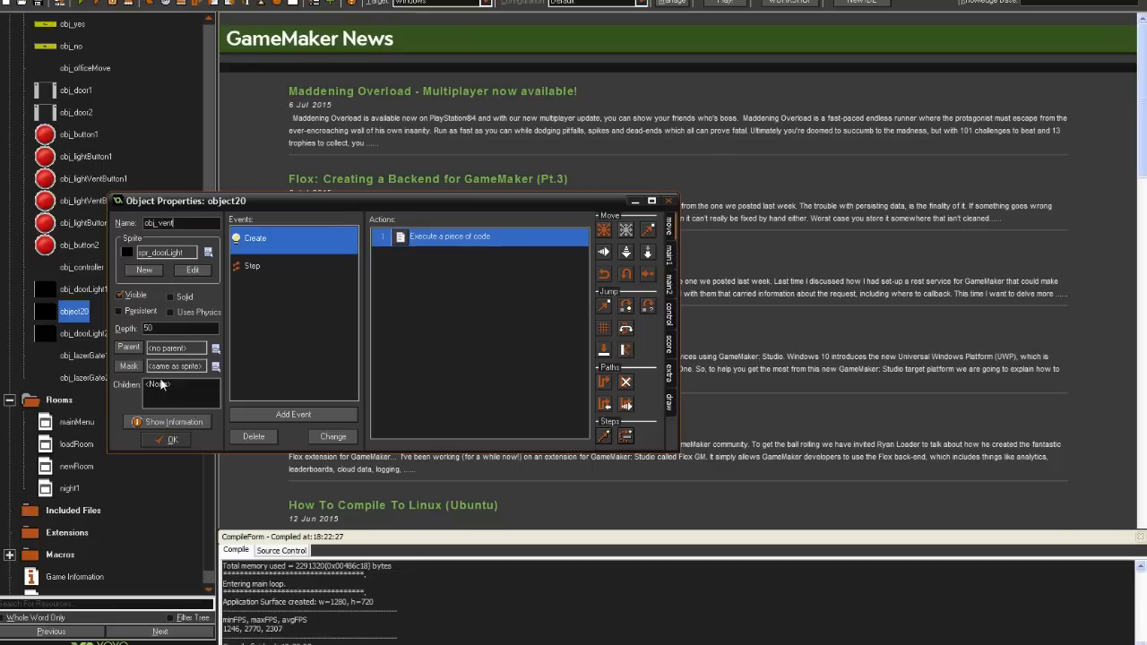
{"action": "type", "text": "Light1"}
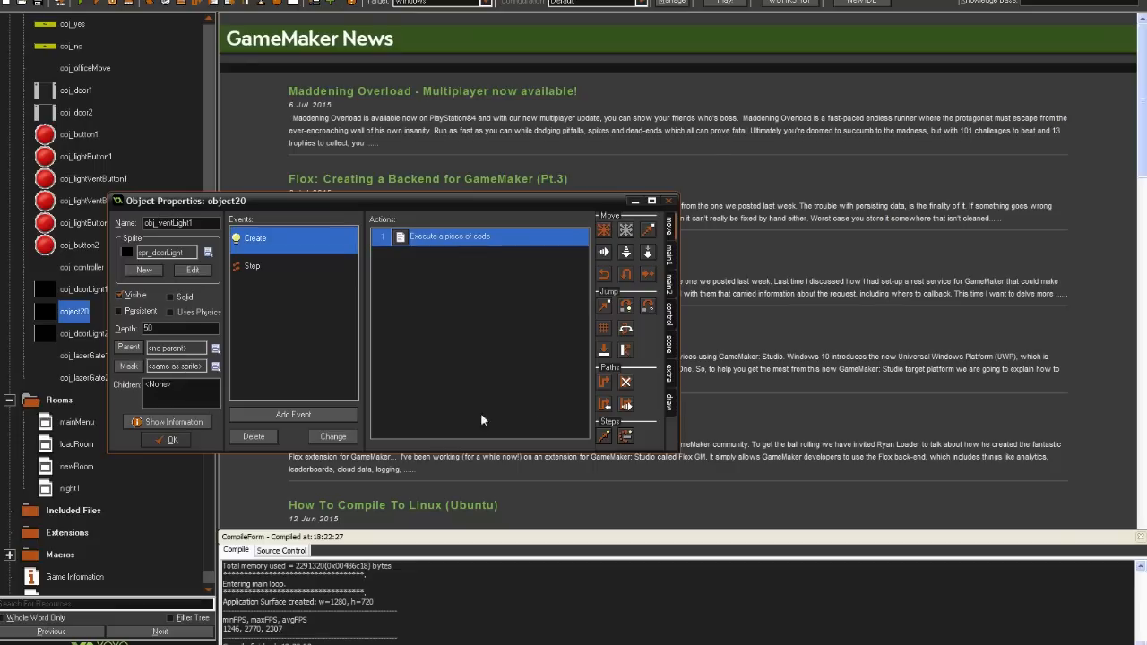
{"action": "left_click", "coordinate": [207, 251]}
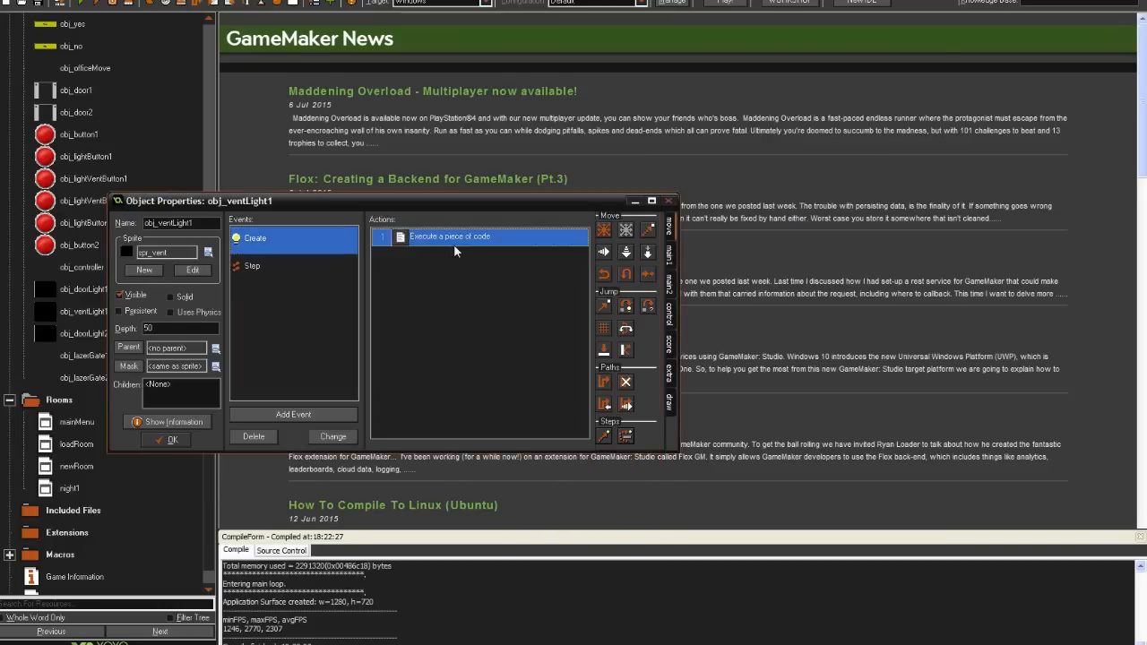
In its Step code, change each animatronic's "doorFront" check to "vent1"
{"action": "double_click", "coordinate": [448, 237]}
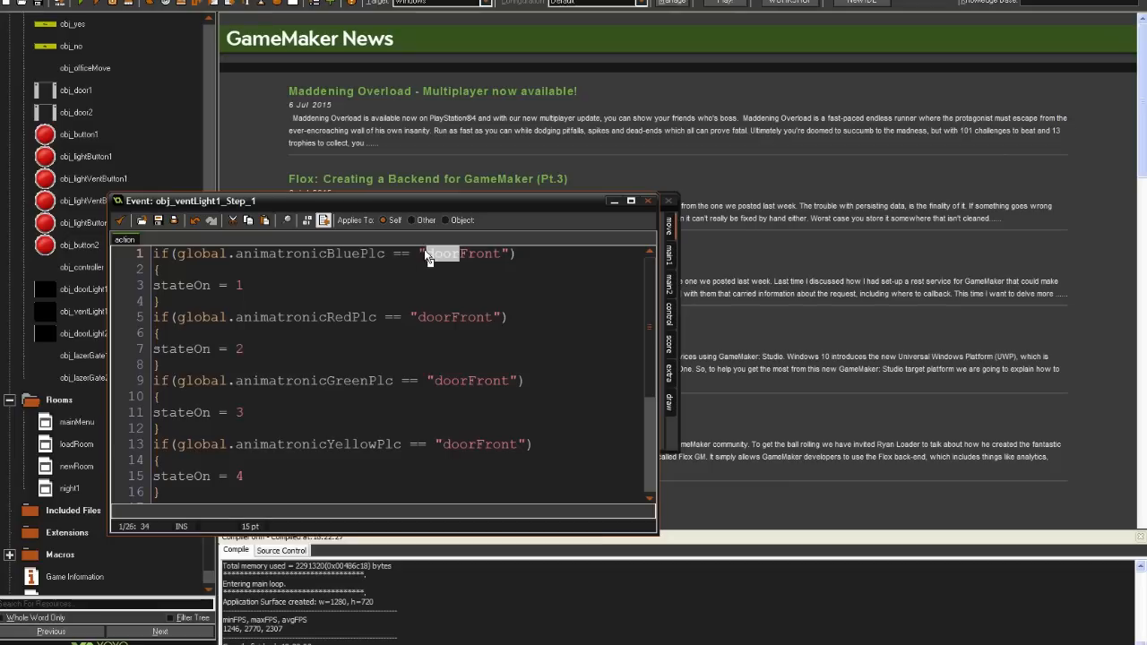
{"action": "type", "text": "vent1"}
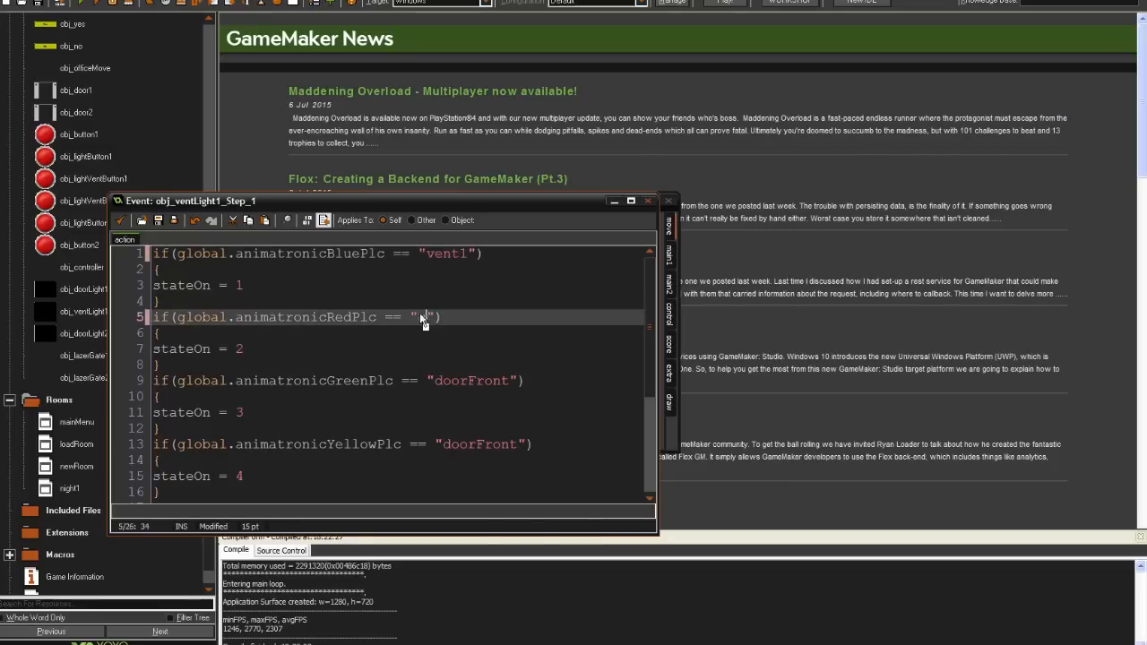
{"action": "type", "text": "vent1"}
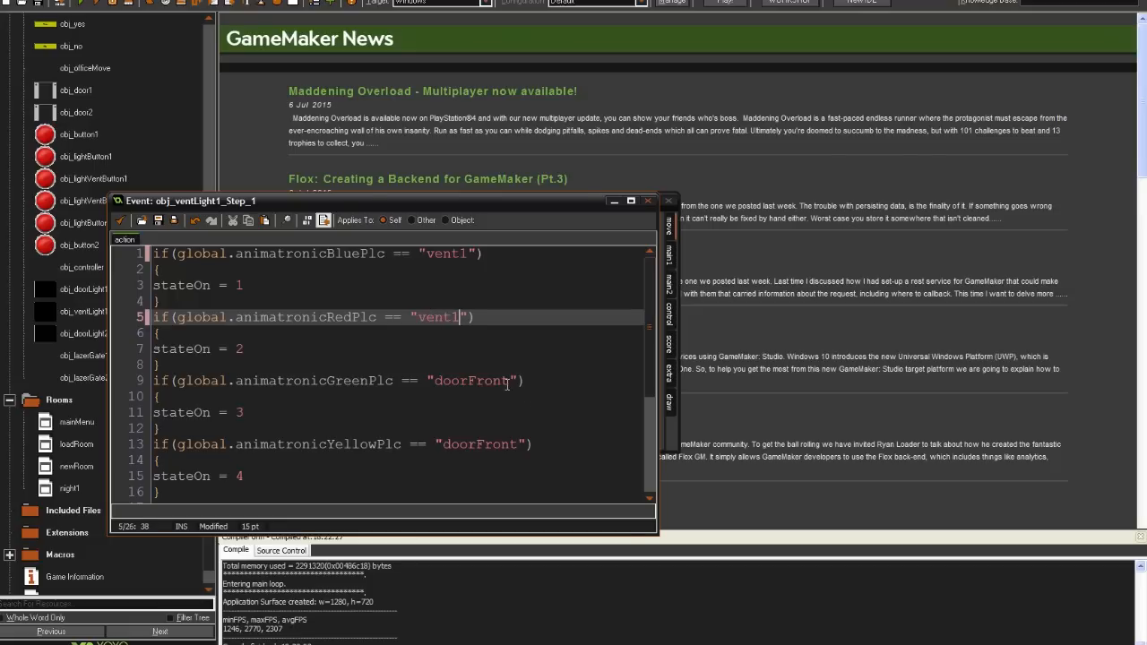
{"action": "double_click", "coordinate": [469, 380]}
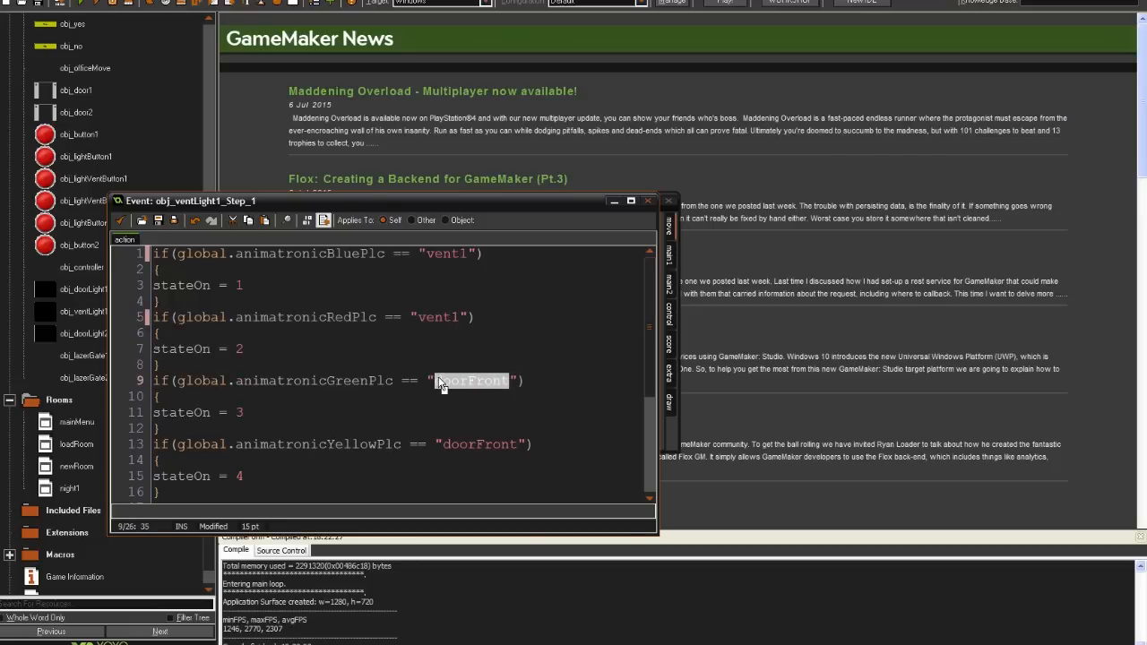
{"action": "type", "text": "vent1"}
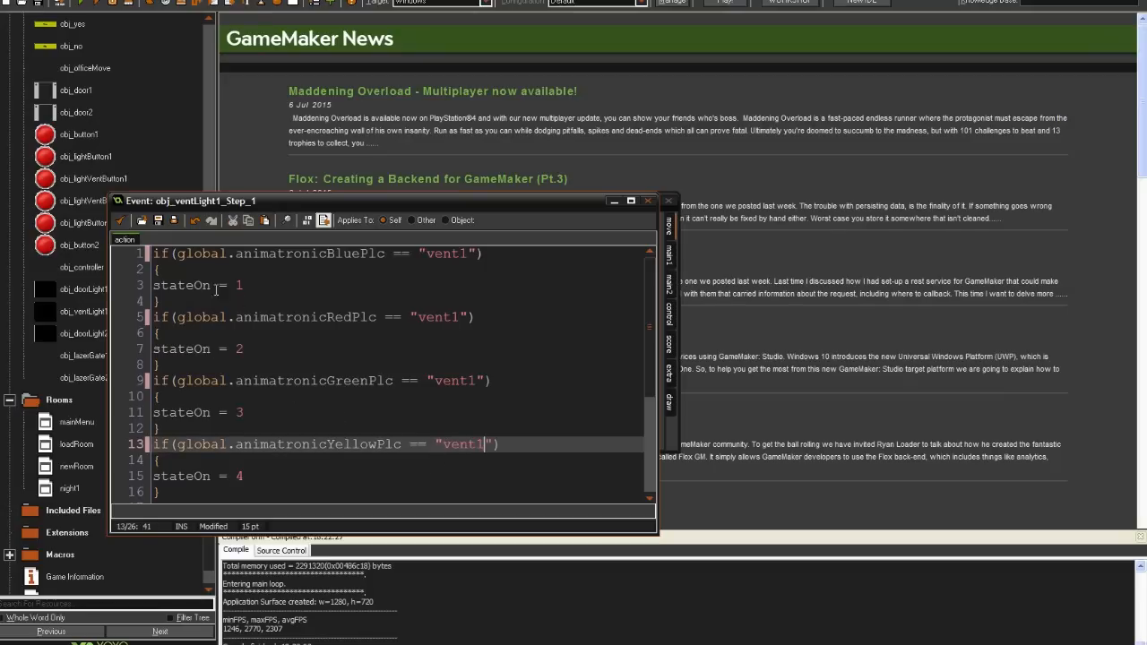
{"action": "scroll", "scroll_direction": "down", "scroll_amount": 3}
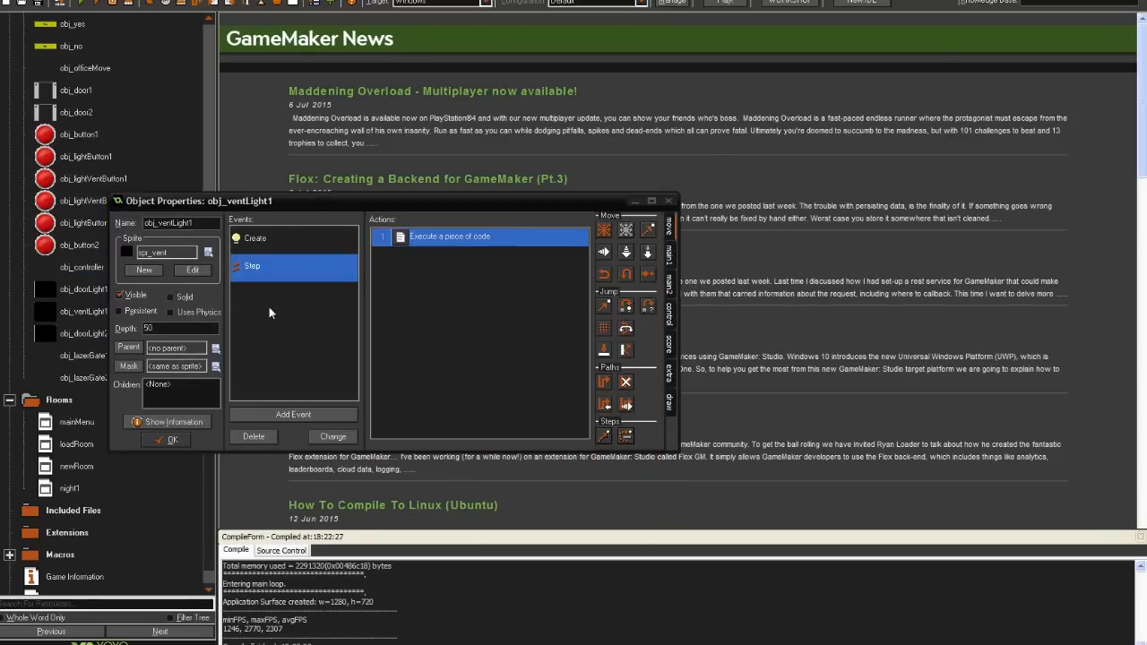
{"action": "double_click", "coordinate": [255, 237]}
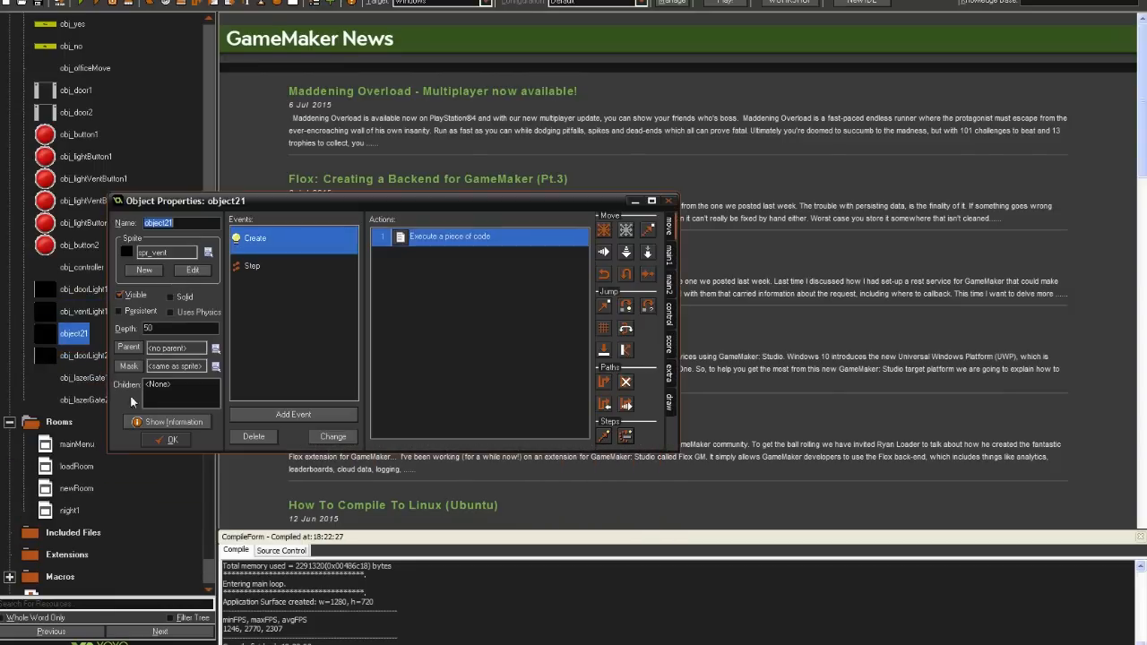
Rename the duplicated vent light object to obj_ventLight2 and confirm
{"action": "type", "text": "obj"}
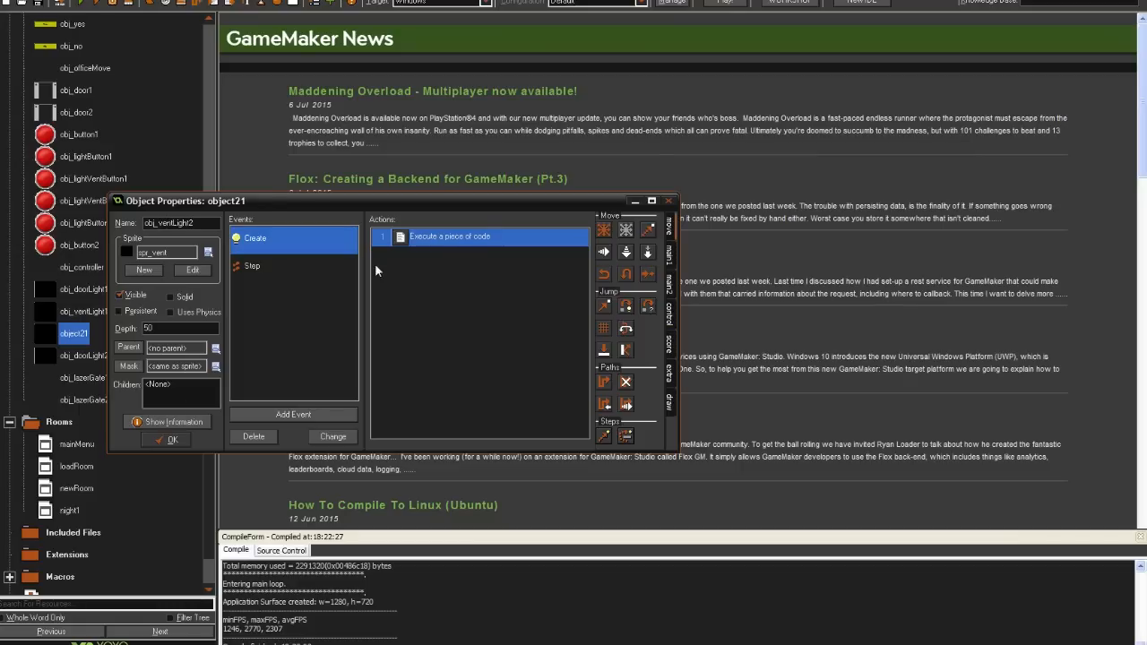
{"action": "double_click", "coordinate": [448, 236]}
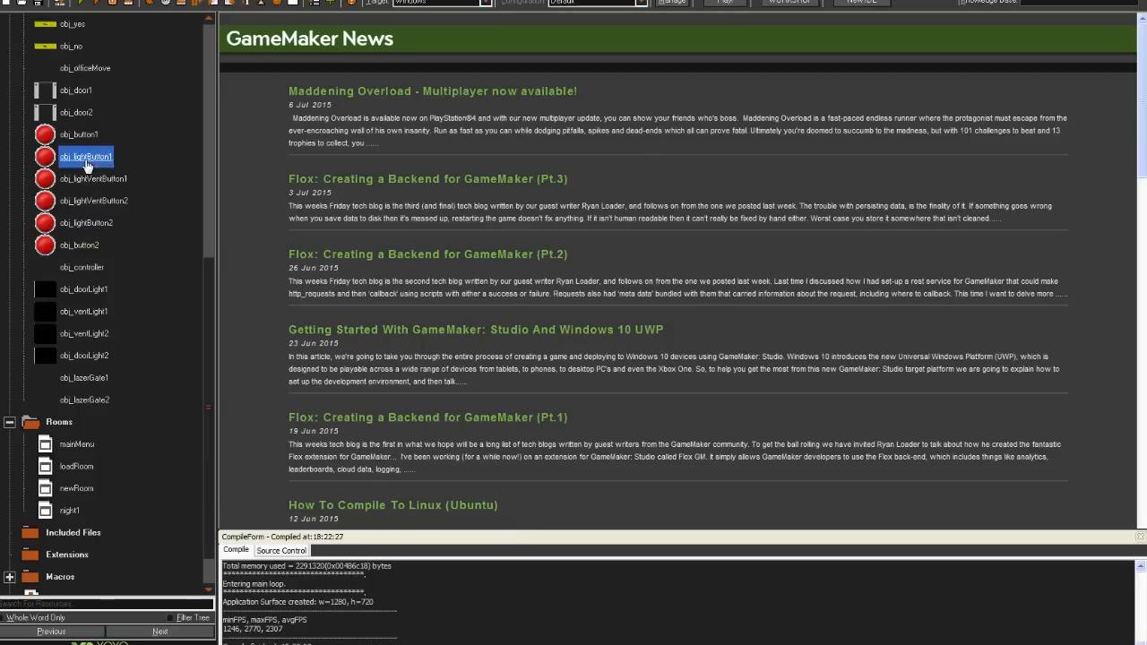
Rename the two copied light buttons obj_ventLightButton1 and obj_ventLightButton2 and confirm each
{"action": "double_click", "coordinate": [86, 156]}
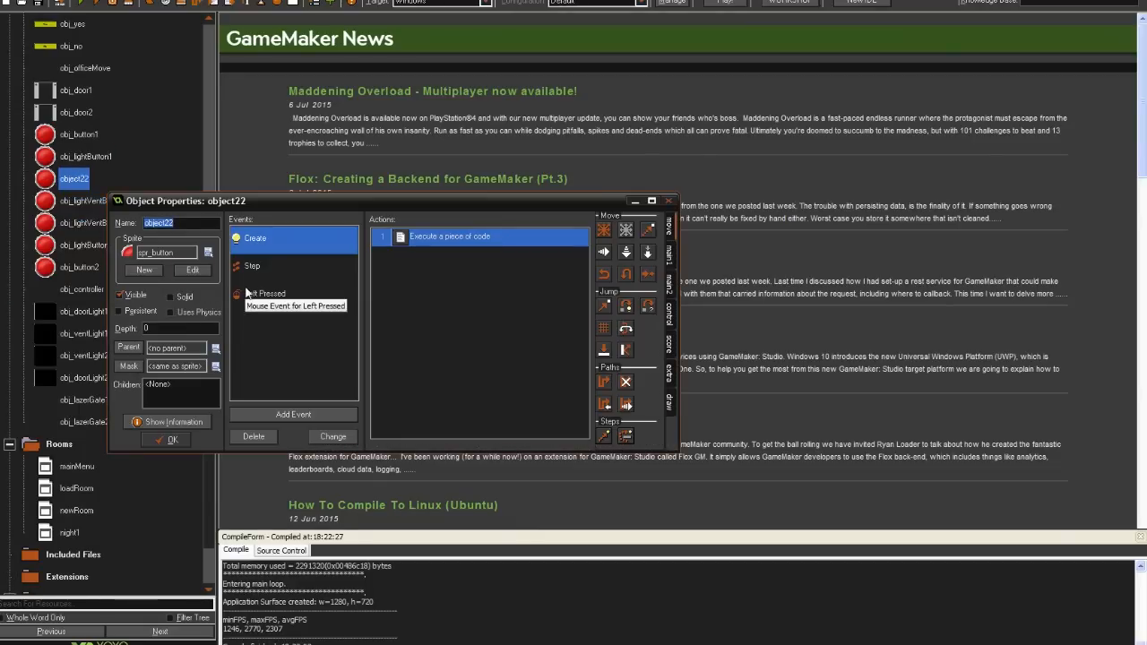
{"action": "type", "text": "obj_ventLightButton1"}
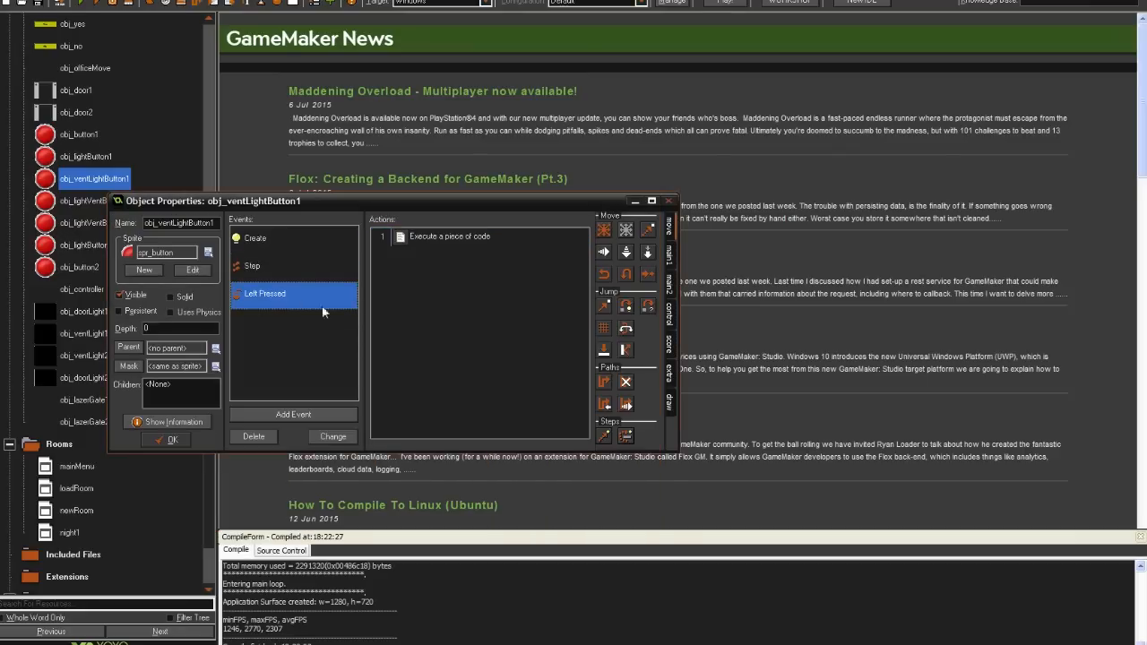
{"action": "double_click", "coordinate": [448, 236]}
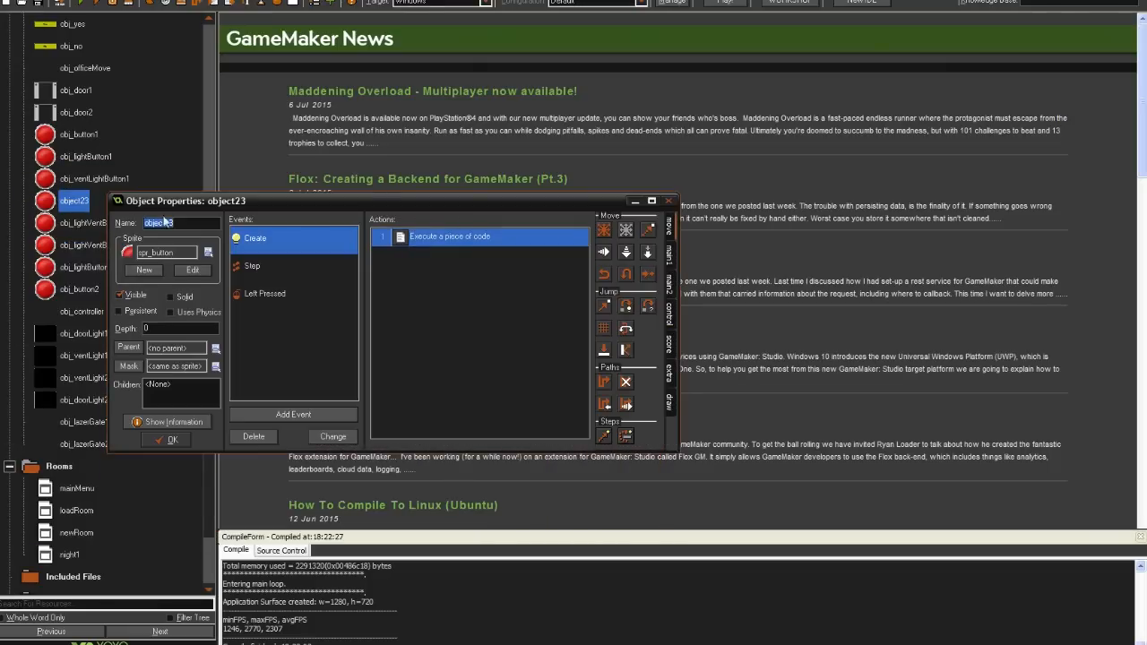
{"action": "type", "text": "obj_ventLightButton"}
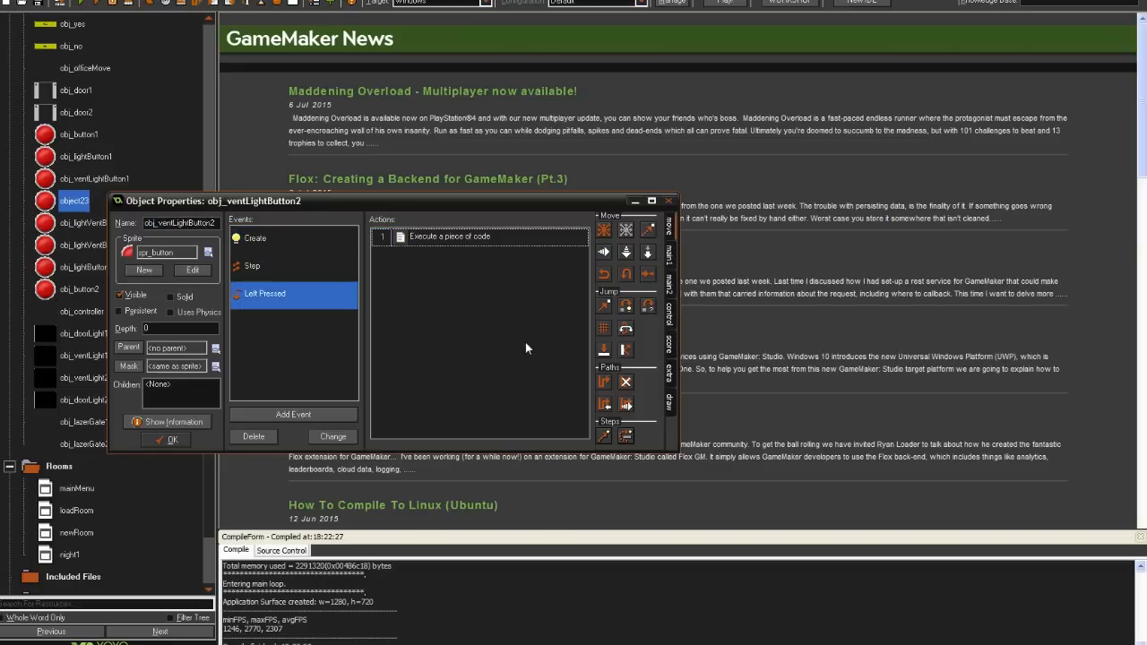
{"action": "double_click", "coordinate": [448, 237]}
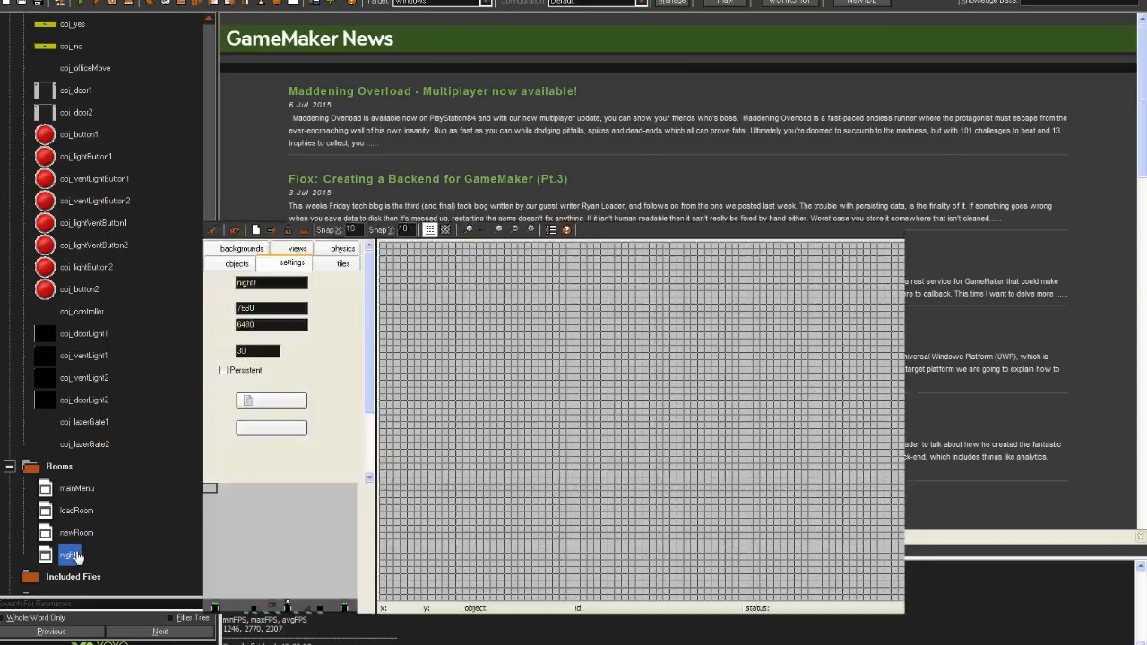
Place obj_ventLight1 and obj_ventLightButton1 instances in the zoomed-in night1 room
{"action": "double_click", "coordinate": [70, 556]}
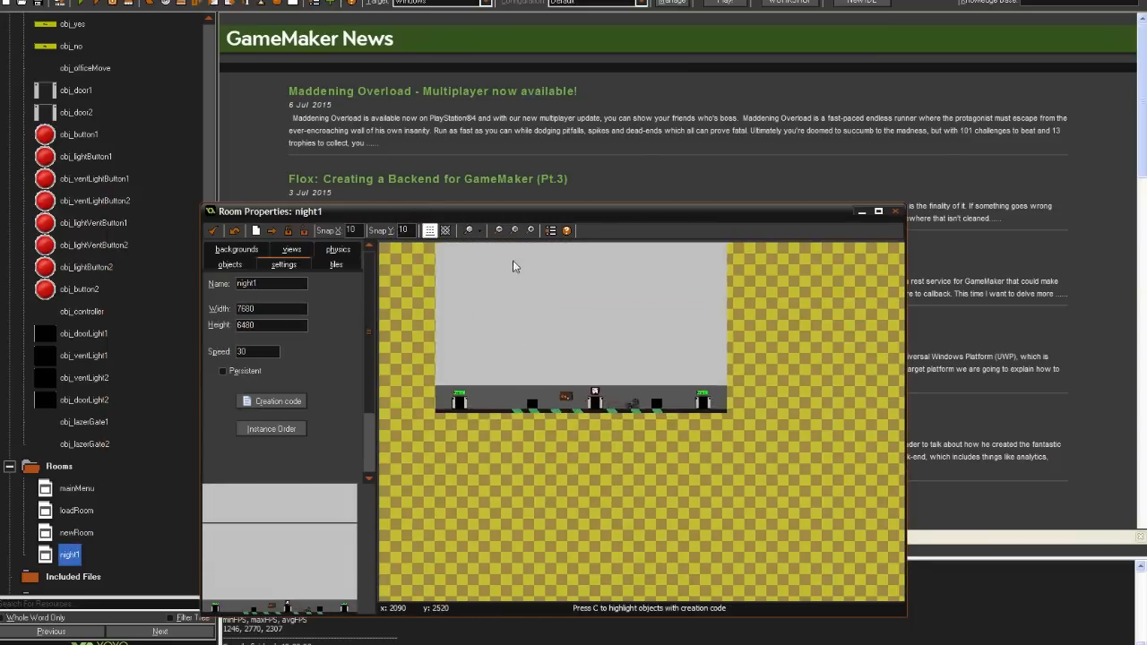
{"action": "left_click", "coordinate": [236, 249]}
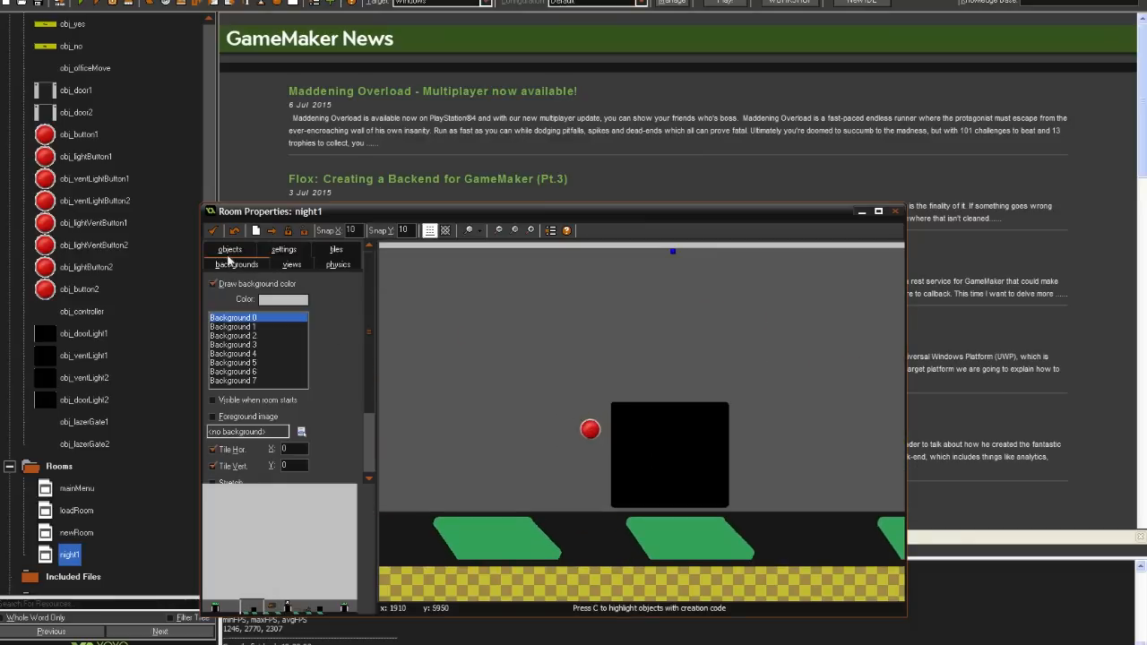
{"action": "left_click", "coordinate": [229, 249]}
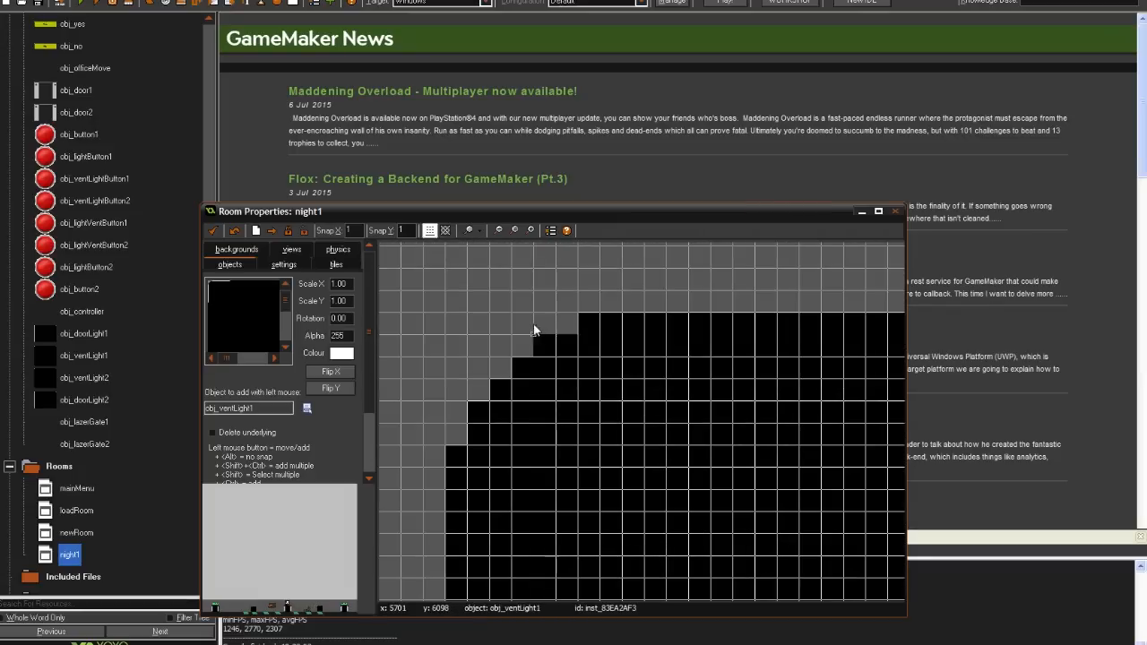
{"action": "mouse_move", "coordinate": [465, 319]}
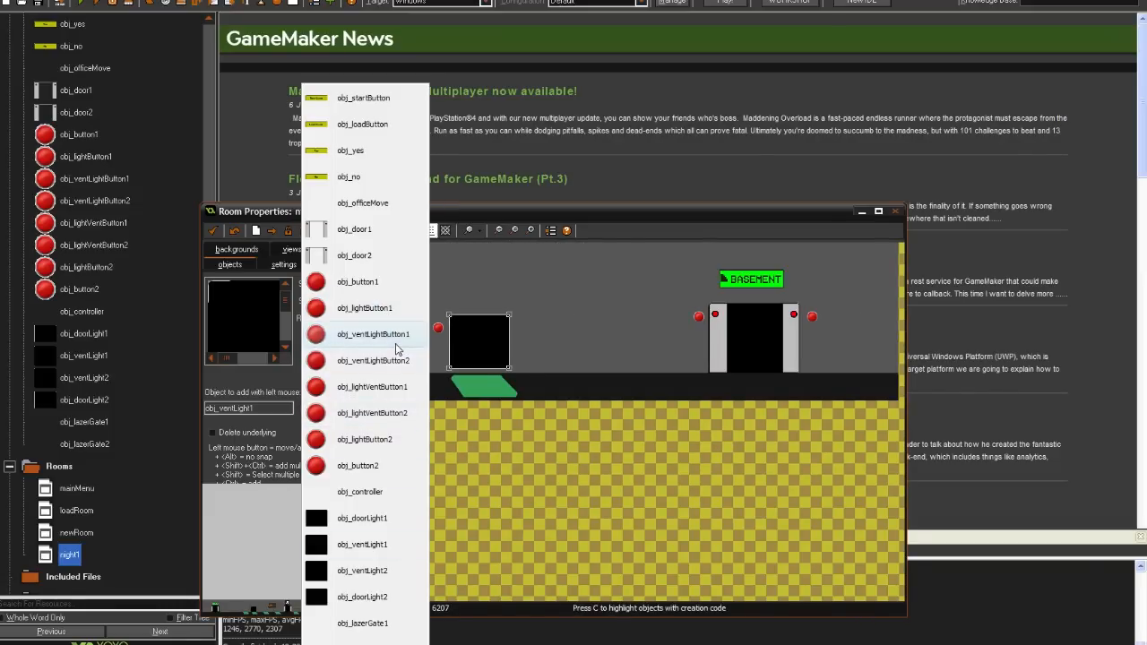
{"action": "left_click", "coordinate": [372, 333]}
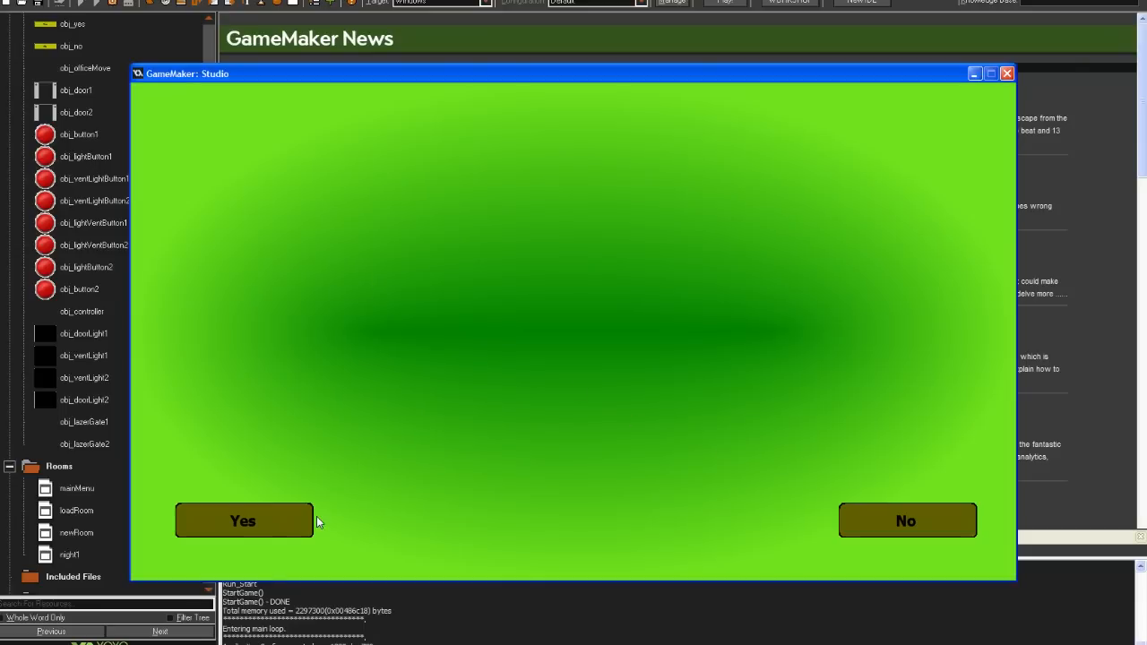
Quit the test run and reopen night1 with its creation code of animatronic start locations
{"action": "left_click", "coordinate": [244, 520]}
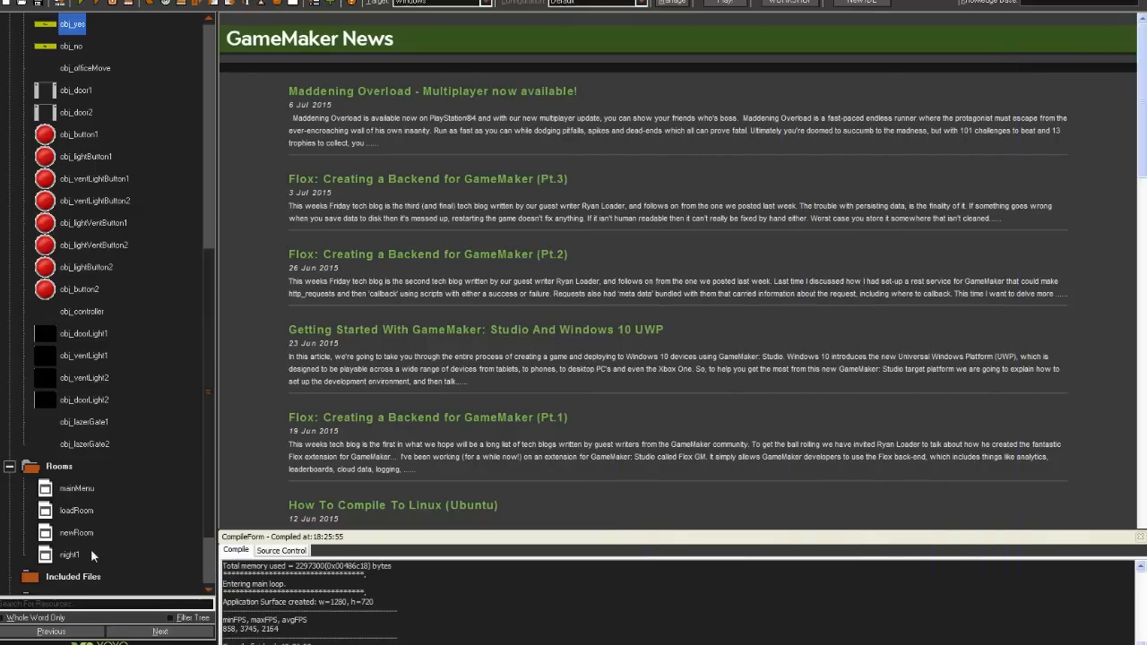
{"action": "double_click", "coordinate": [70, 554]}
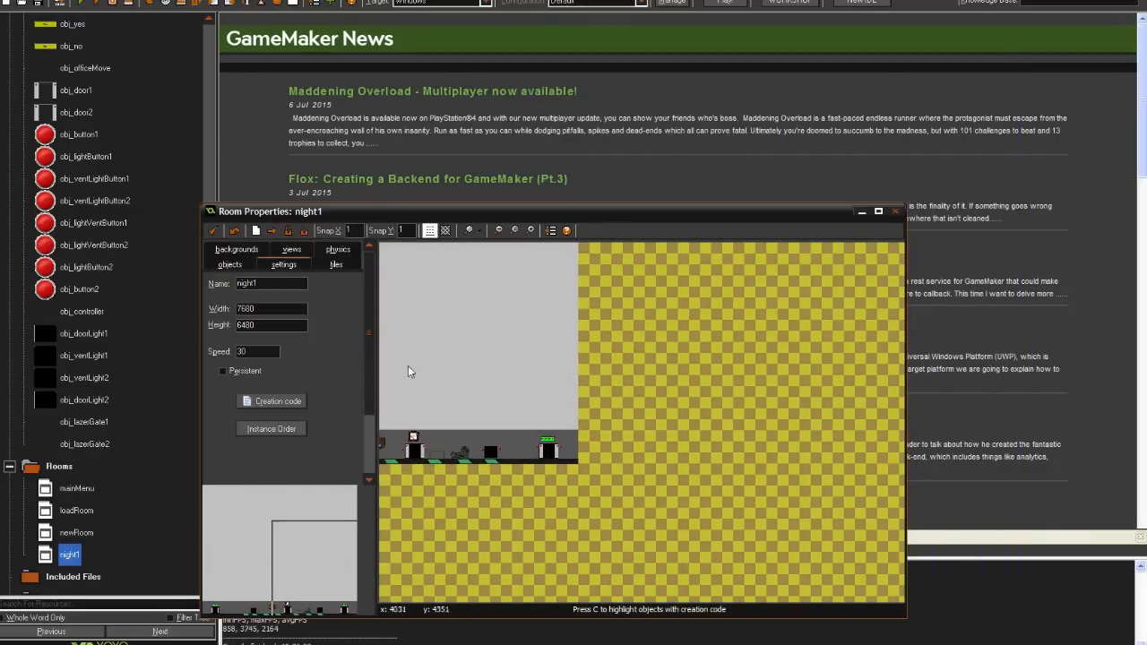
{"action": "right_click", "coordinate": [552, 444]}
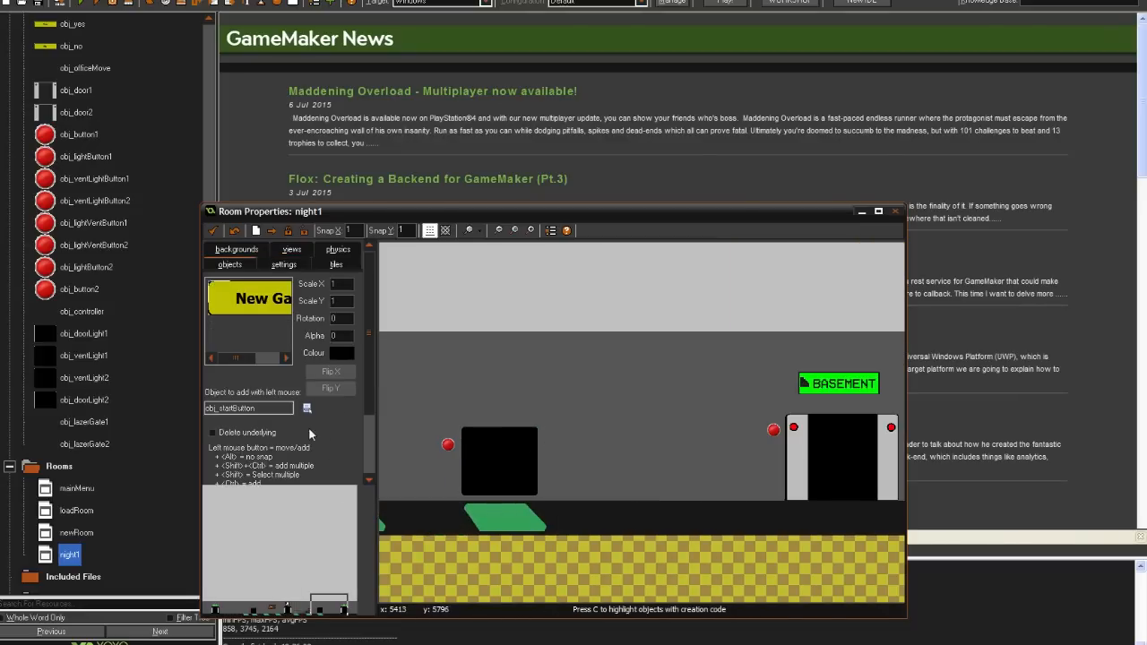
{"action": "left_click", "coordinate": [306, 408]}
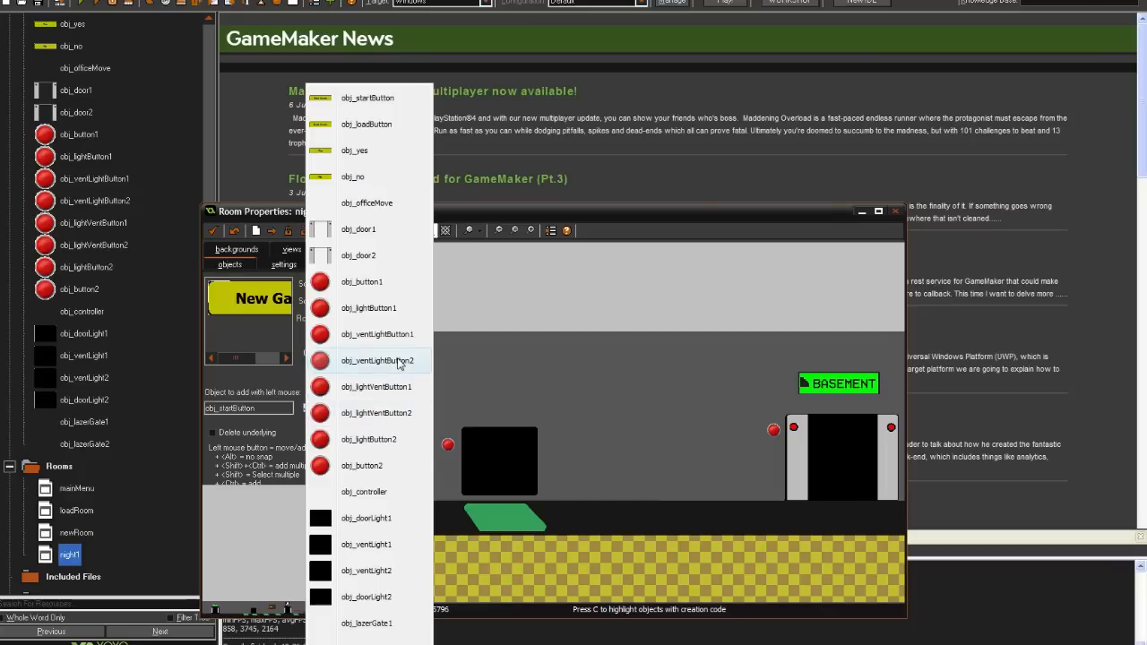
{"action": "left_click", "coordinate": [377, 360]}
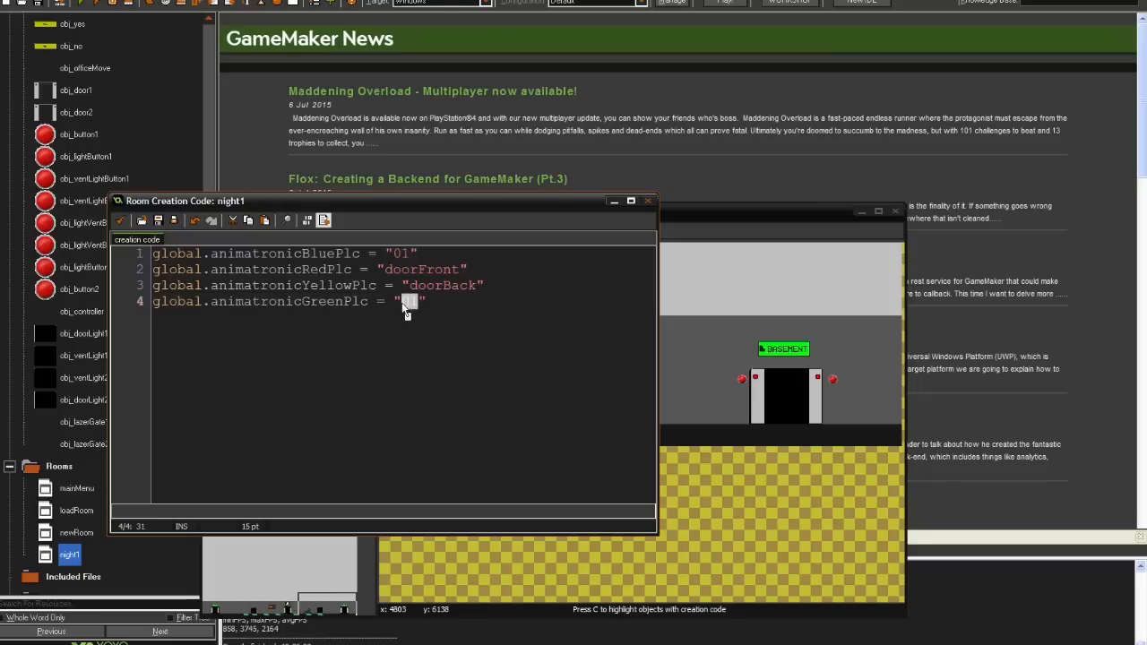
Set global.animatronicGreenPlc to "vent1" and launch a test run
{"action": "type", "text": "vent"}
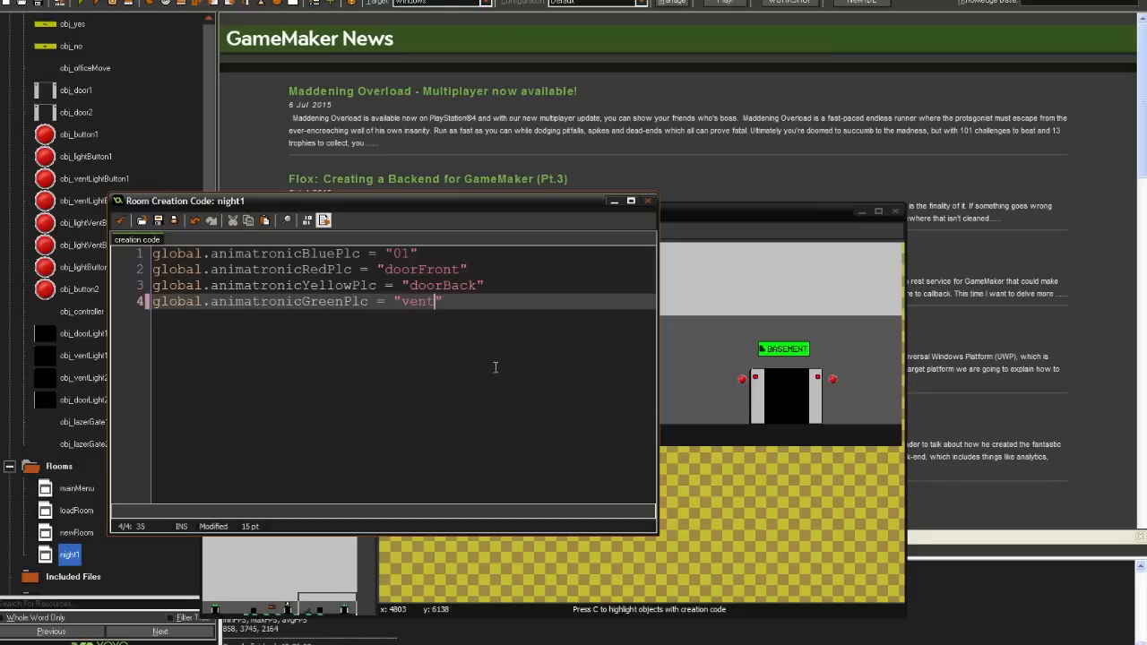
{"action": "left_click", "coordinate": [649, 200]}
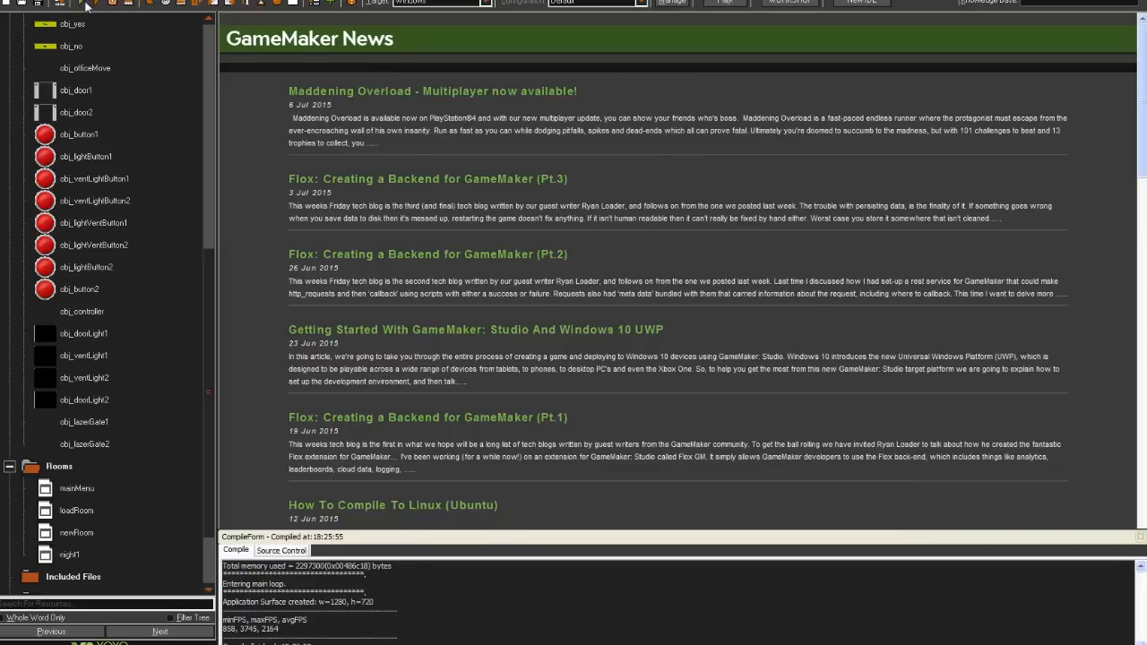
{"action": "left_click", "coordinate": [90, 3]}
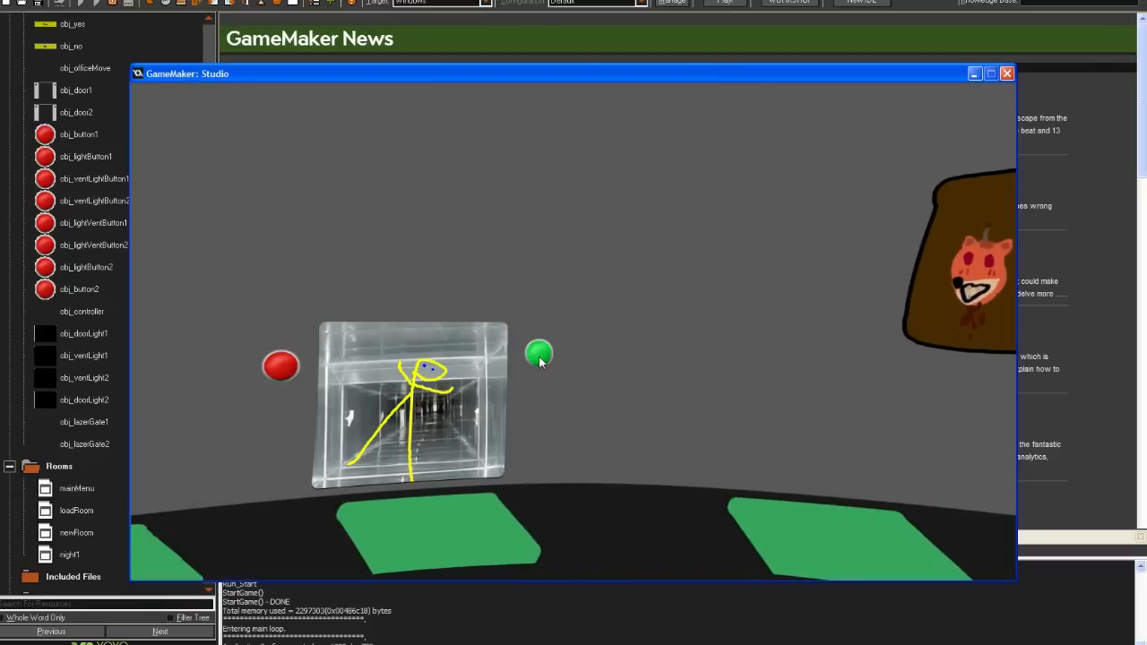
Try the vent and door light buttons in-game, then abort on the missing obj_ventLight2 error
{"action": "left_click", "coordinate": [537, 352]}
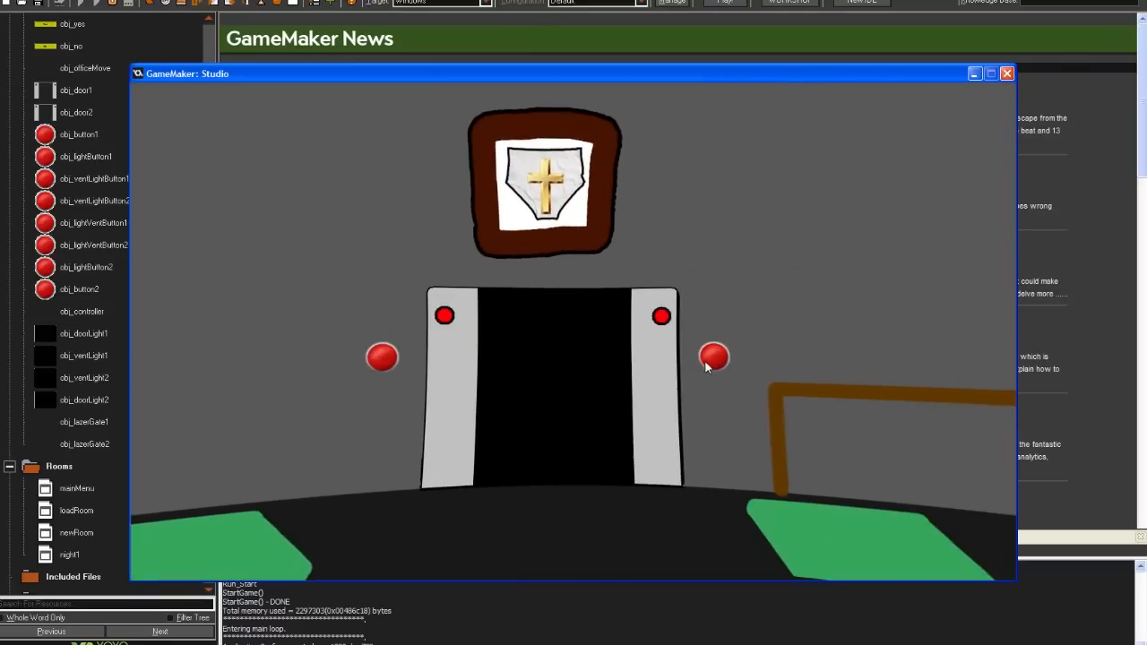
{"action": "left_click", "coordinate": [713, 359]}
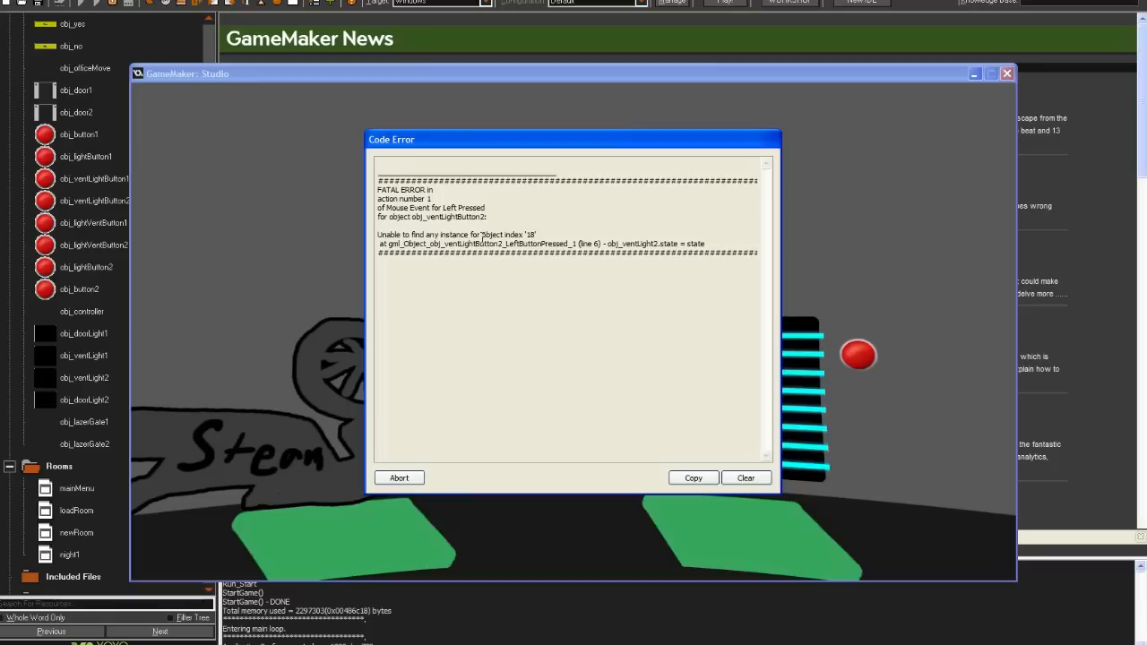
{"action": "left_click", "coordinate": [398, 477]}
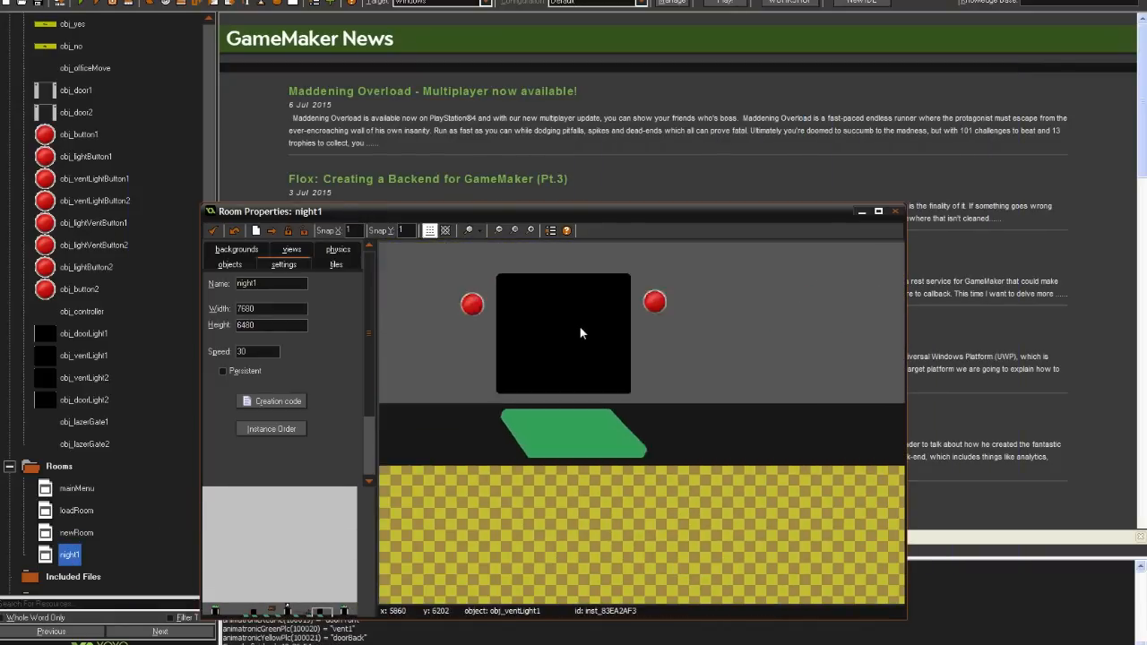
Place an obj_ventLight2 instance between its buttons in night1 and recheck the creation code
{"action": "right_click", "coordinate": [581, 333]}
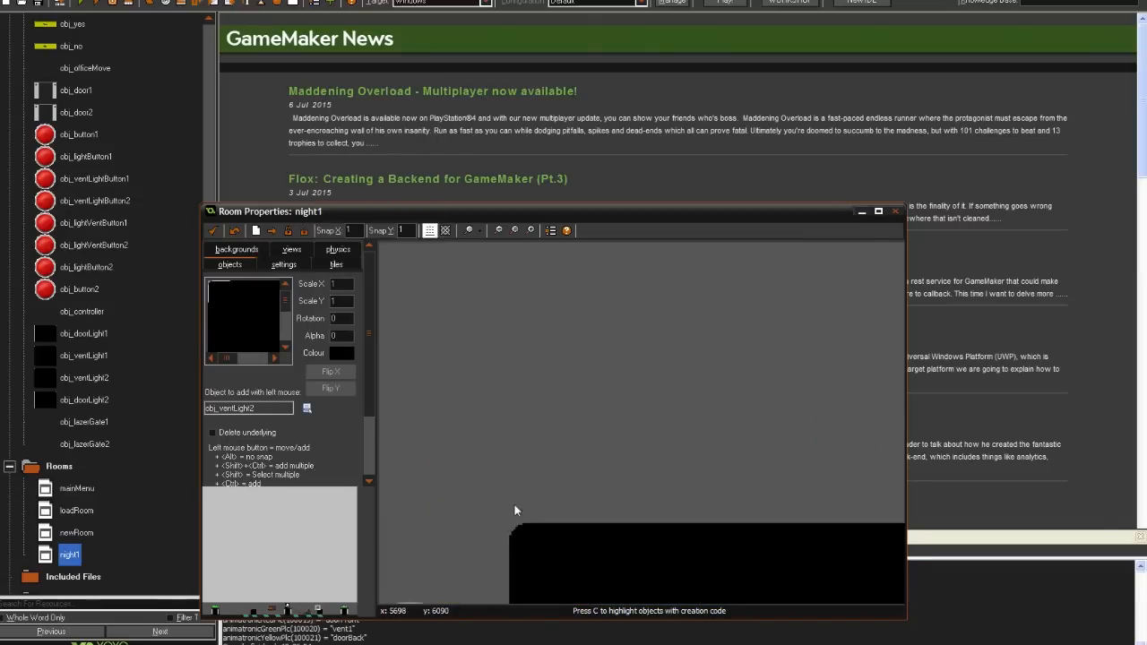
{"action": "left_click", "coordinate": [516, 538]}
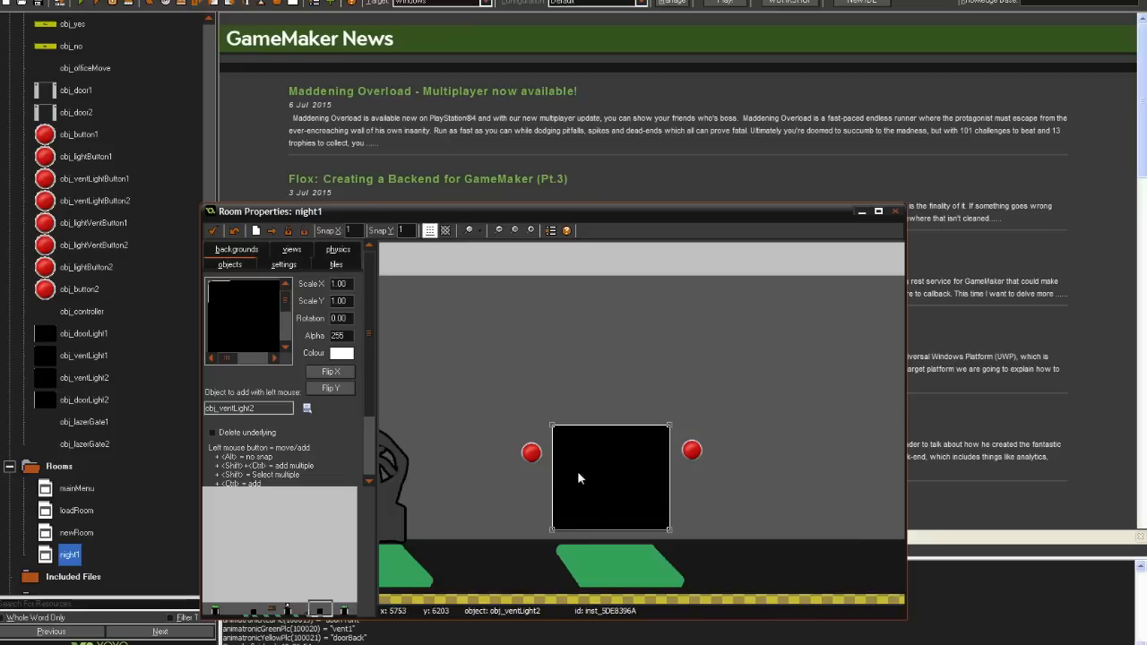
{"action": "mouse_move", "coordinate": [557, 484]}
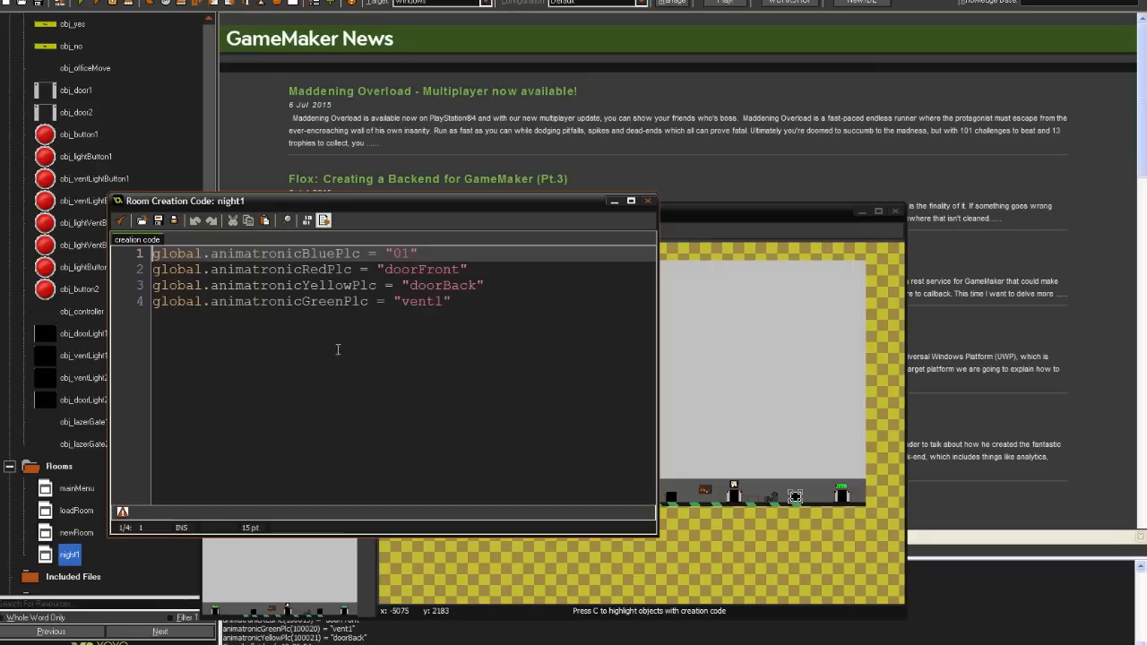
{"action": "left_click", "coordinate": [421, 301]}
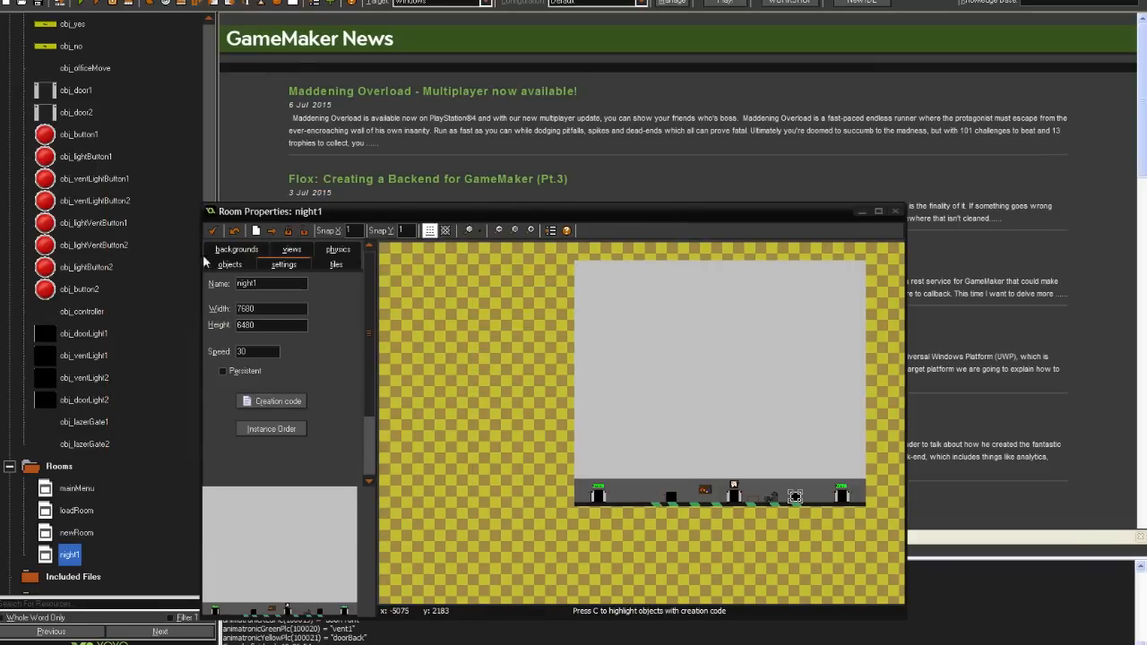
{"action": "left_click", "coordinate": [272, 402]}
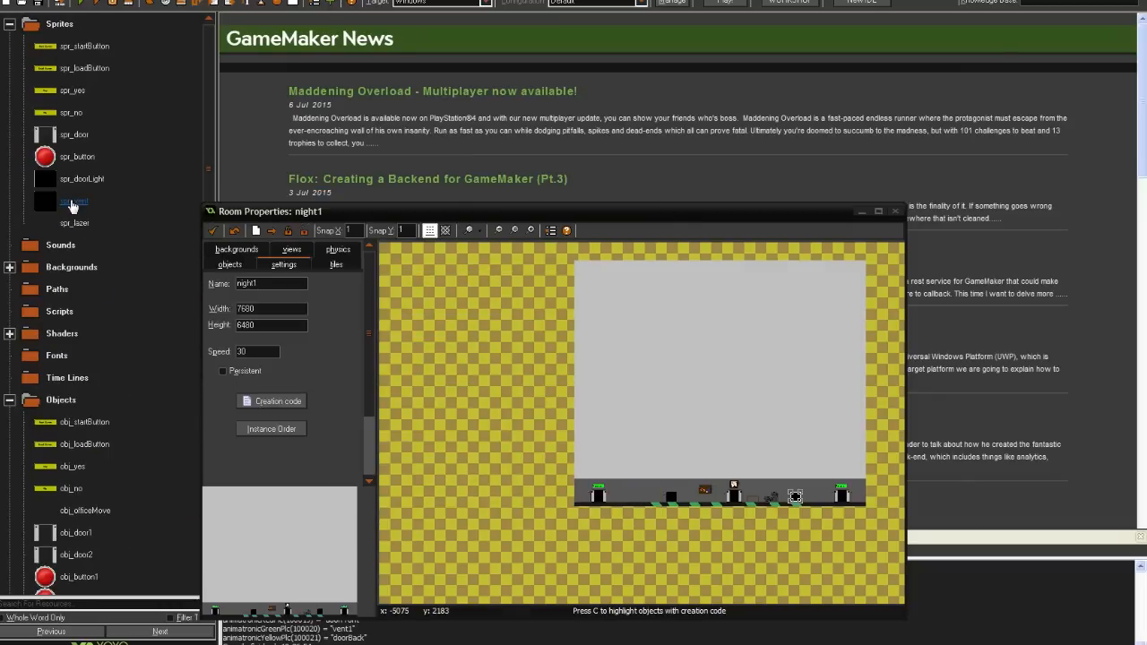
Review the spr_vent and spr_doorLight sprite properties before recompiling the game
{"action": "double_click", "coordinate": [73, 201]}
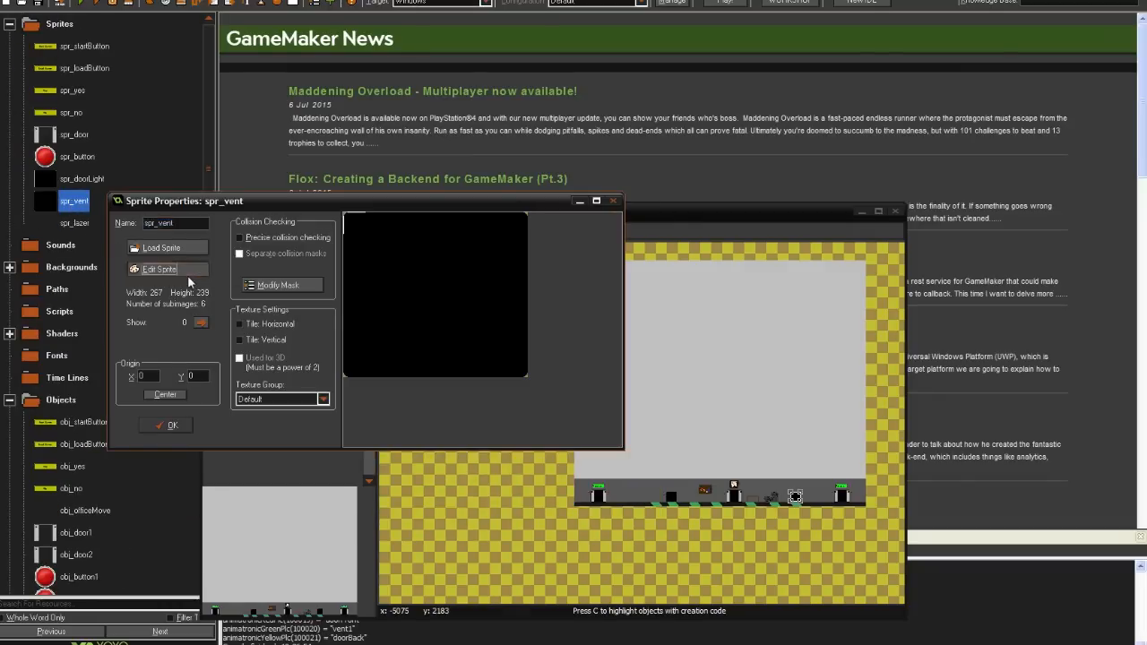
{"action": "left_click", "coordinate": [159, 269]}
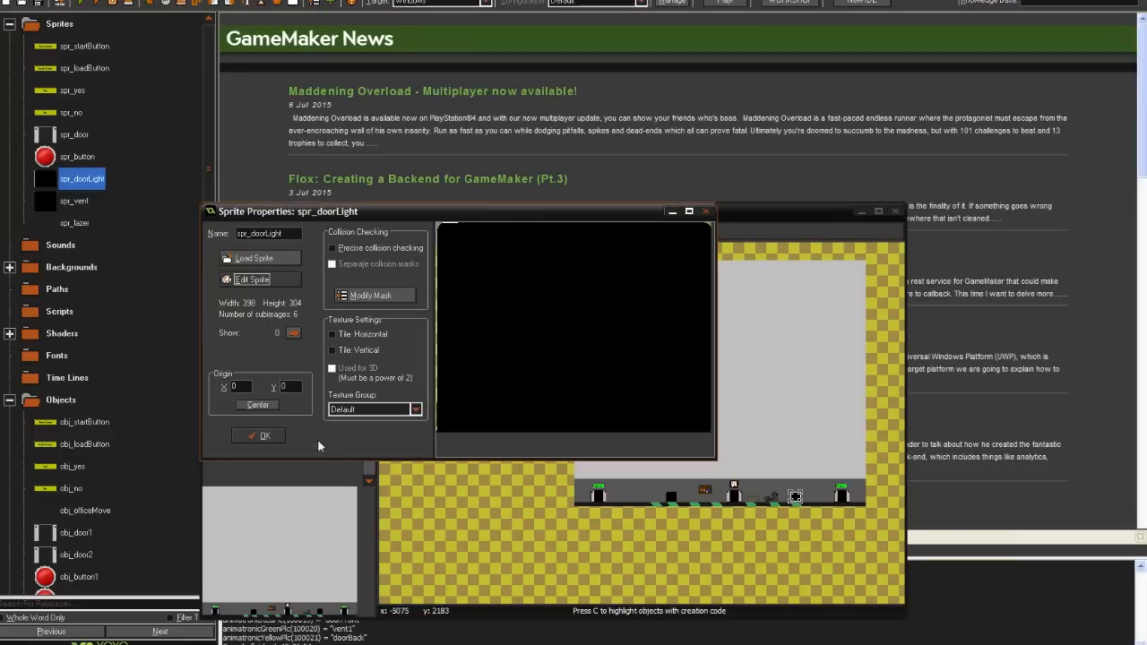
{"action": "left_click", "coordinate": [265, 435]}
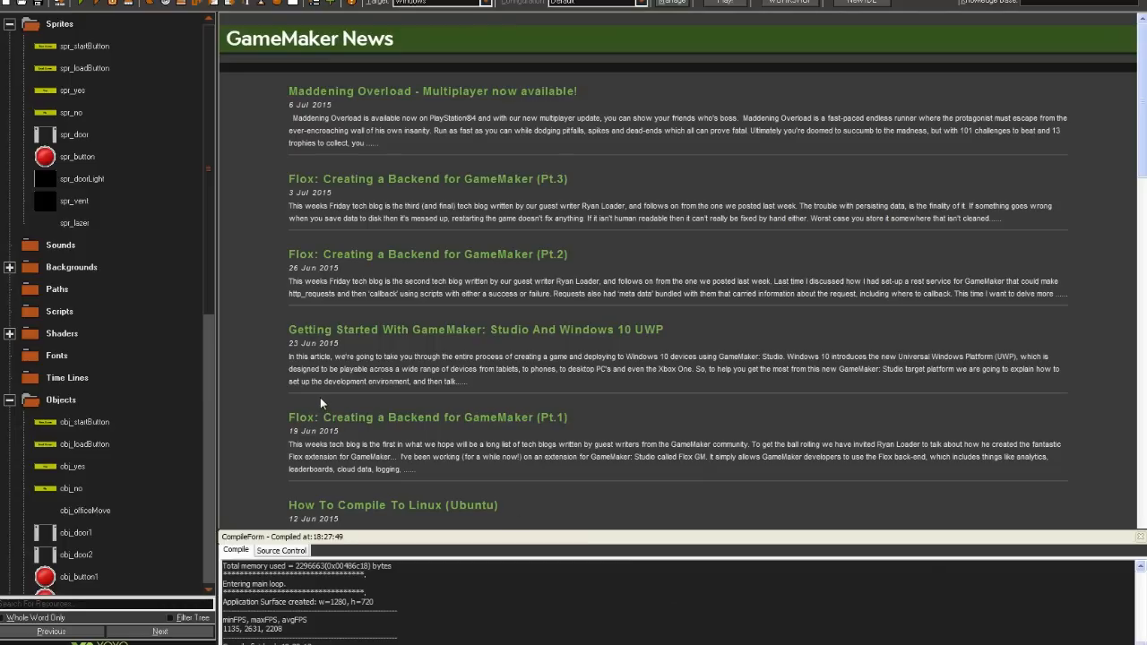
{"action": "mouse_move", "coordinate": [224, 380]}
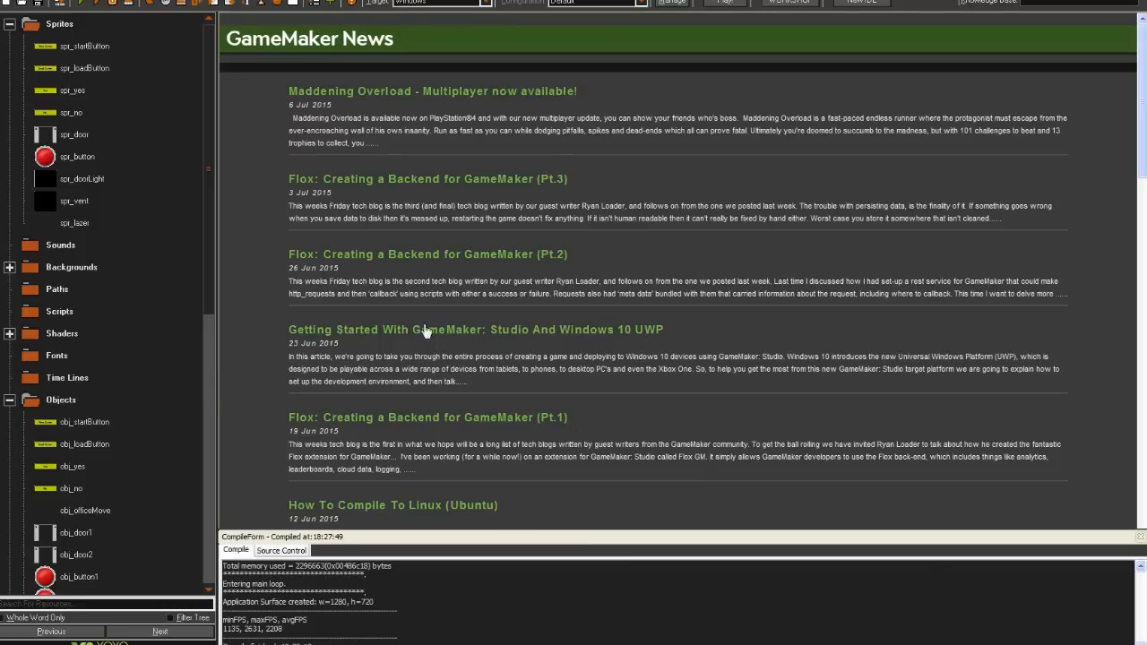
{"action": "mouse_move", "coordinate": [552, 473]}
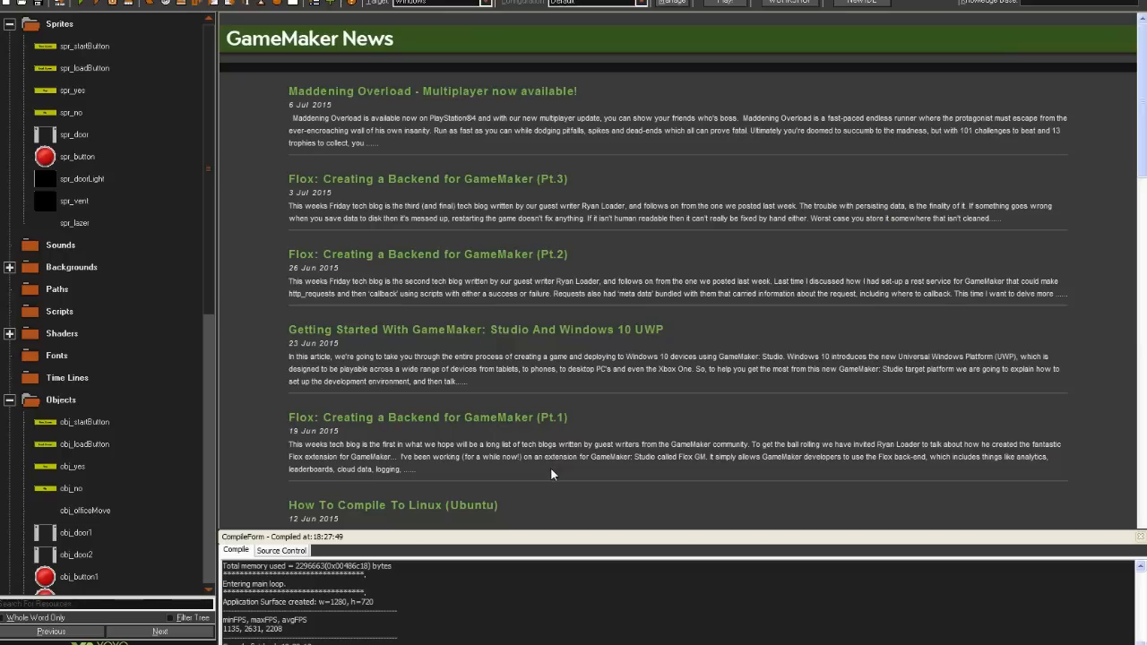
{"action": "mouse_move", "coordinate": [789, 642]}
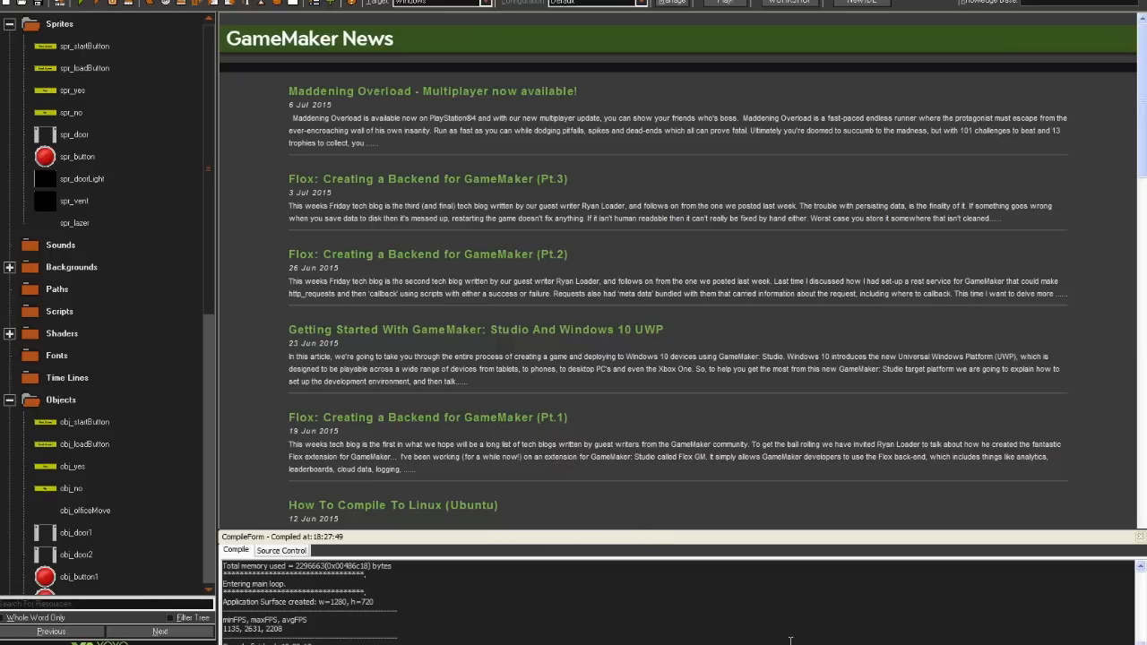